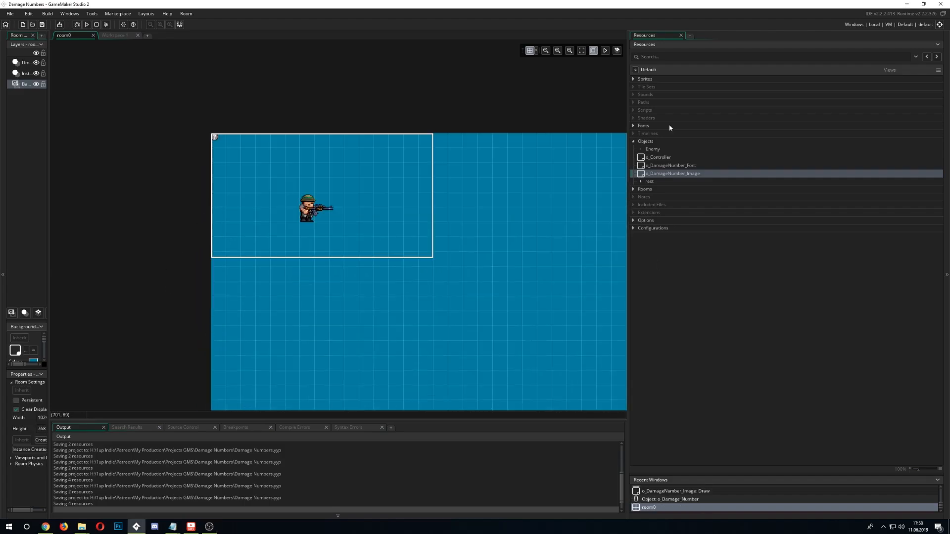
{"action": "mouse_move", "coordinate": [214, 136]}
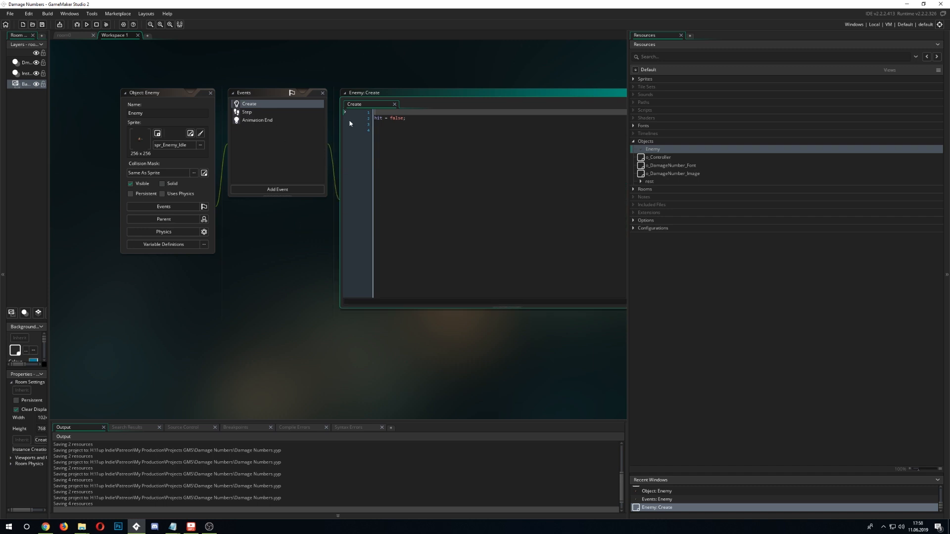
Review the Enemy's Step event code and play the spr_Enemy_Hit animation preview, then close the sprite
{"action": "left_click", "coordinate": [247, 112]}
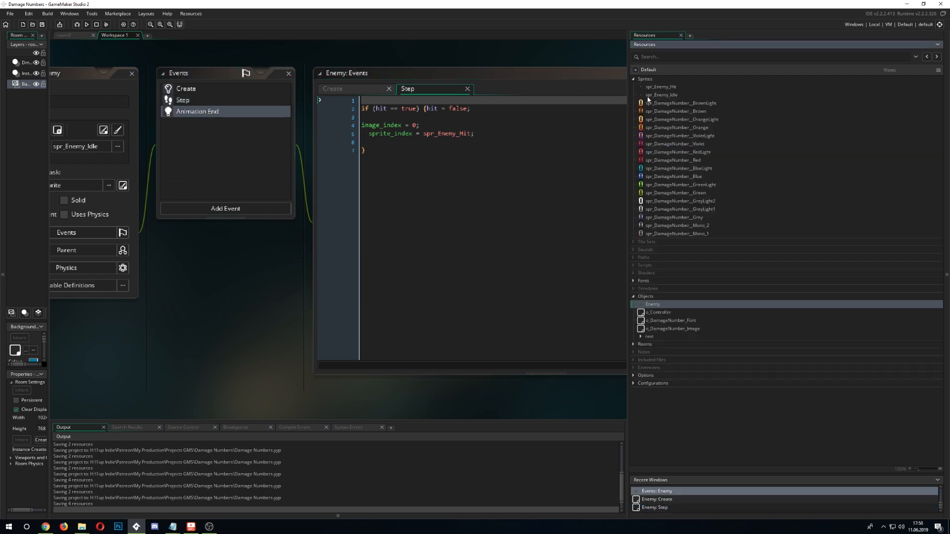
{"action": "double_click", "coordinate": [659, 87]}
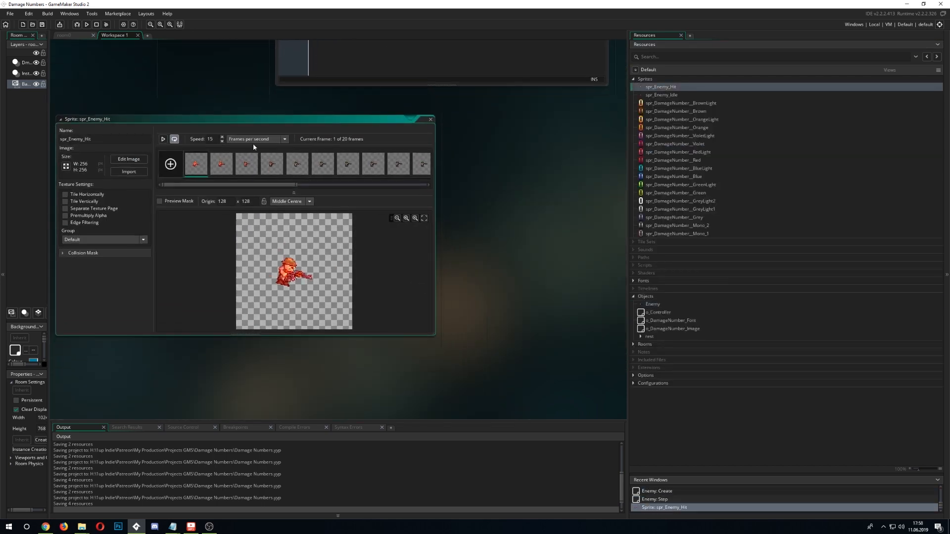
{"action": "left_click", "coordinate": [162, 139]}
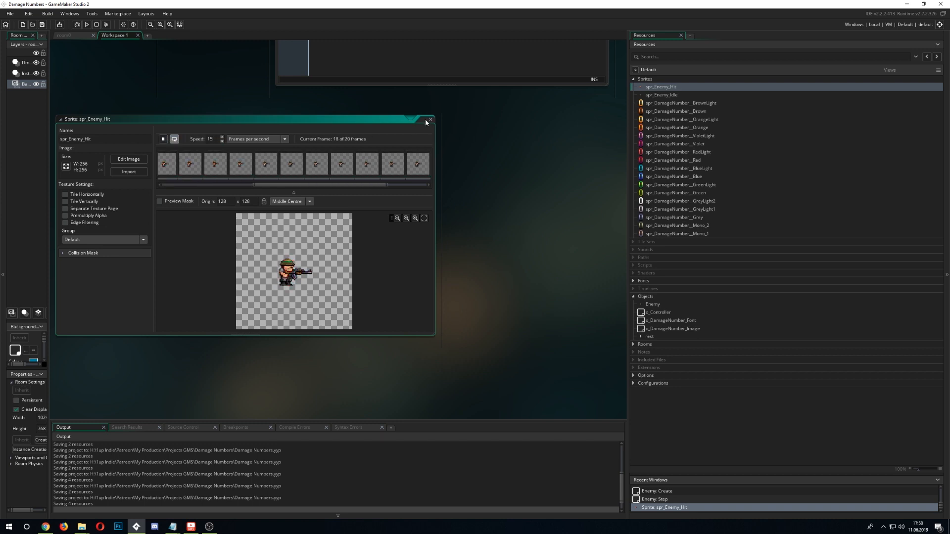
{"action": "left_click", "coordinate": [428, 119]}
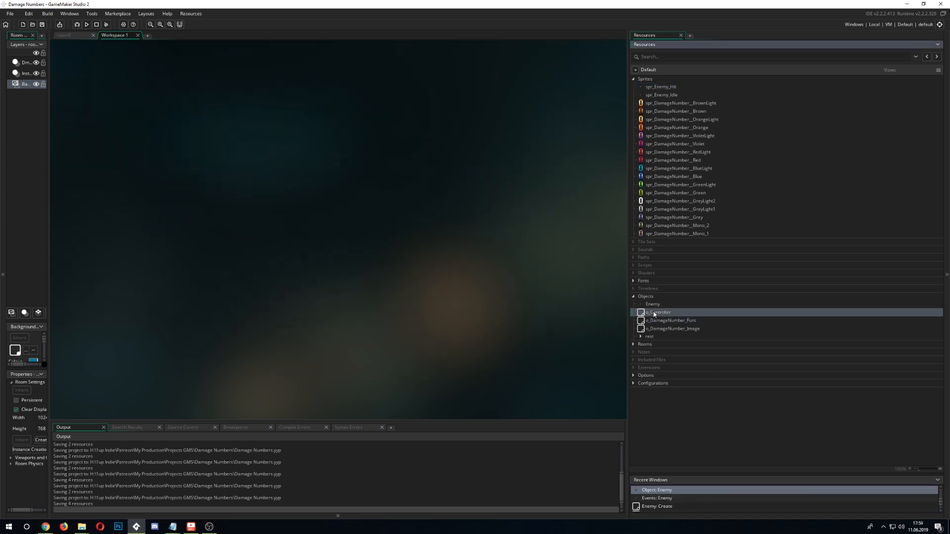
Open o_Controller to view its Step code that spawns a damage number on enemy click
{"action": "double_click", "coordinate": [660, 312]}
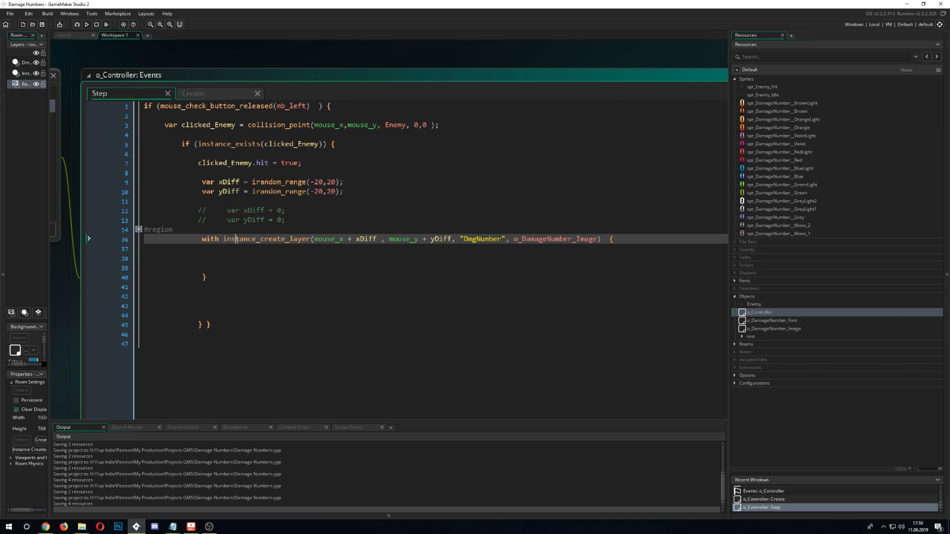
{"action": "mouse_move", "coordinate": [8, 318]}
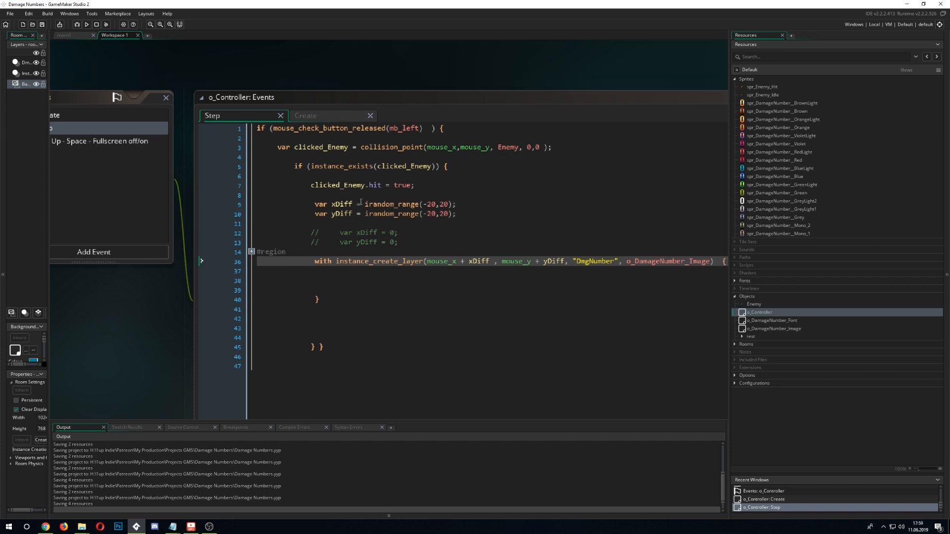
{"action": "mouse_move", "coordinate": [380, 192]}
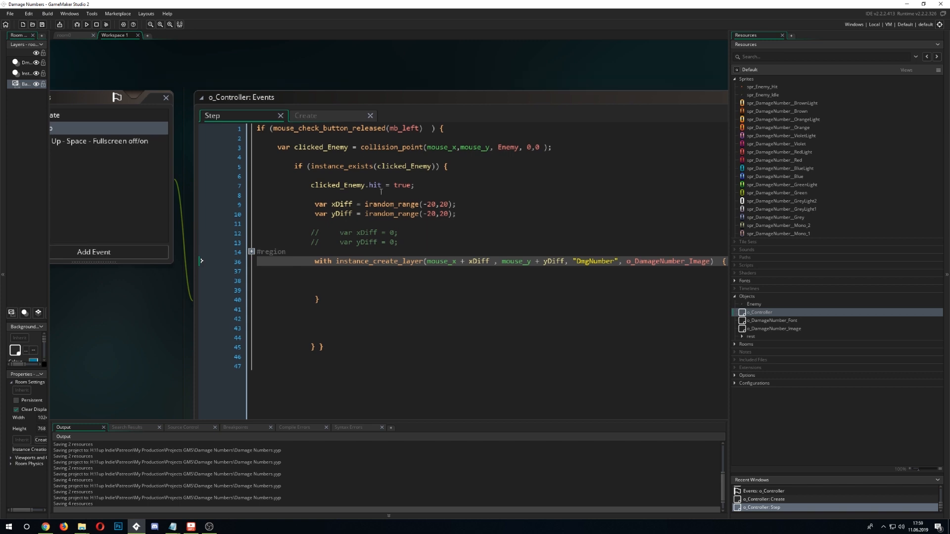
{"action": "mouse_move", "coordinate": [184, 310]}
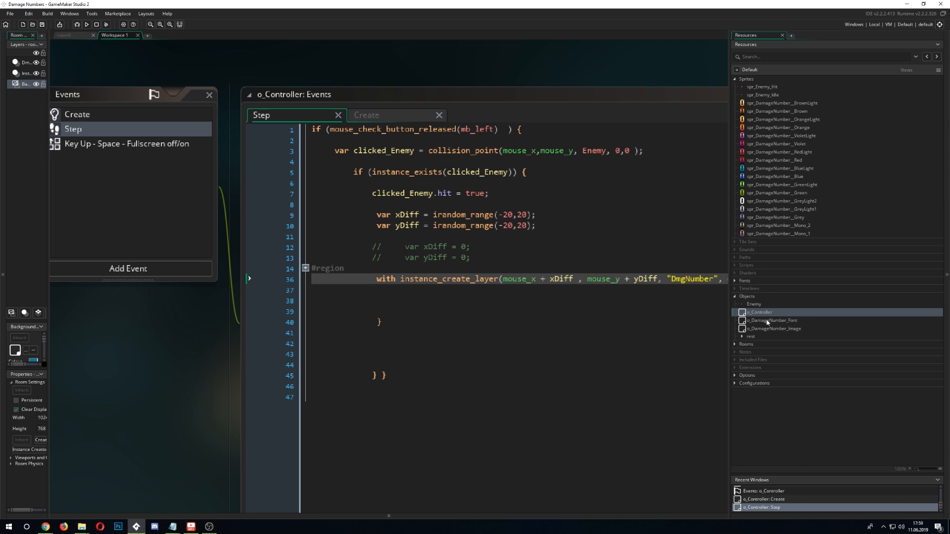
{"action": "mouse_move", "coordinate": [736, 88]}
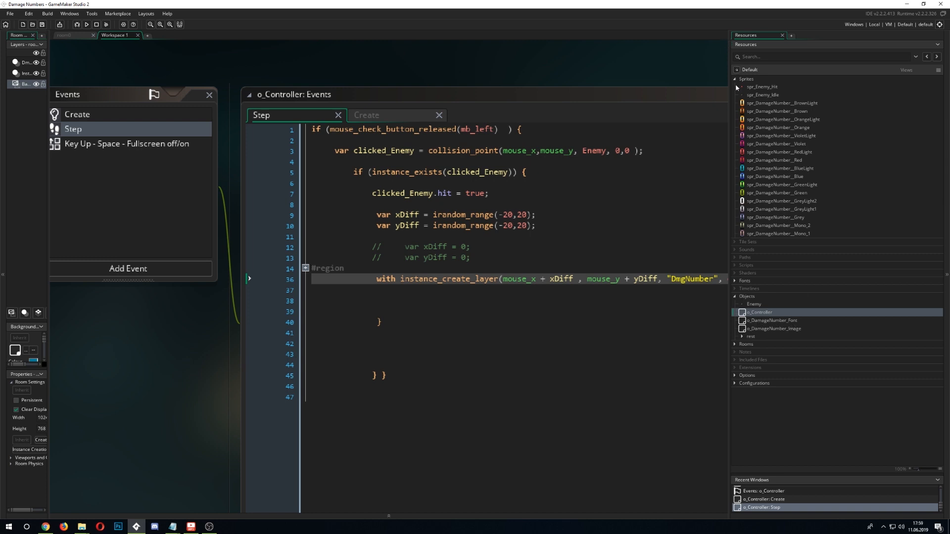
Open dmgFont (Berlin Sans FB, size 19) and leave its Anti-aliasing set to Off
{"action": "left_click", "coordinate": [735, 79]}
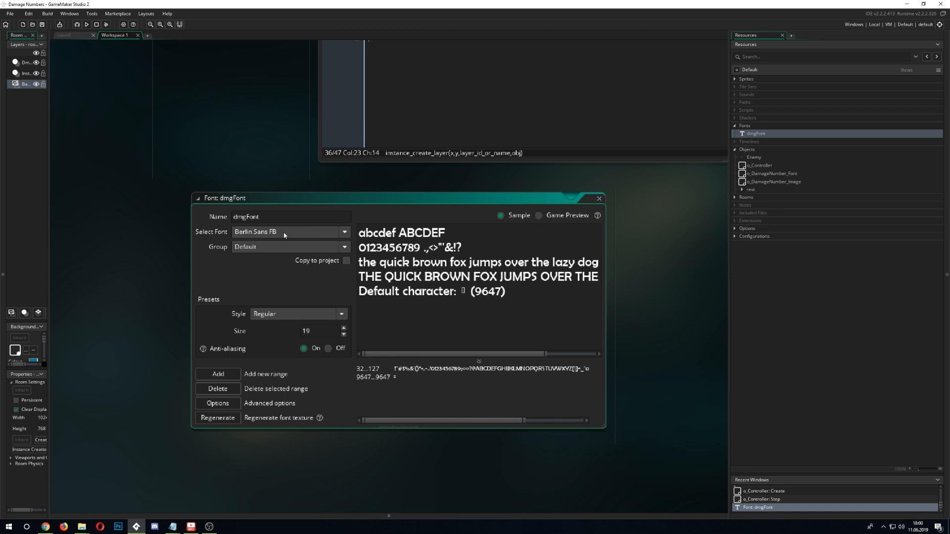
{"action": "left_click_drag", "start_coordinate": [394, 198], "coordinate": [391, 193]}
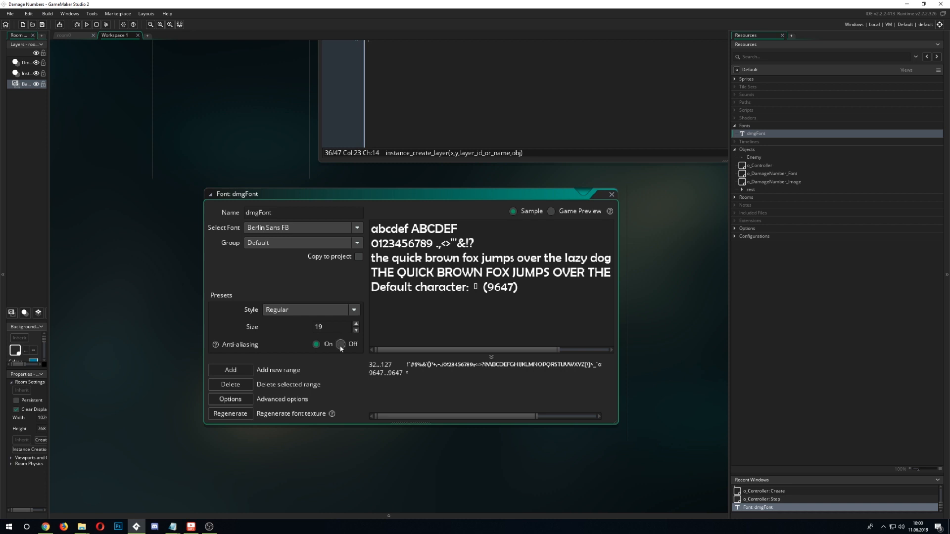
{"action": "left_click", "coordinate": [341, 344]}
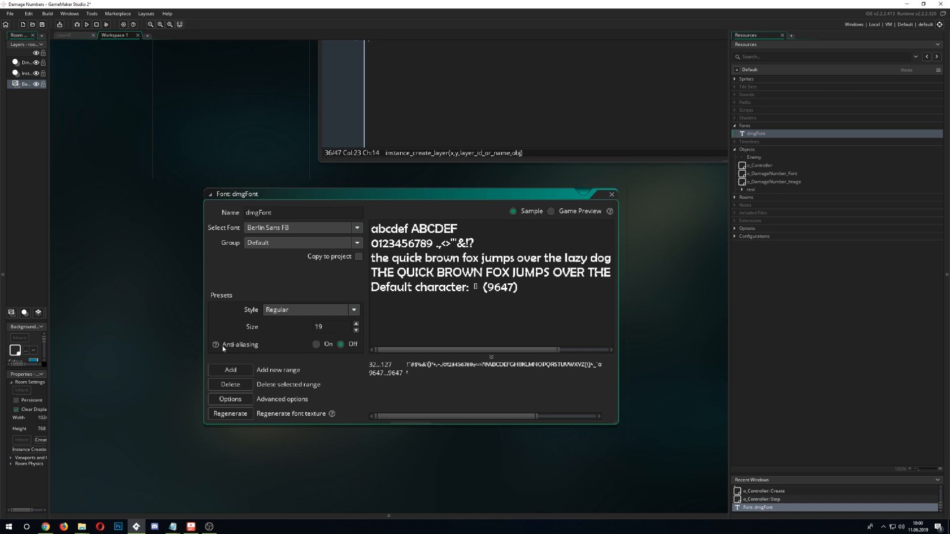
{"action": "left_click", "coordinate": [317, 344]}
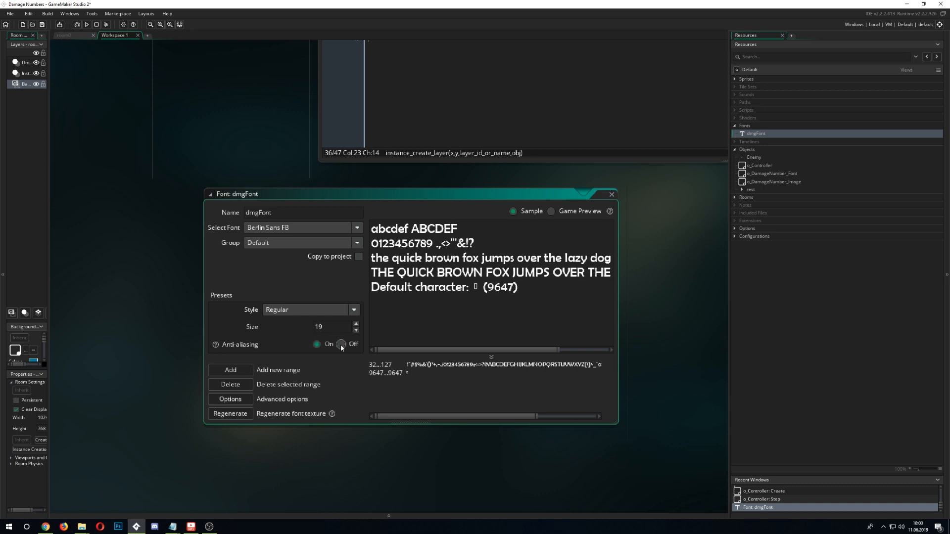
{"action": "left_click", "coordinate": [341, 345]}
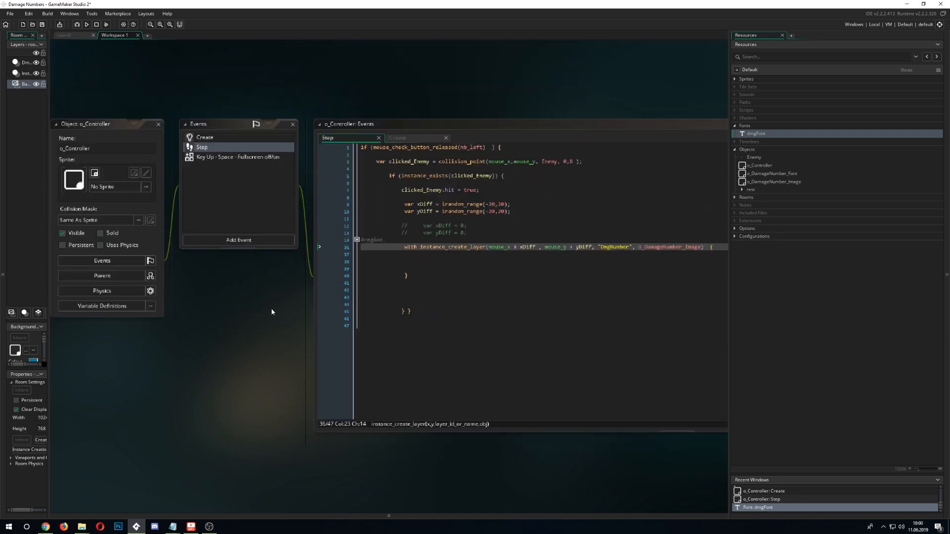
Set alarm[0] = 50; in o_DamageNumber_Font's Create event
{"action": "left_click", "coordinate": [158, 124]}
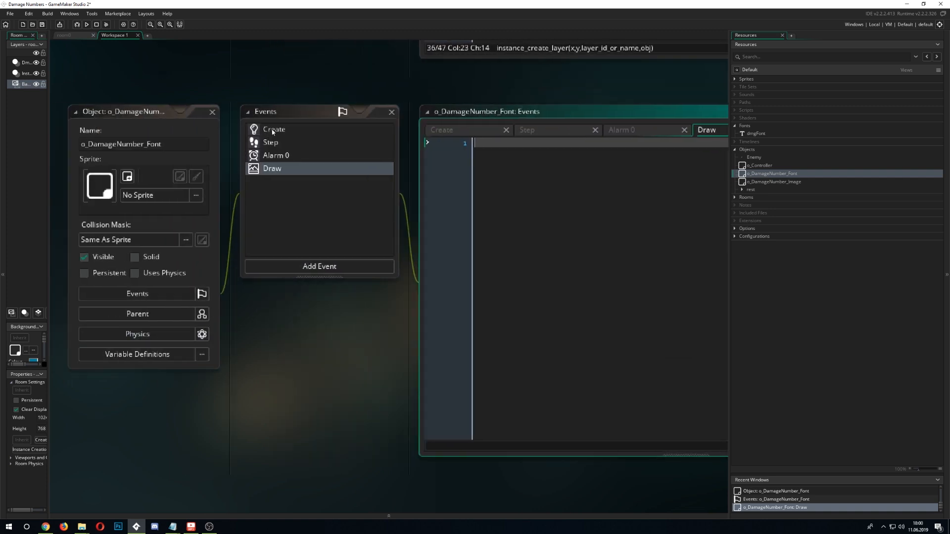
{"action": "left_click", "coordinate": [274, 128]}
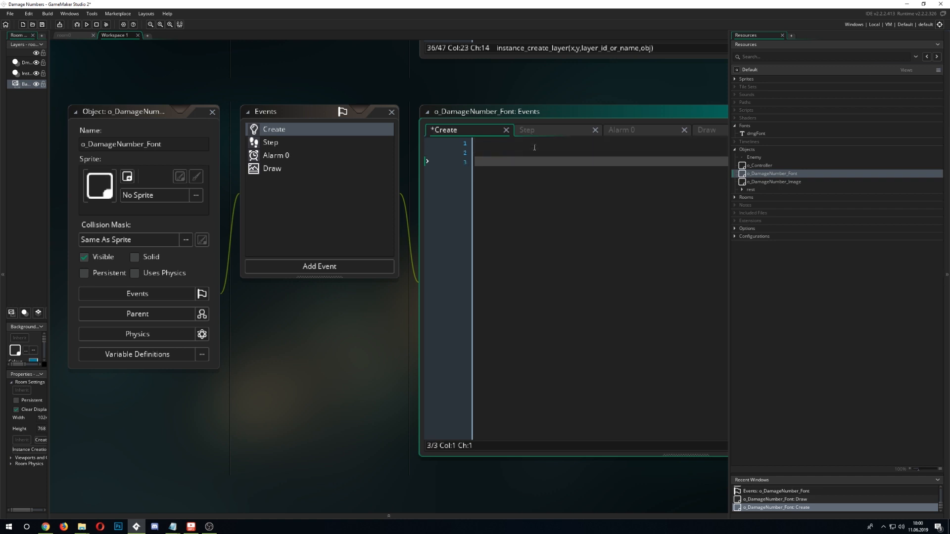
{"action": "type", "text": "al"}
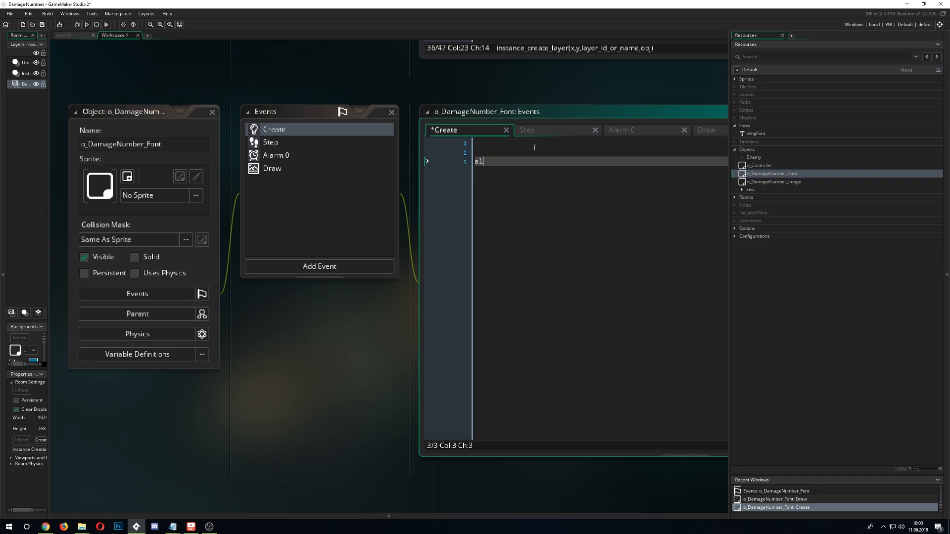
{"action": "type", "text": "arm"}
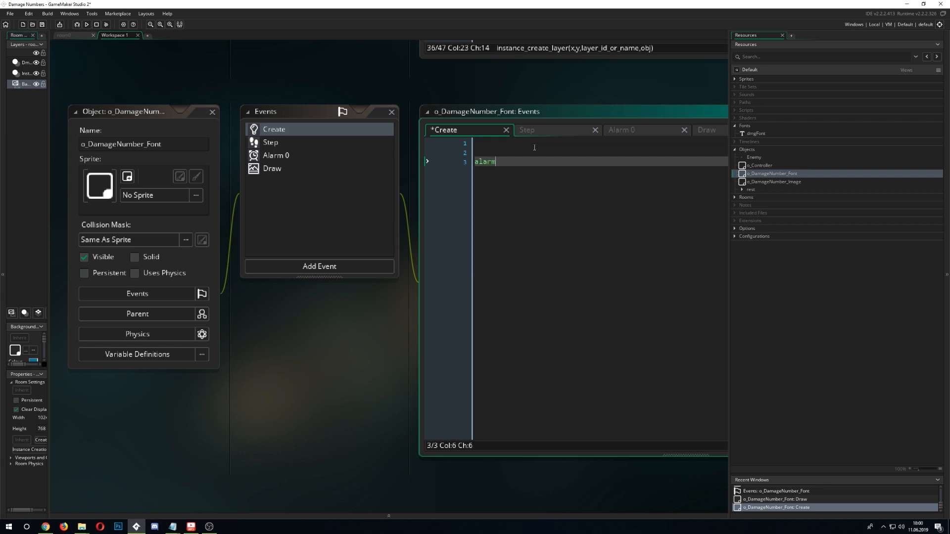
{"action": "type", "text": "[0]"}
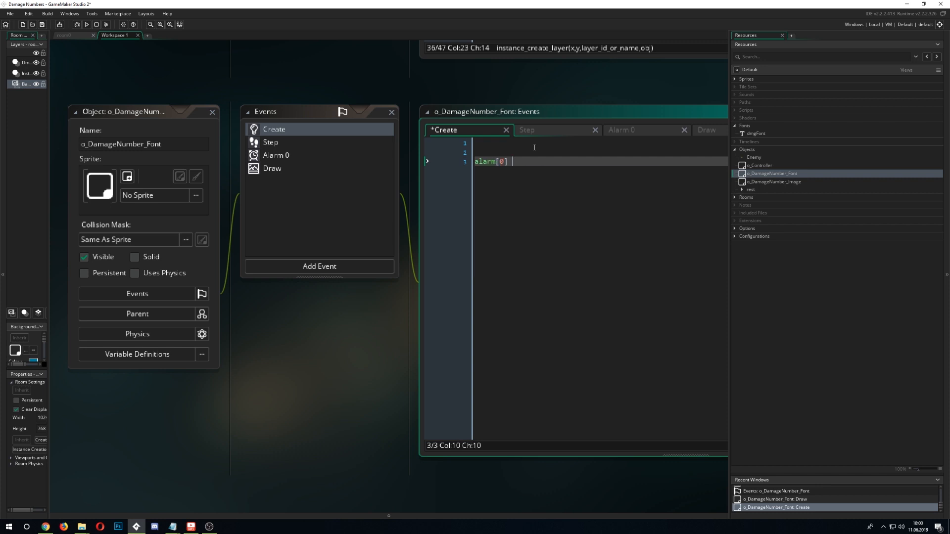
{"action": "type", "text": "= 50;"}
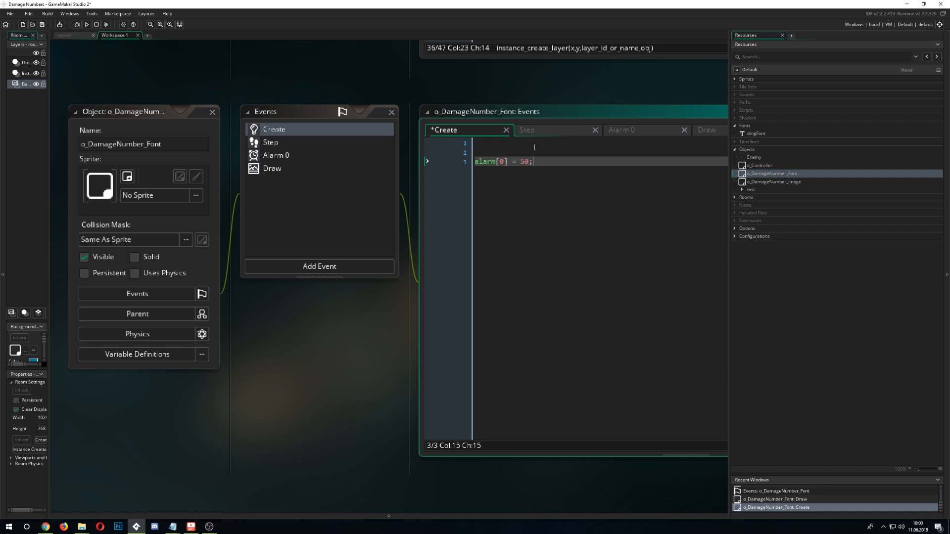
Make the Alarm 0 event call instance_destroy(); and return to the Create code
{"action": "left_click", "coordinate": [275, 155]}
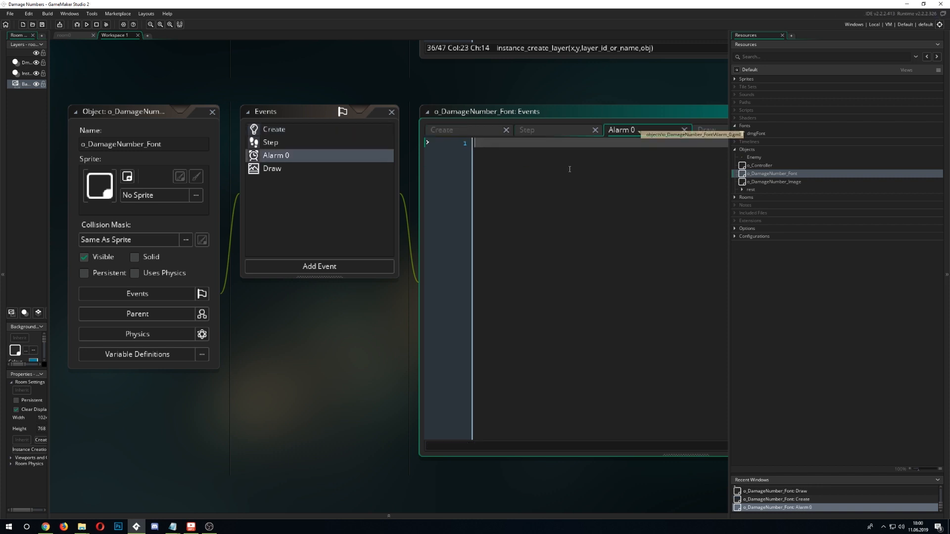
{"action": "type", "text": "imns"}
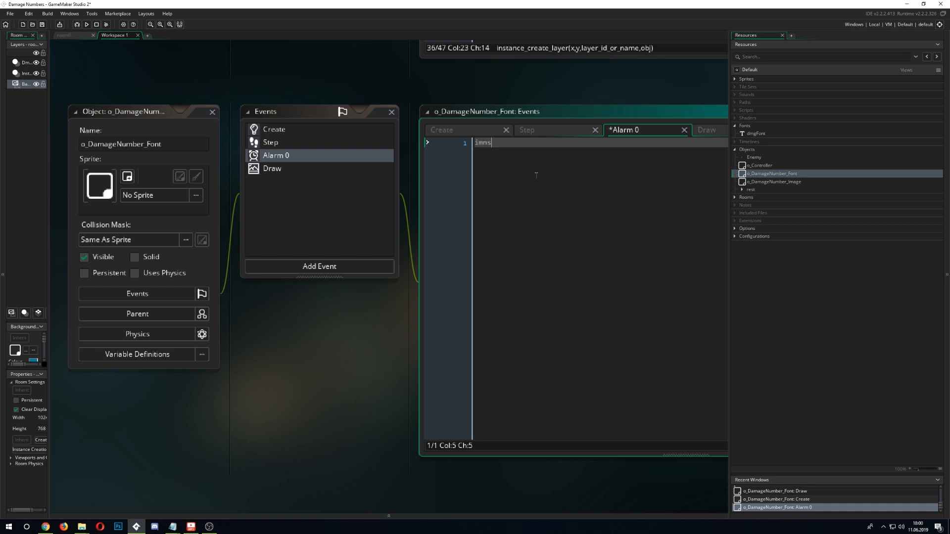
{"action": "type", "text": "instac"}
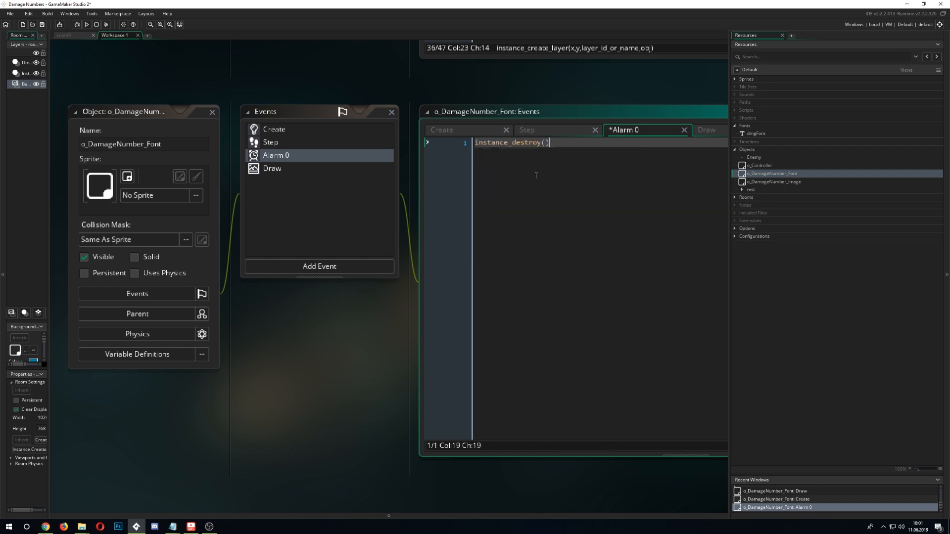
{"action": "type", "text": ";"}
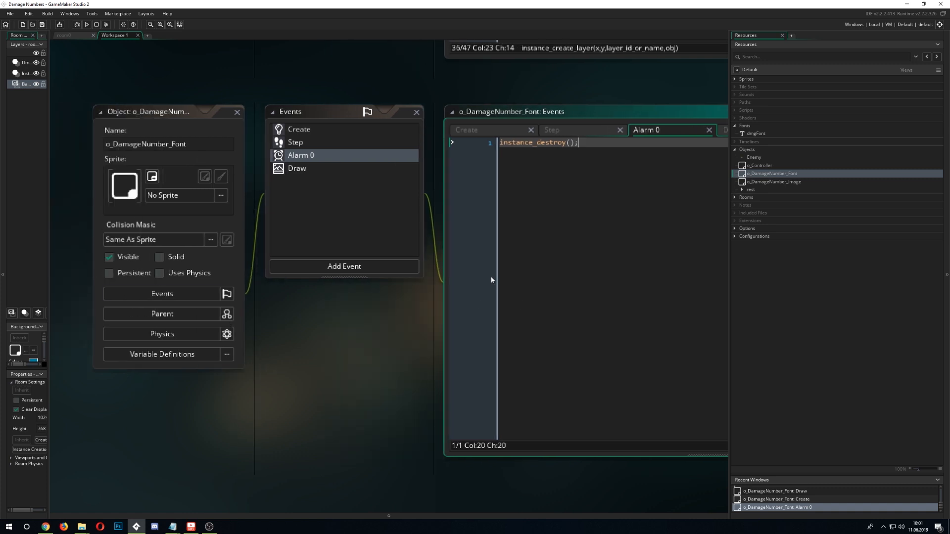
{"action": "left_click", "coordinate": [298, 129]}
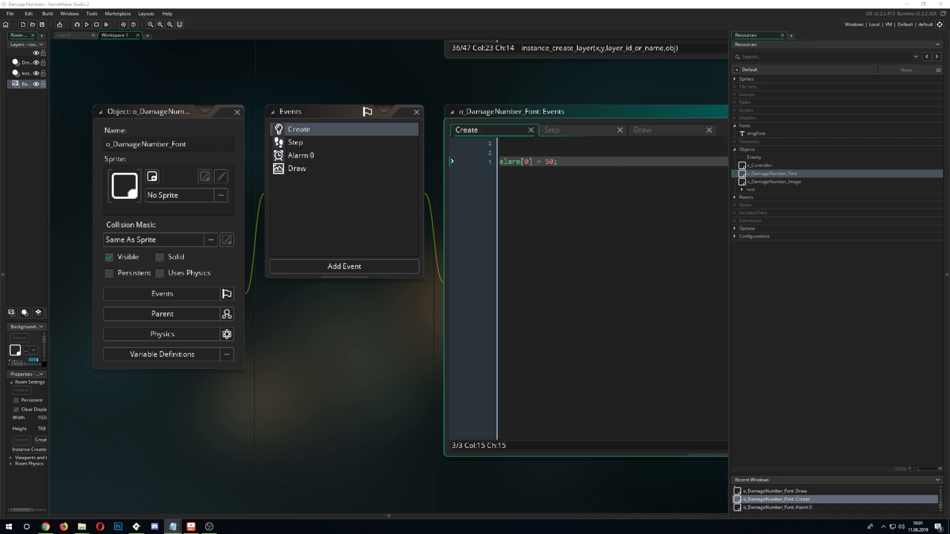
Add var randomNumer = irandom_range(1,9999); and damage = randomNumer; inside the with block
{"action": "type", "text": "damage = 1;"}
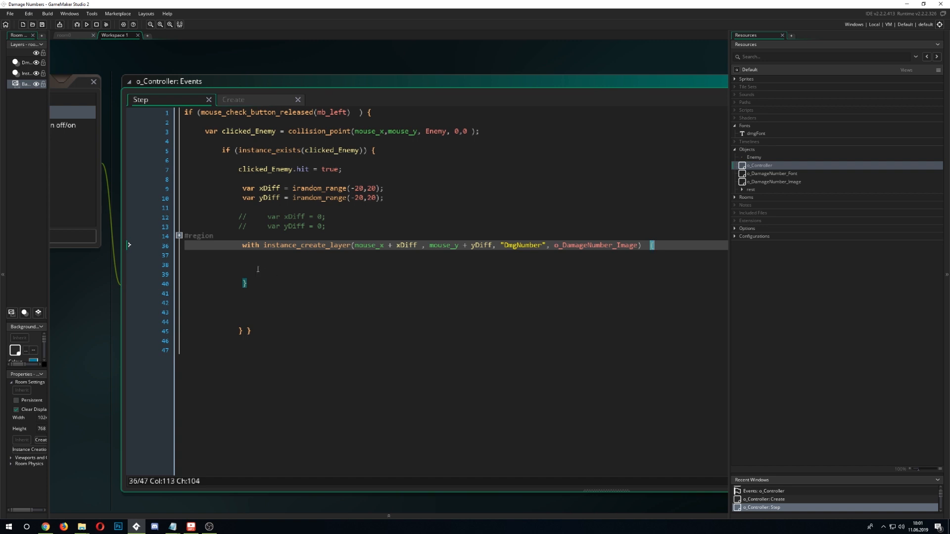
{"action": "type", "text": "{"}
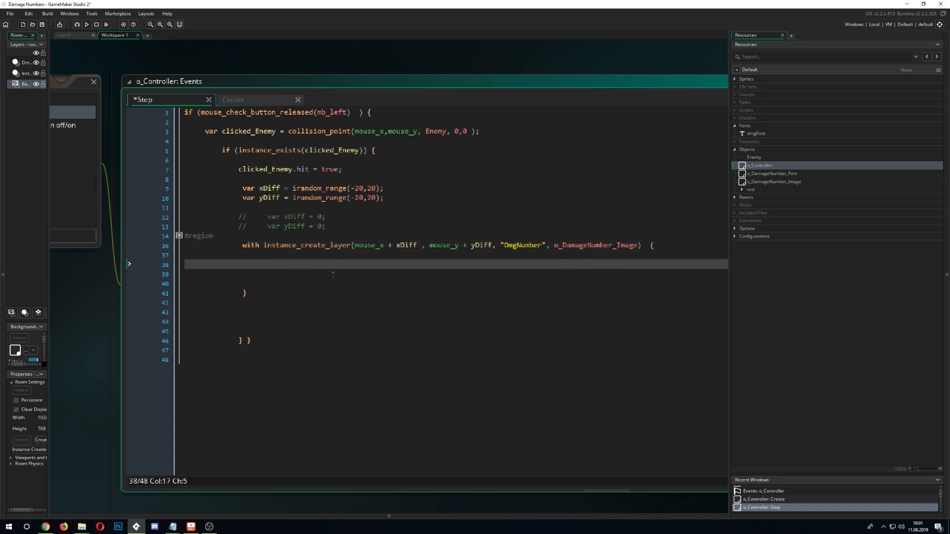
{"action": "type", "text": "damage ="}
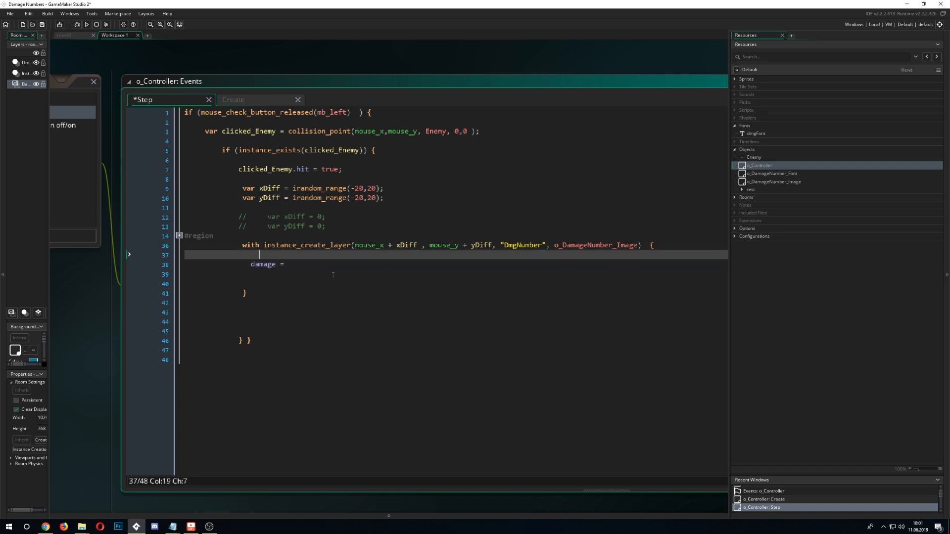
{"action": "type", "text": "var"}
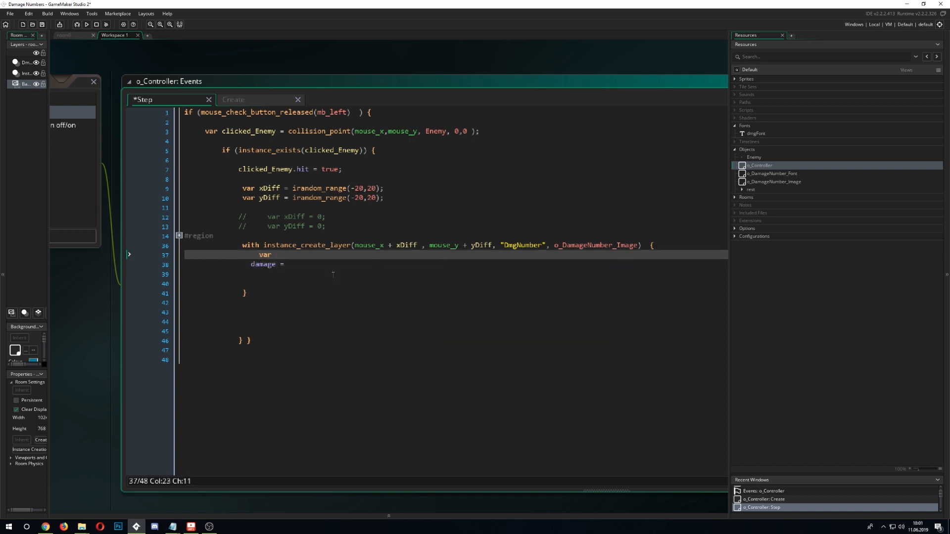
{"action": "type", "text": "randomNumret"}
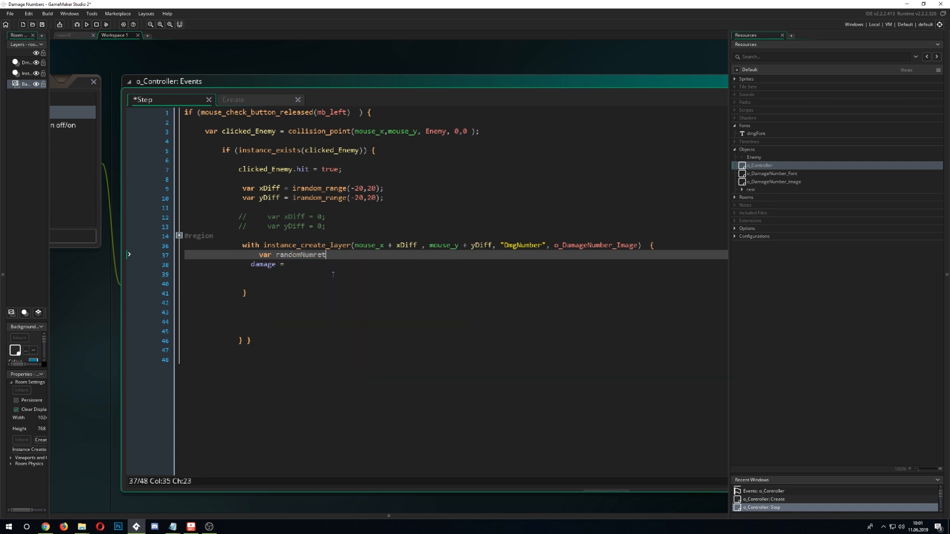
{"action": "key", "text": "Backspace"}
{"action": "type", "text": "er = irandom_range(1,"}
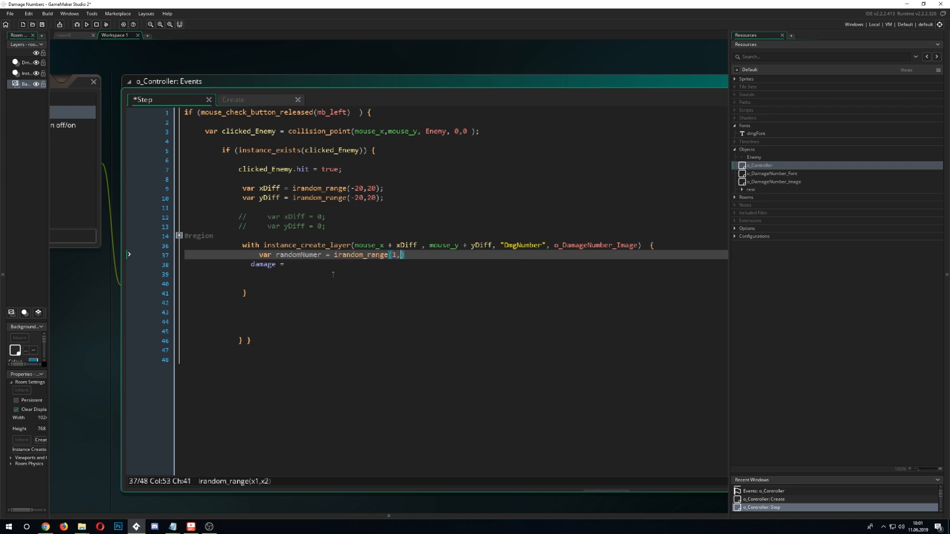
{"action": "type", "text": "9999"}
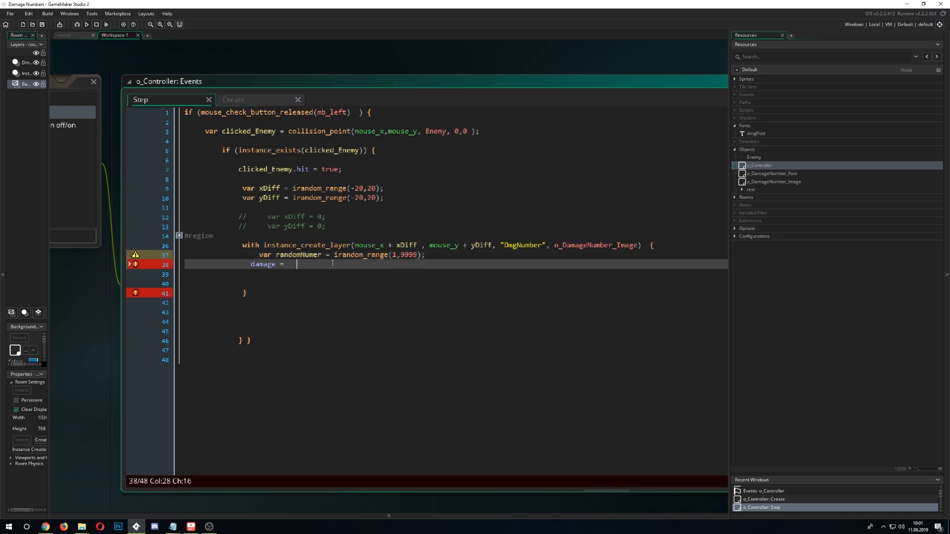
{"action": "type", "text": "randomNumer;"}
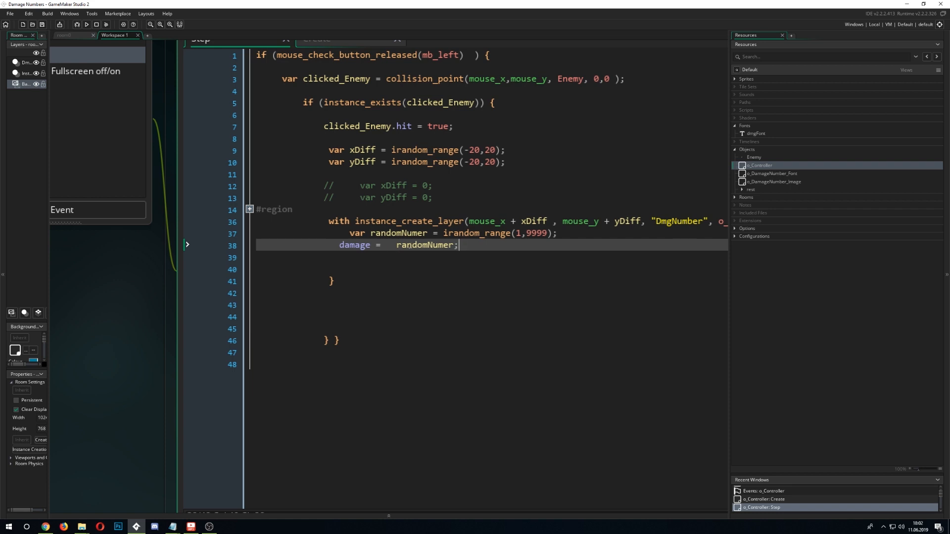
{"action": "mouse_move", "coordinate": [129, 317]}
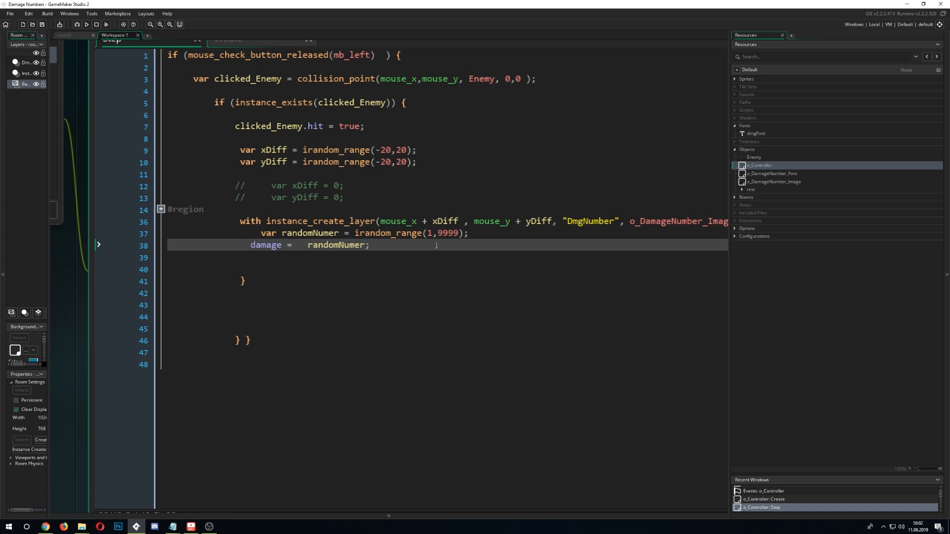
{"action": "left_click", "coordinate": [358, 196]}
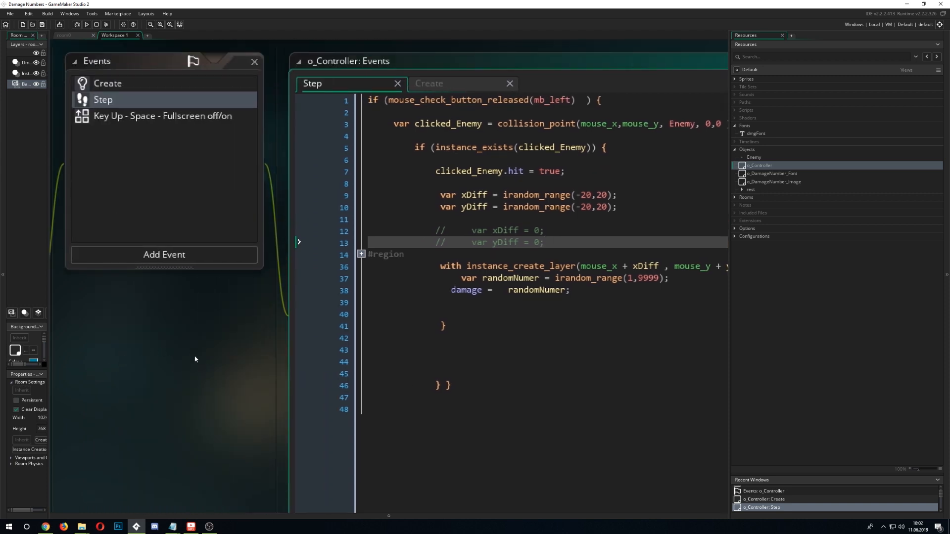
{"action": "mouse_move", "coordinate": [791, 195]}
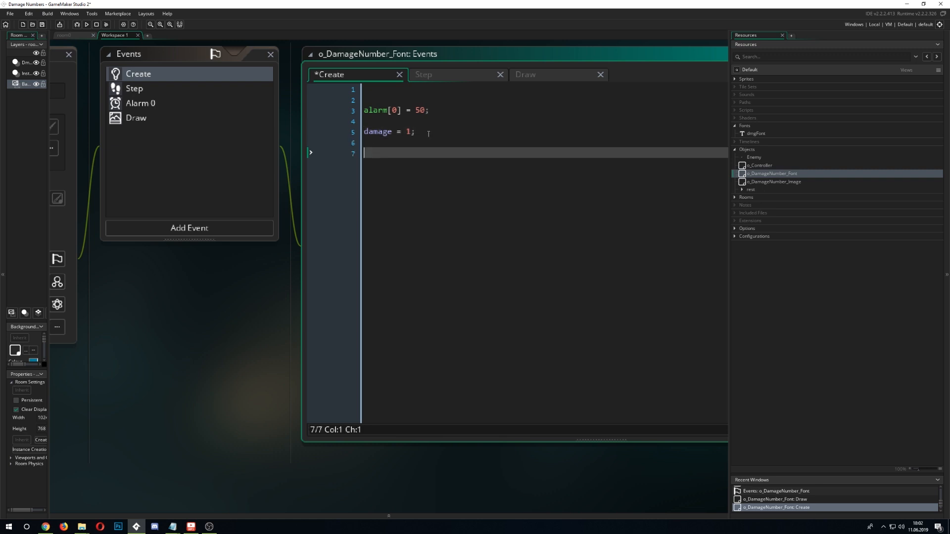
Add size = 1; below damage = 1; in o_DamageNumber_Font's Create code
{"action": "type", "text": "size ="}
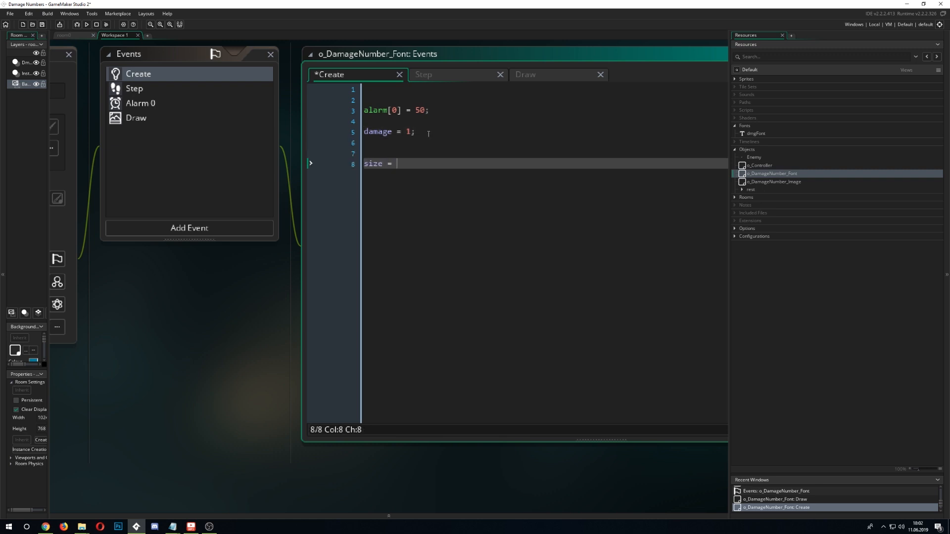
{"action": "type", "text": "1;"}
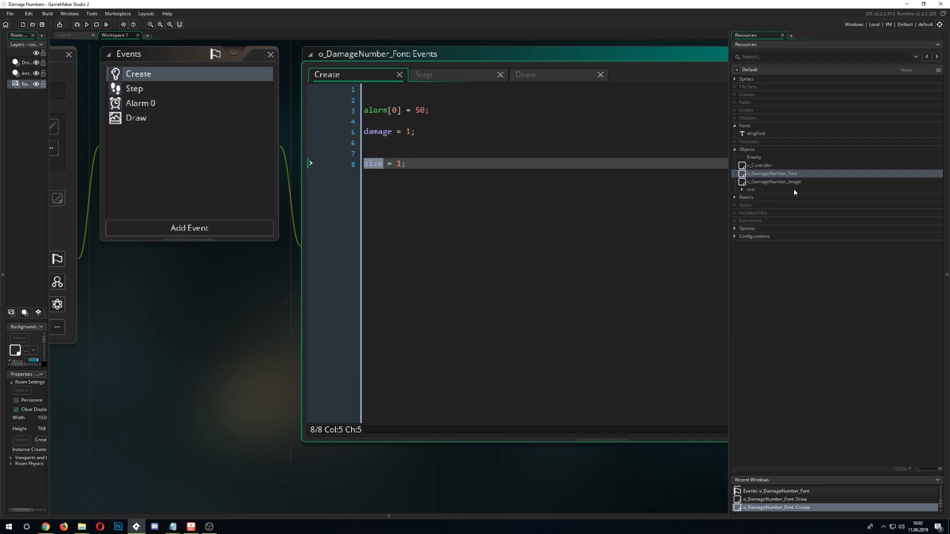
{"action": "left_click", "coordinate": [758, 165]}
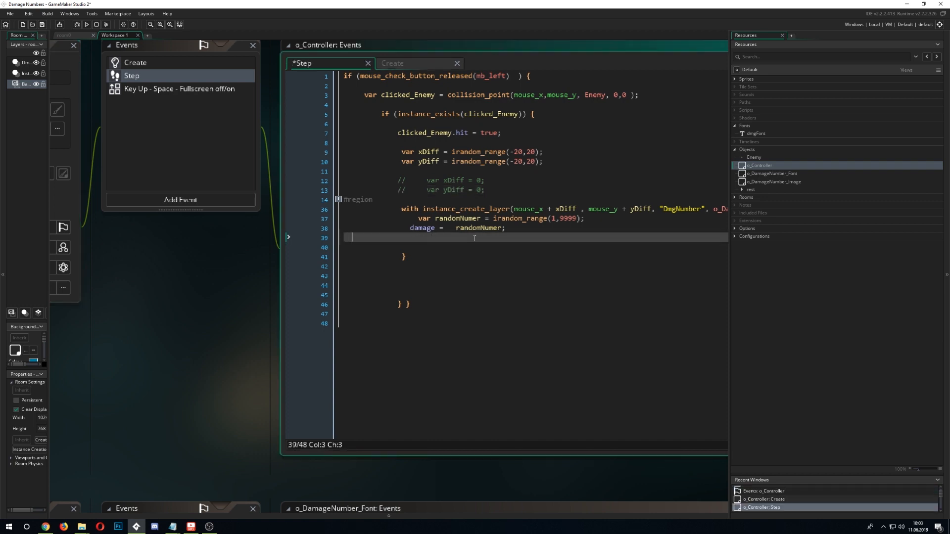
Add size = 1; after damage = randomNumer; in the controller's with block
{"action": "type", "text": "size"}
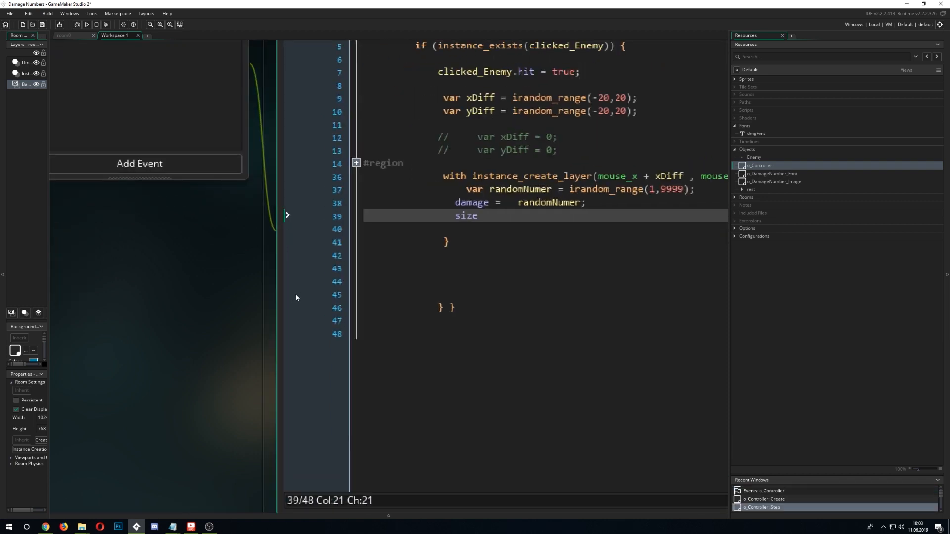
{"action": "type", "text": "="}
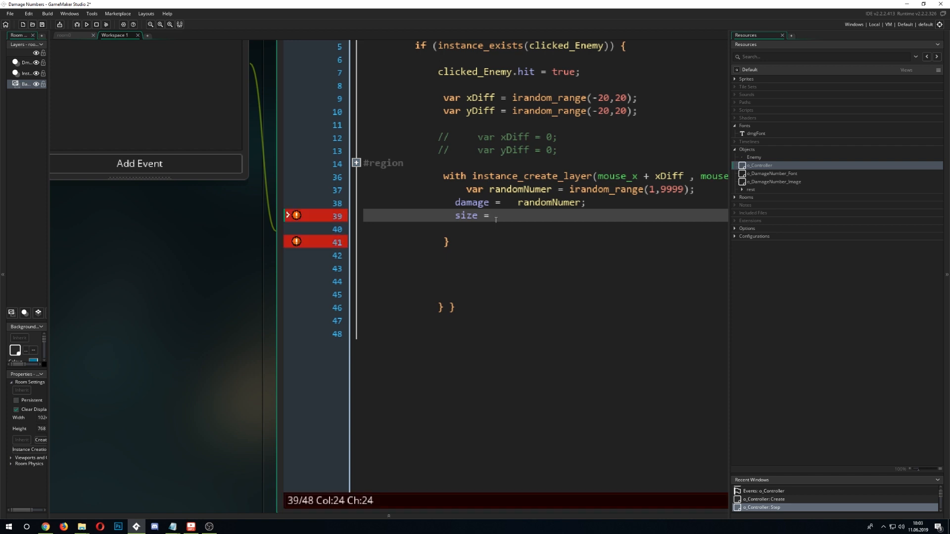
{"action": "type", "text": "1"}
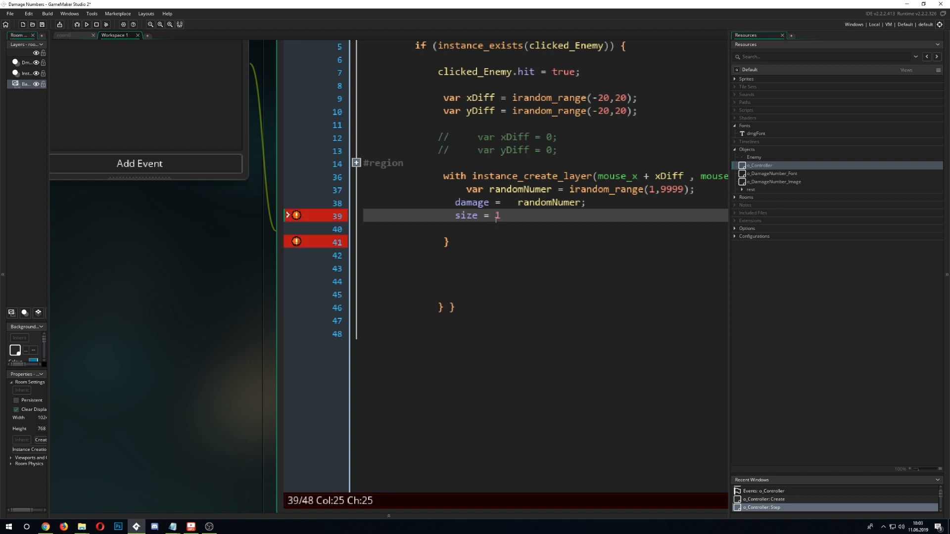
{"action": "type", "text": ";"}
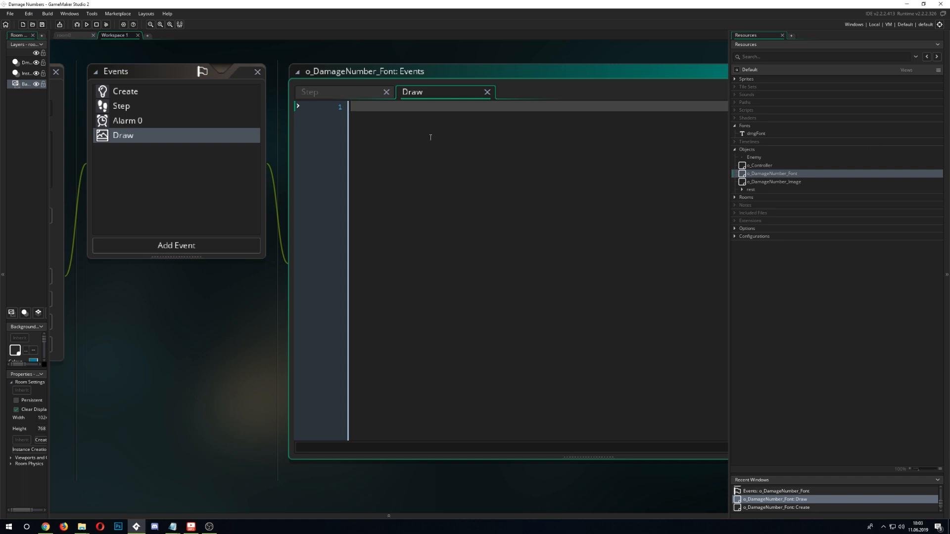
Start draw_text_ext_transformed_color(x,y, damage, 5, 500, in the Draw event
{"action": "type", "text": "draw_"}
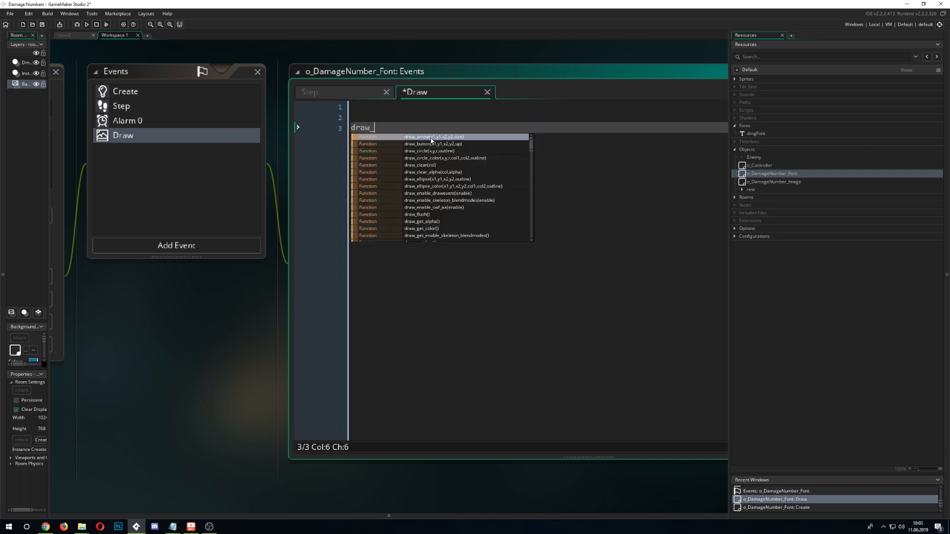
{"action": "type", "text": "text_e"}
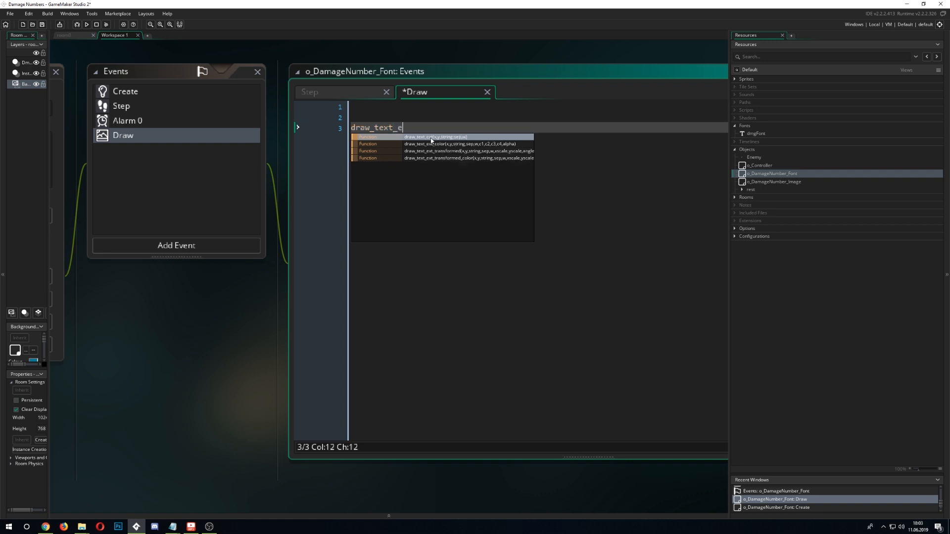
{"action": "type", "text": "xt(x,y,  );"}
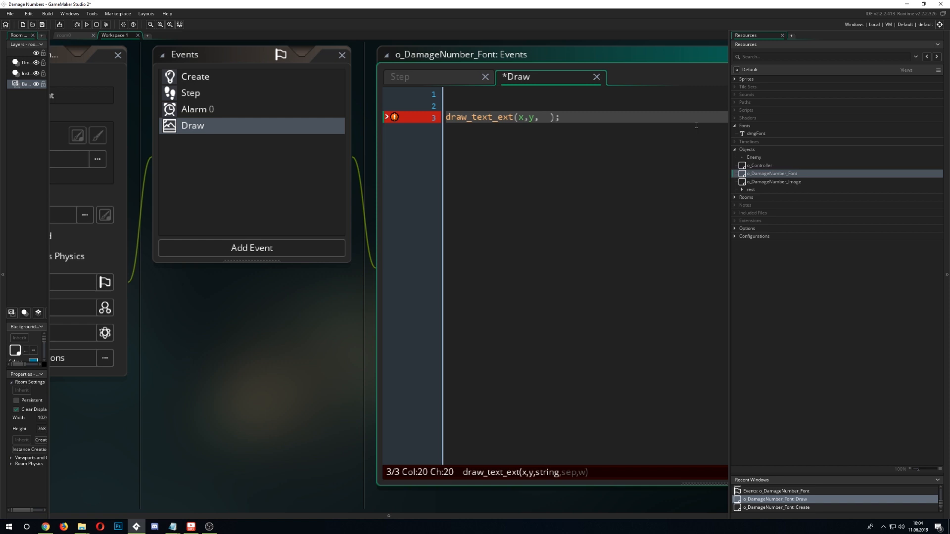
{"action": "left_click", "coordinate": [195, 76]}
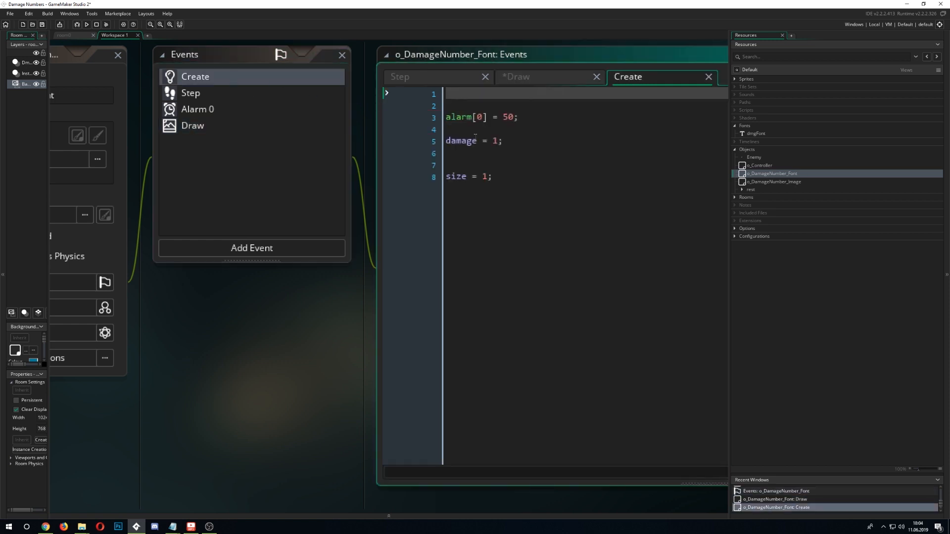
{"action": "left_click", "coordinate": [192, 125]}
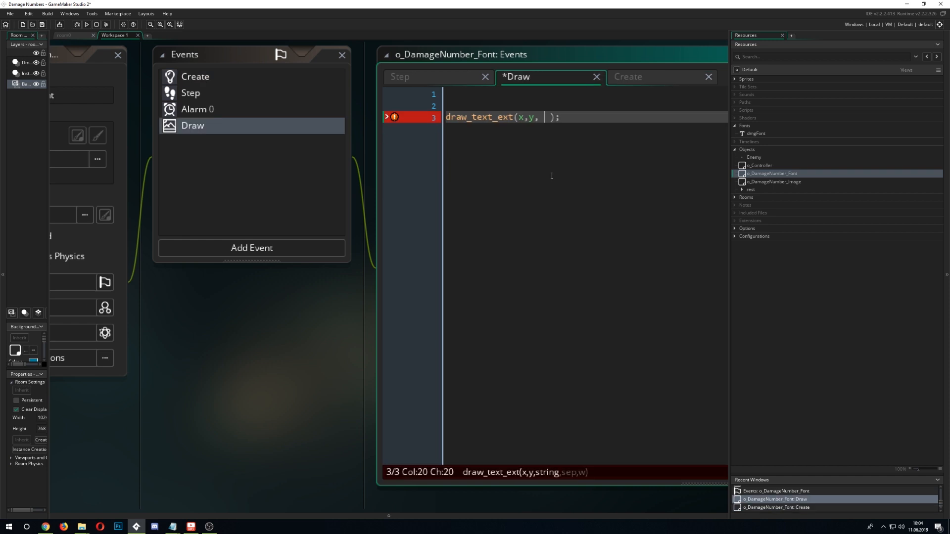
{"action": "type", "text": "damage,"}
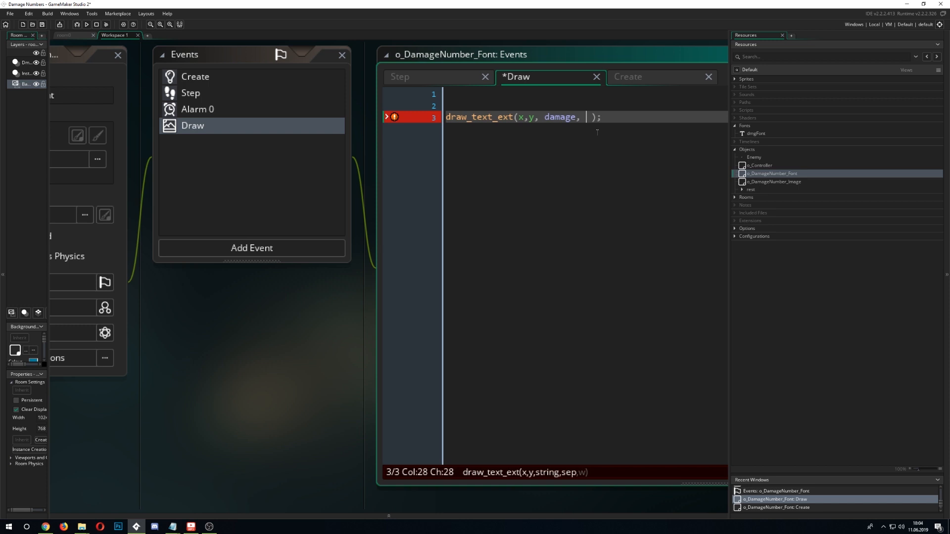
{"action": "type", "text": "5"}
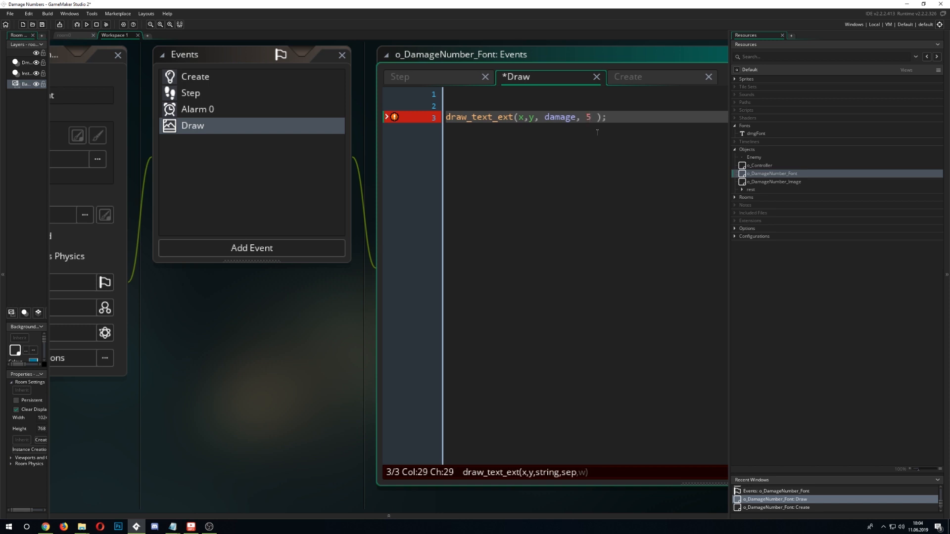
{"action": "type", "text": ","}
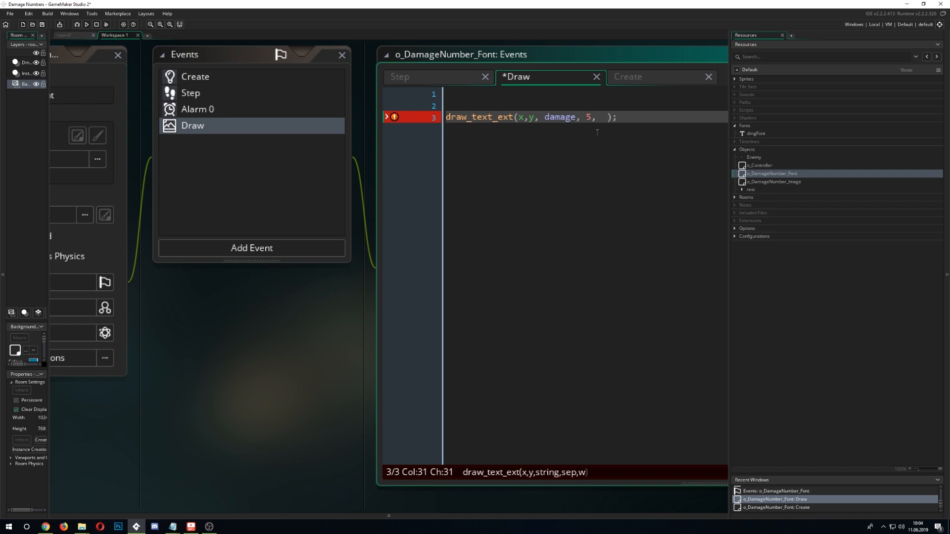
{"action": "type", "text": "500"}
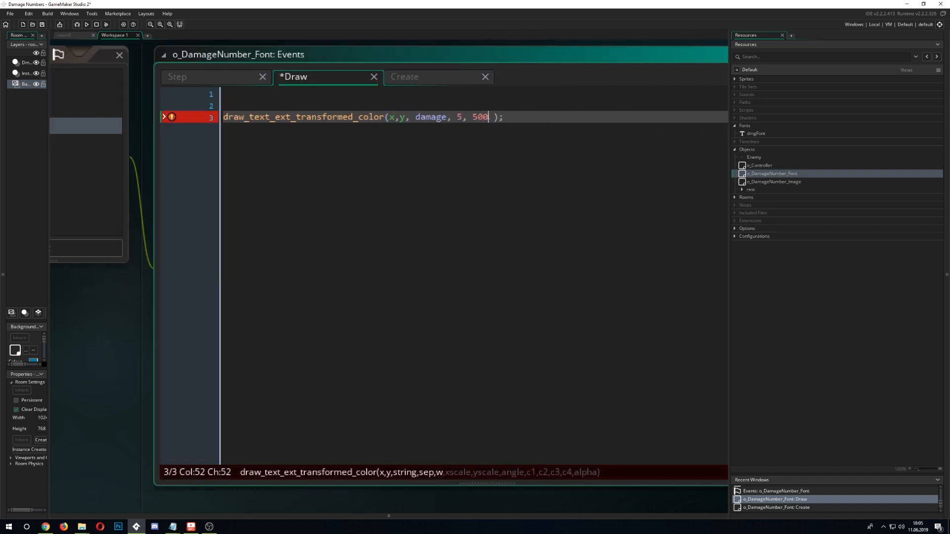
{"action": "type", "text": ","}
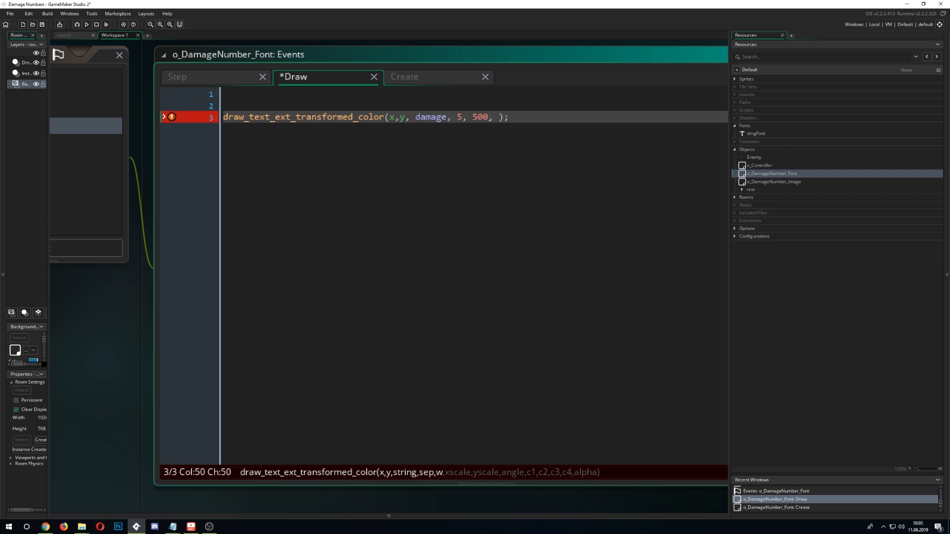
Finish the call with size, size scaling, angle 0 and the gradient colour values
{"action": "left_click", "coordinate": [404, 77]}
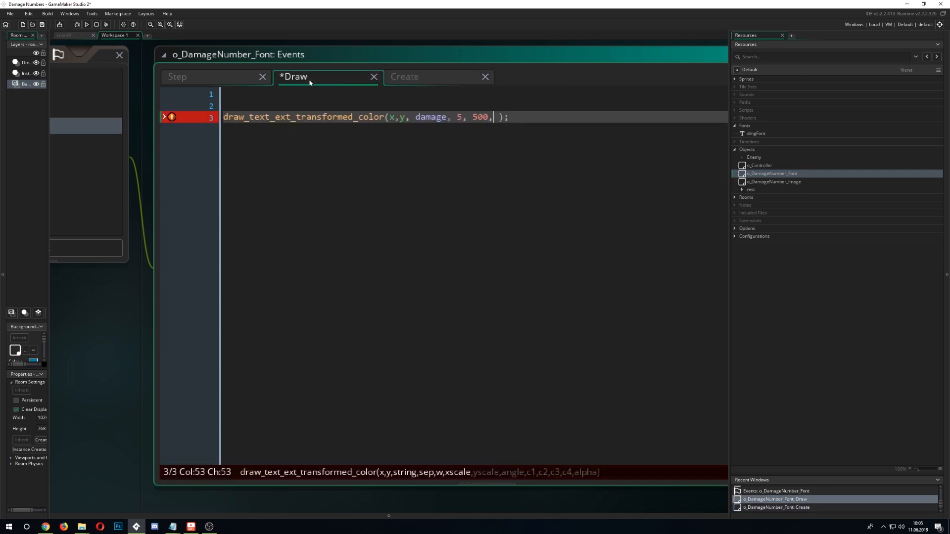
{"action": "type", "text": "size,"}
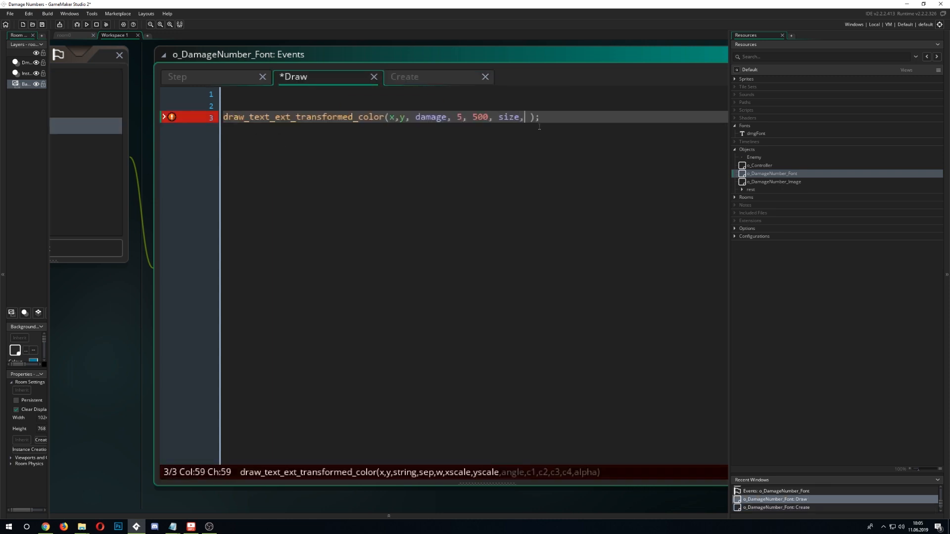
{"action": "type", "text": "size,"}
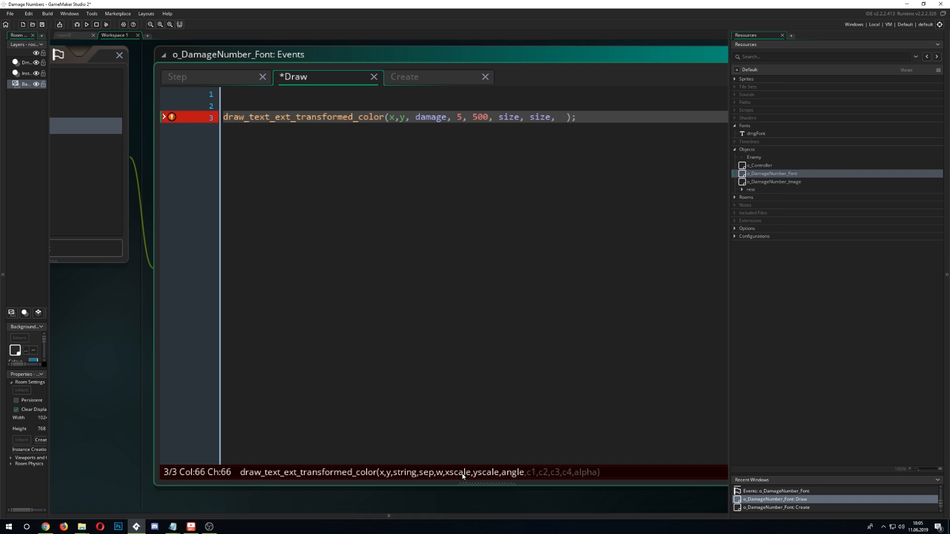
{"action": "type", "text": "0"}
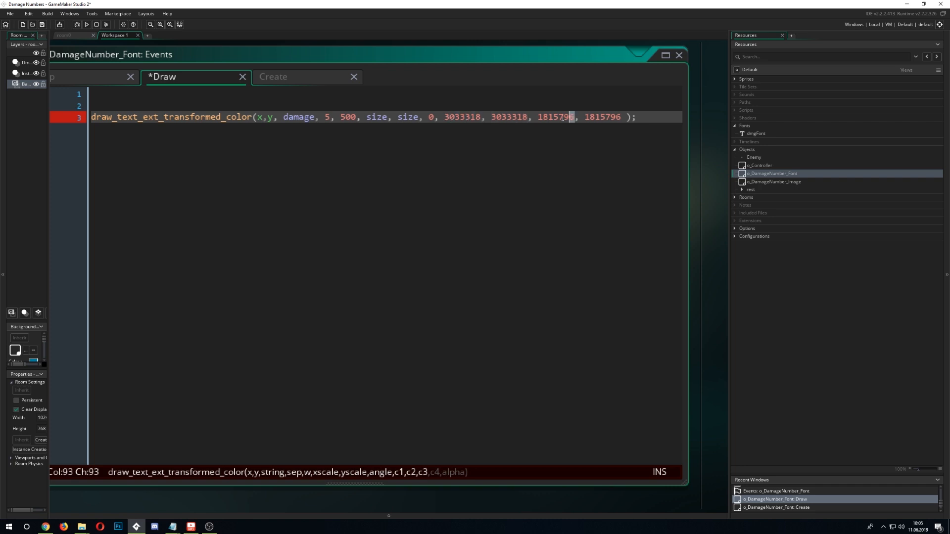
{"action": "type", "text": ","}
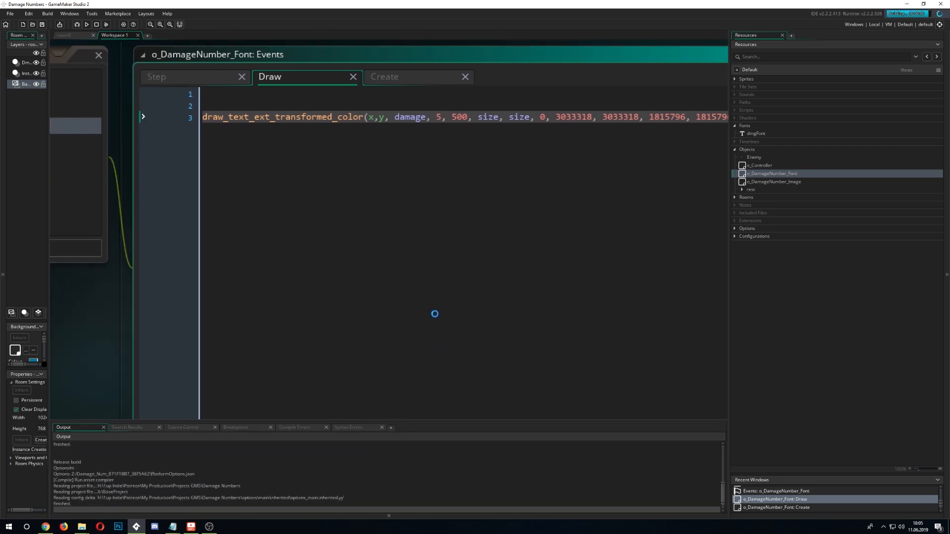
Run the game (F5) to try the coloured damage text
{"action": "left_click", "coordinate": [86, 24]}
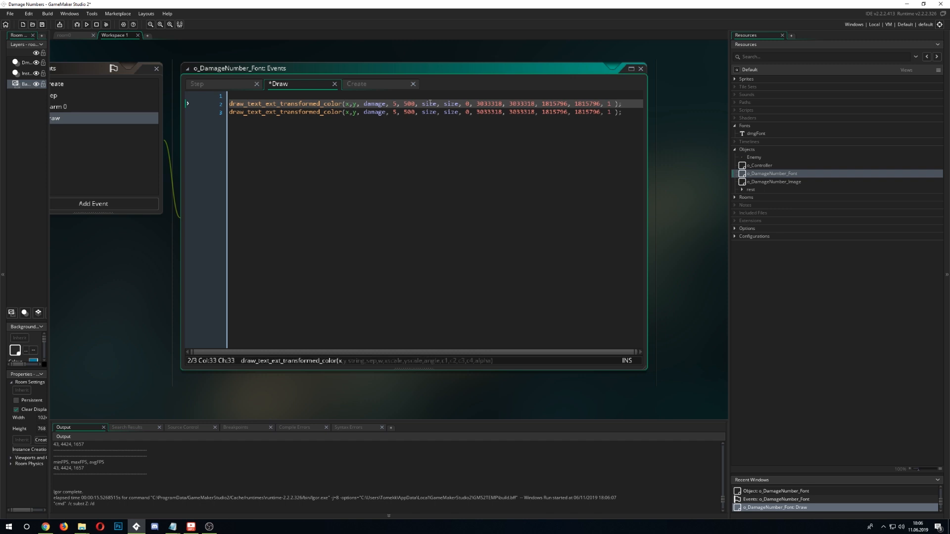
Make the first draw call a c_black shadow at x + 1, y + 1 and run the game
{"action": "type", "text": "+ 1"}
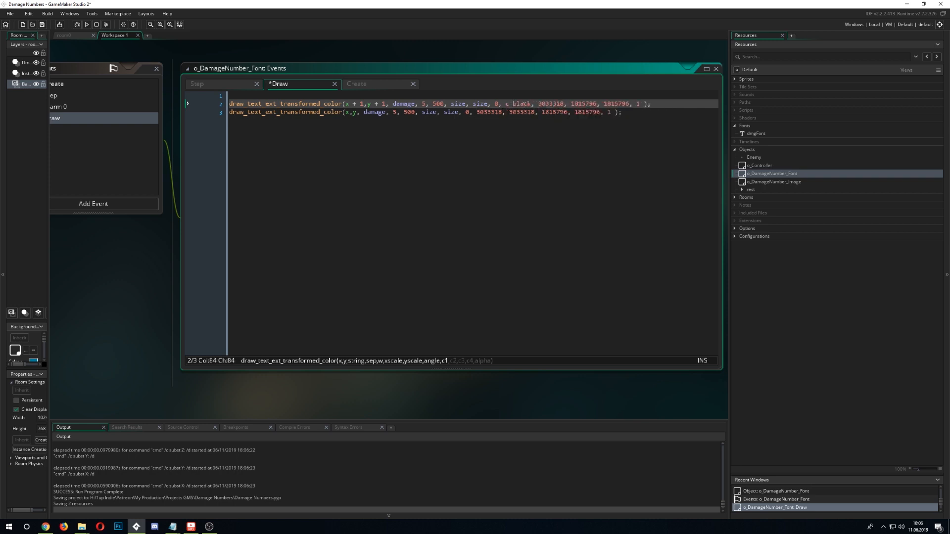
{"action": "type", "text": "c_black"}
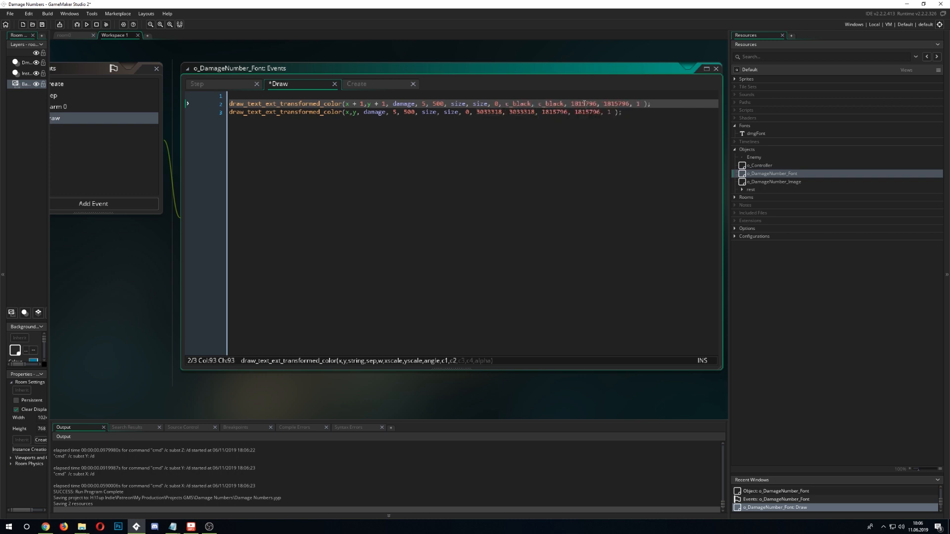
{"action": "type", "text": "c_black, c_black"}
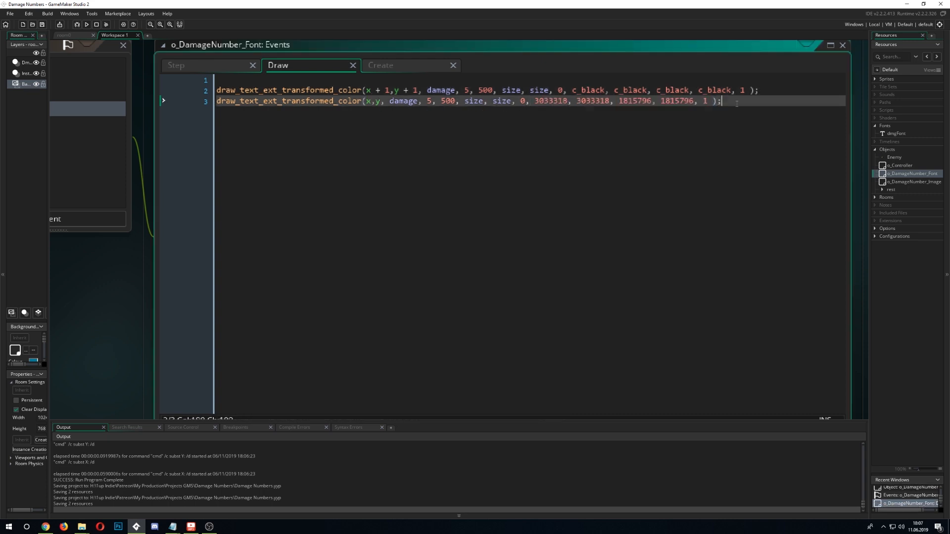
{"action": "left_click", "coordinate": [87, 24]}
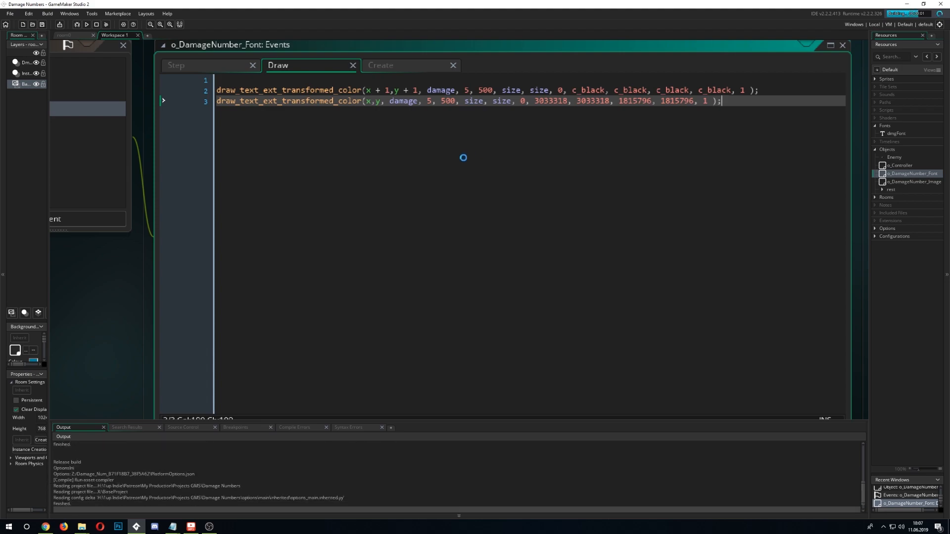
Run the shadowed-text test, revisit the font object's Step event, then close the editors
{"action": "left_click", "coordinate": [104, 25]}
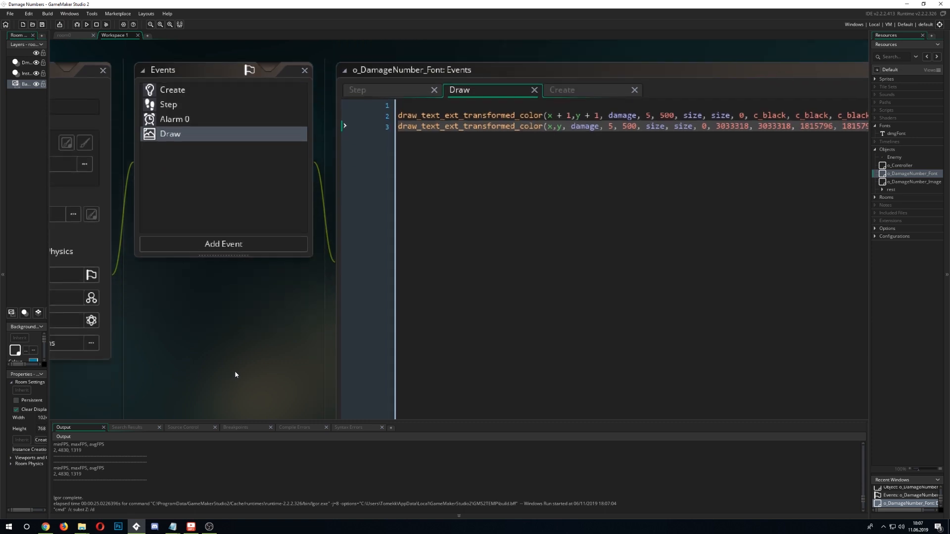
{"action": "left_click", "coordinate": [168, 104]}
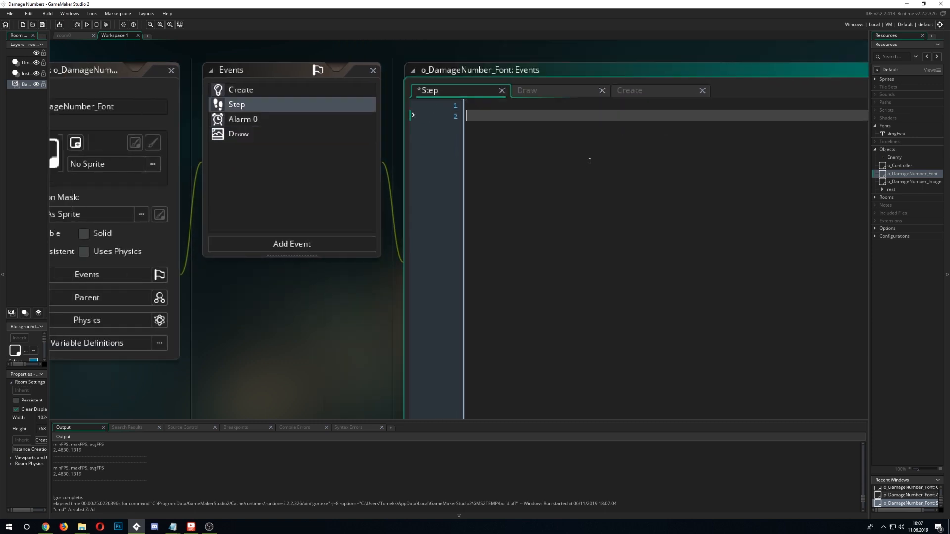
{"action": "type", "text": "y -"}
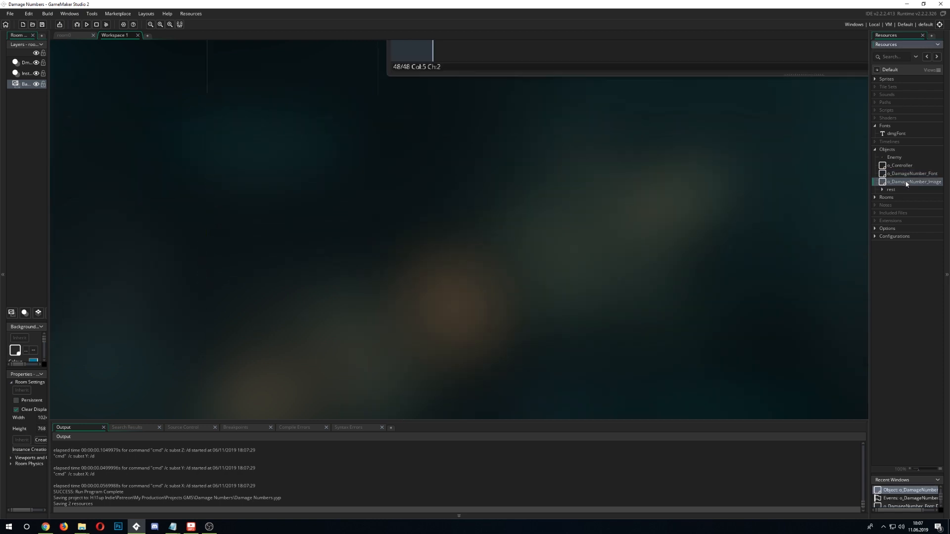
Review o_Controller's Step spawn code and the spr_DamageNumber_OrangeLight digit frames, then close the sprite
{"action": "left_click", "coordinate": [899, 165]}
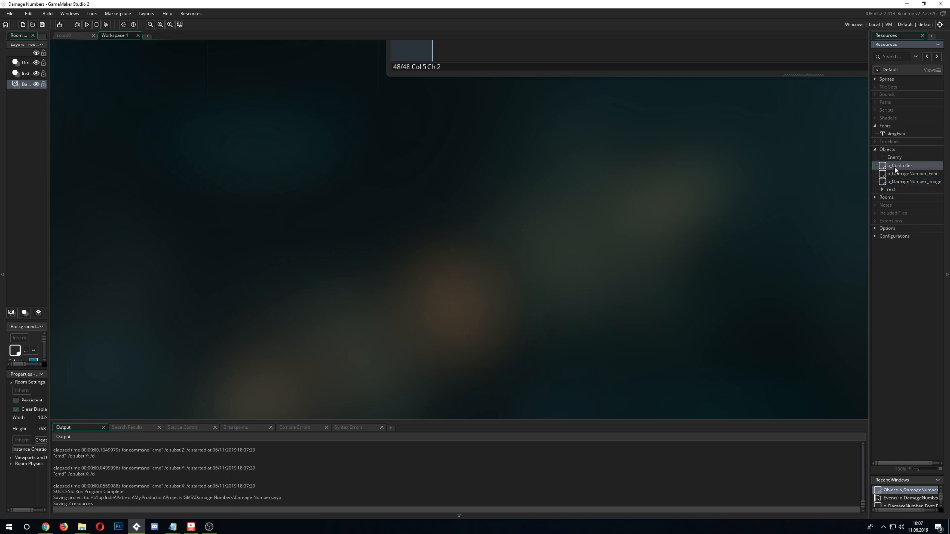
{"action": "double_click", "coordinate": [899, 165]}
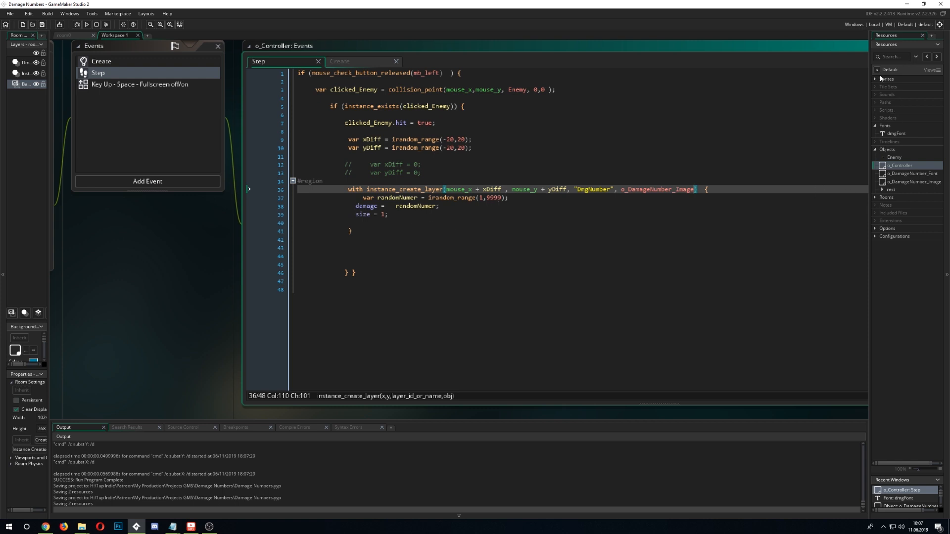
{"action": "left_click", "coordinate": [875, 79]}
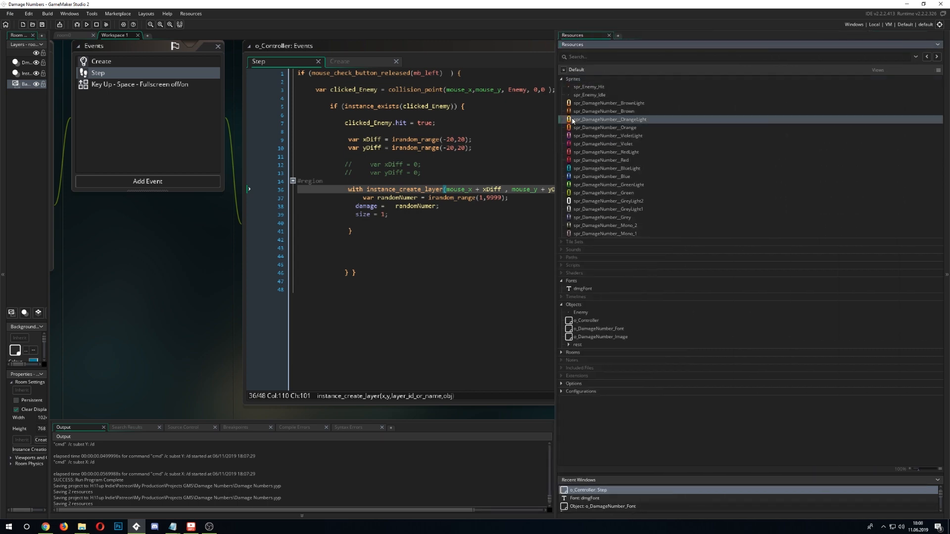
{"action": "double_click", "coordinate": [609, 120]}
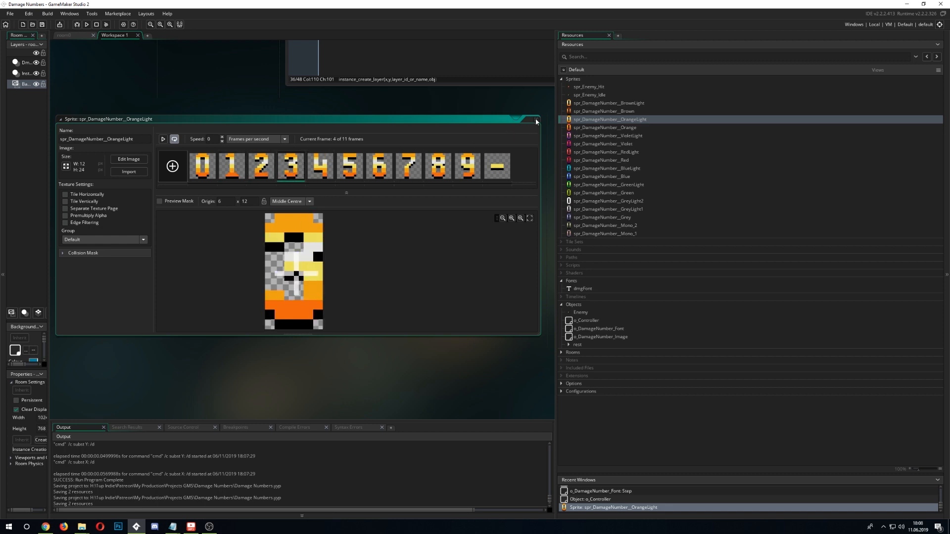
{"action": "left_click", "coordinate": [535, 119]}
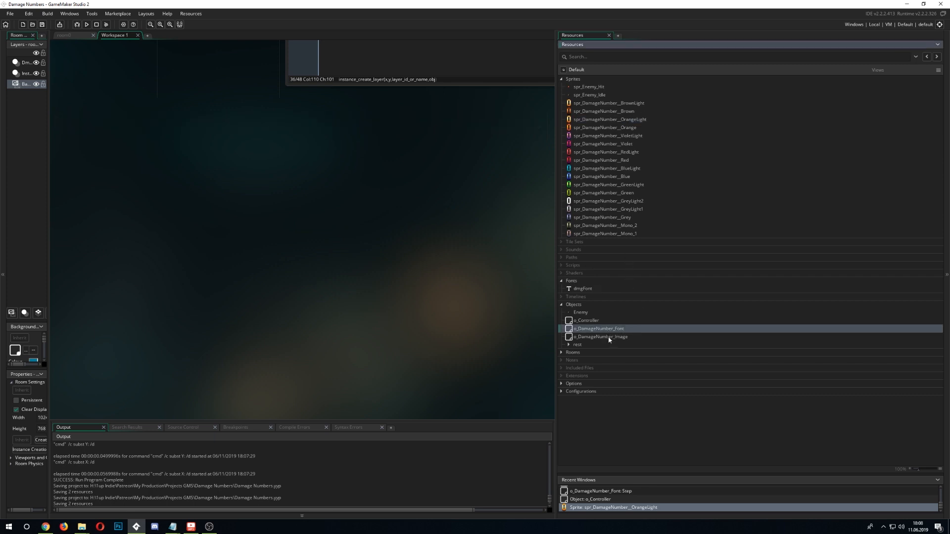
Declare Digit_10000…Digit_1 = 0 and DamageNumber_Length = string_length(damage) in o_DamageNumber_Image's Create event
{"action": "double_click", "coordinate": [597, 329]}
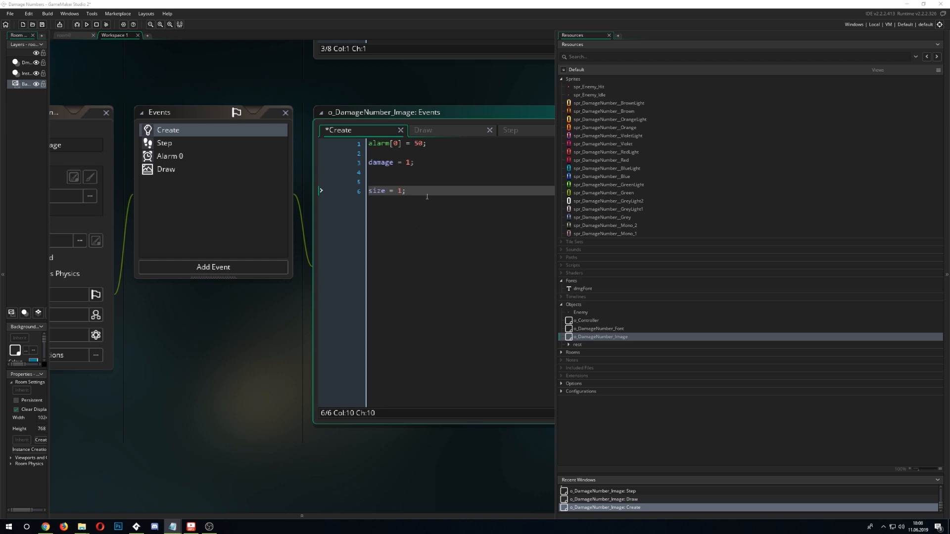
{"action": "type", "text": "Digit_10000 = 0;"}
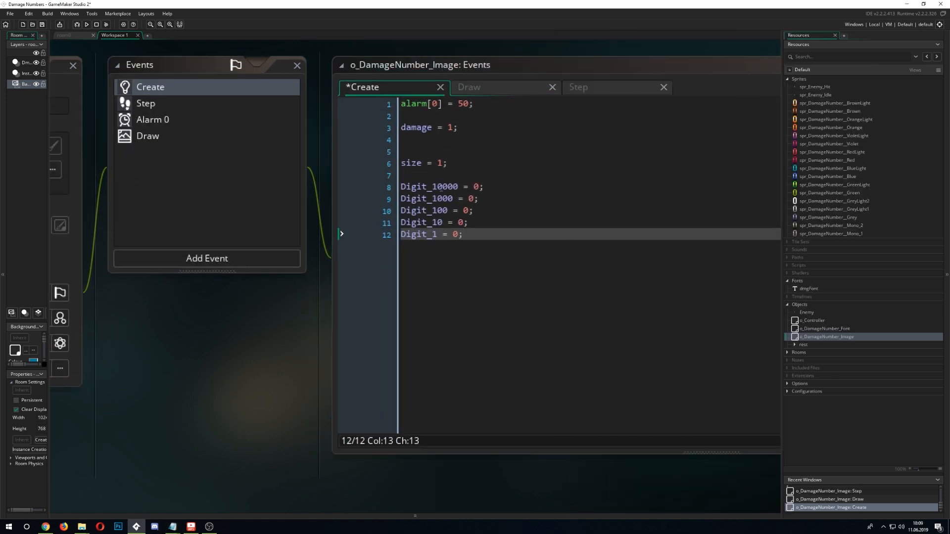
{"action": "left_click", "coordinate": [431, 223]}
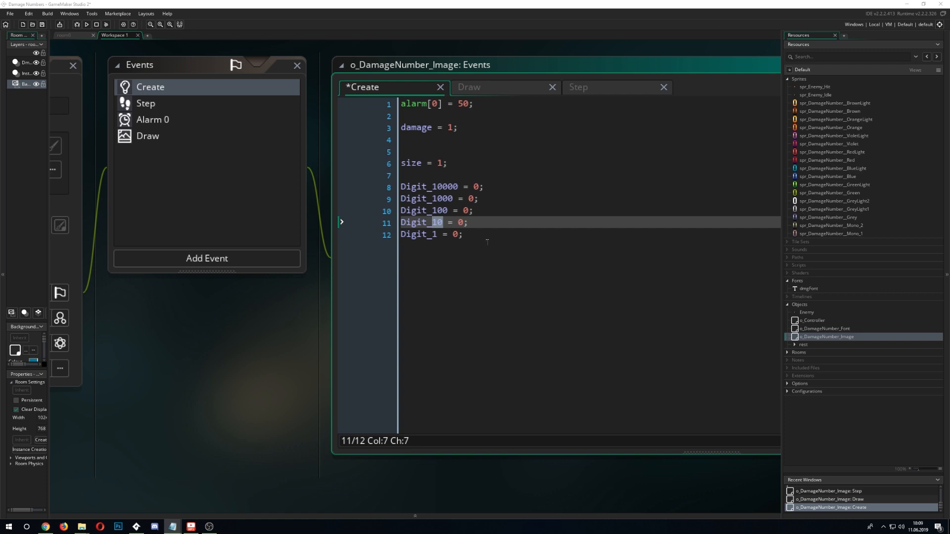
{"action": "type", "text": "DamageNumber_Length = 0;"}
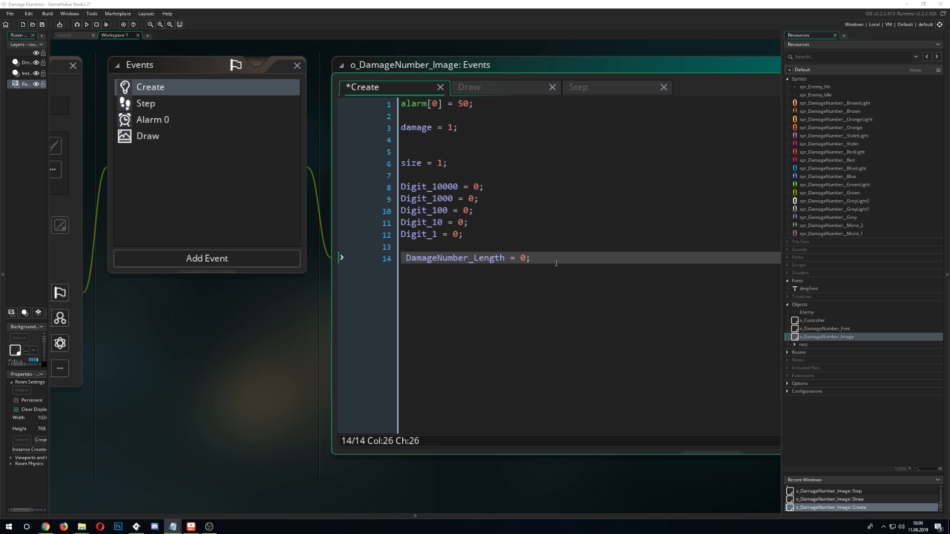
{"action": "type", "text": "DamageNumber_Length = string_length(damage);"}
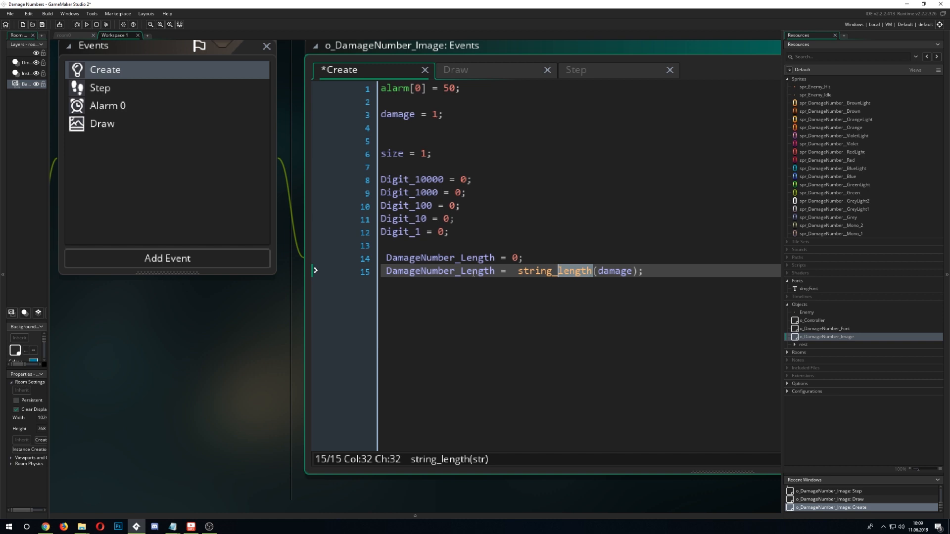
{"action": "mouse_move", "coordinate": [485, 71]}
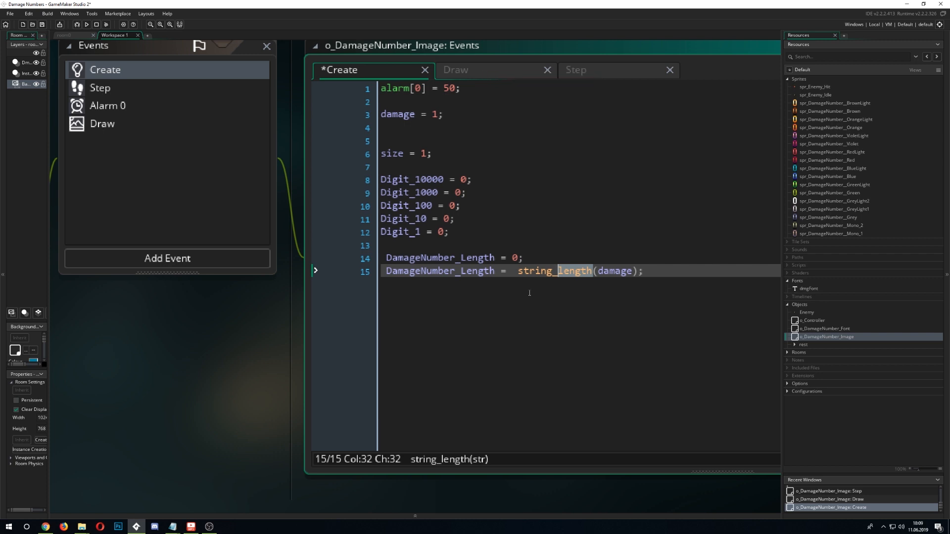
{"action": "double_click", "coordinate": [440, 271]}
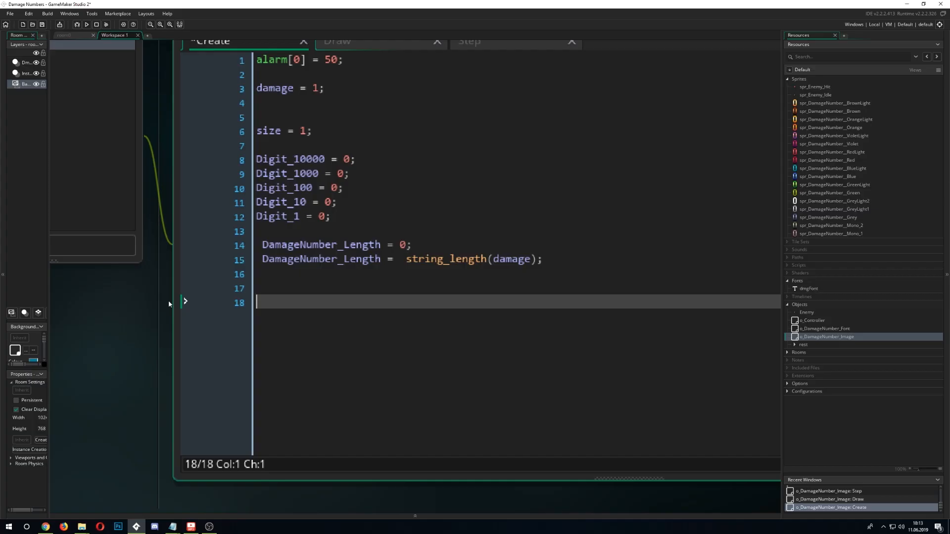
{"action": "mouse_move", "coordinate": [294, 160]}
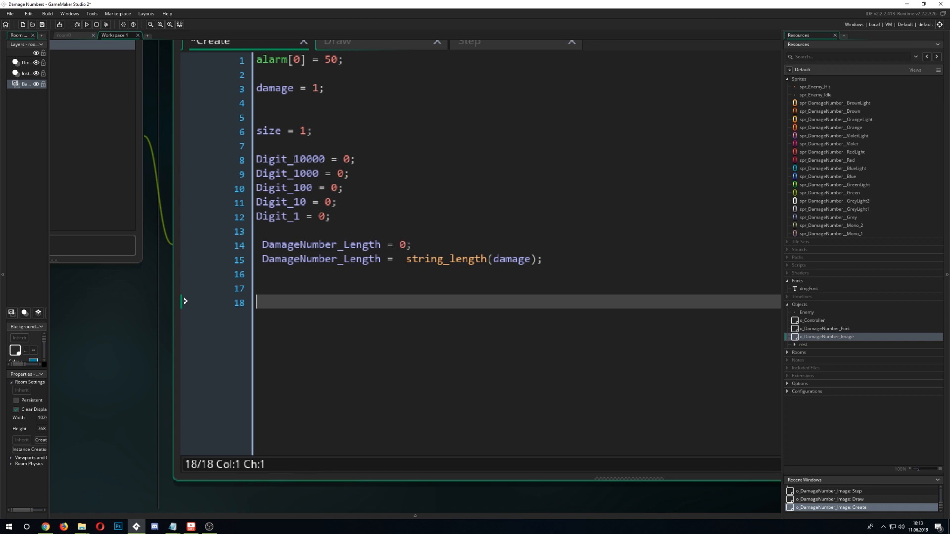
Write Digit_10000 = round(damage div 10000); in the Create code
{"action": "type", "text": "Digit_10000"}
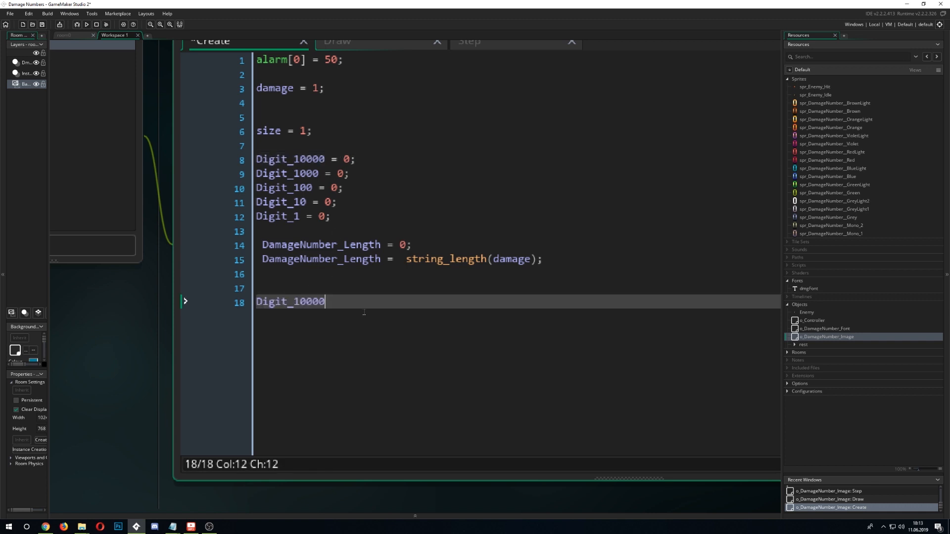
{"action": "type", "text": "="}
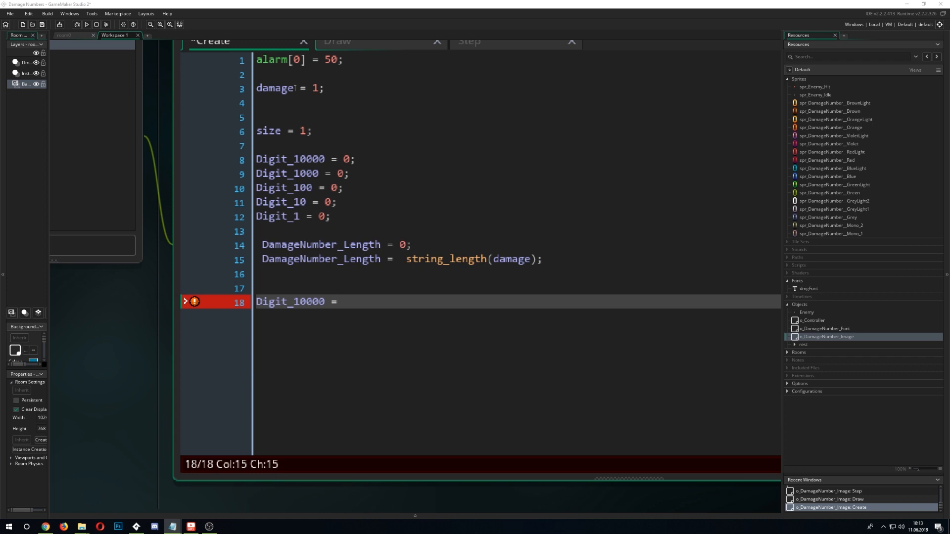
{"action": "type", "text": "damage"}
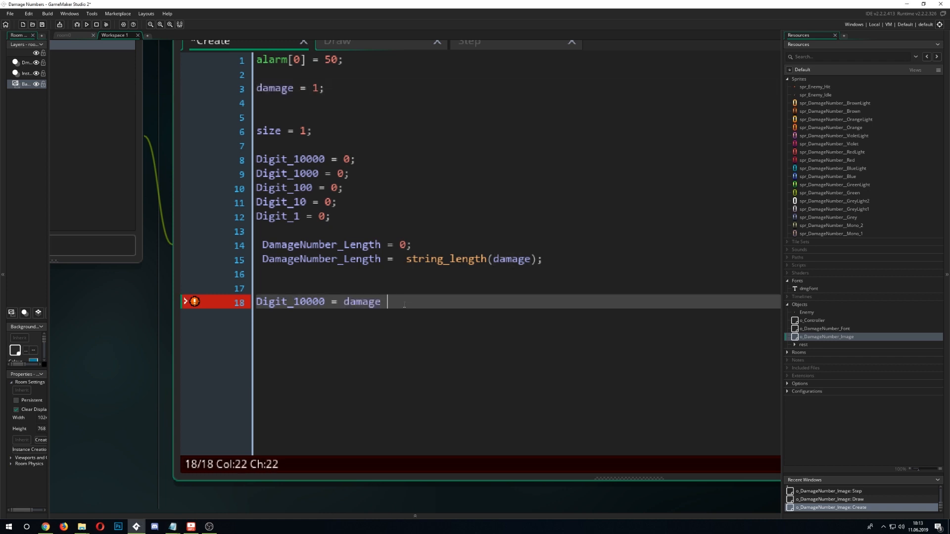
{"action": "type", "text": "div"}
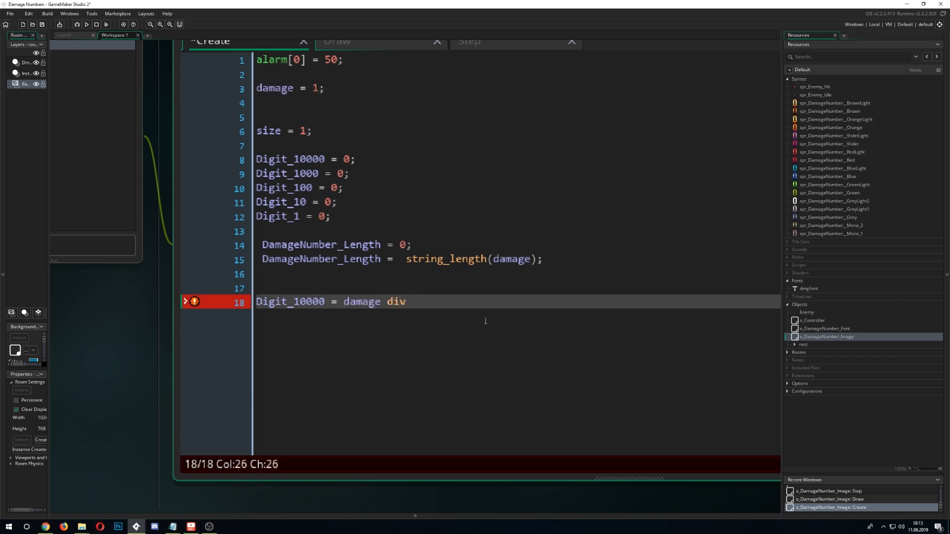
{"action": "type", "text": "10000;"}
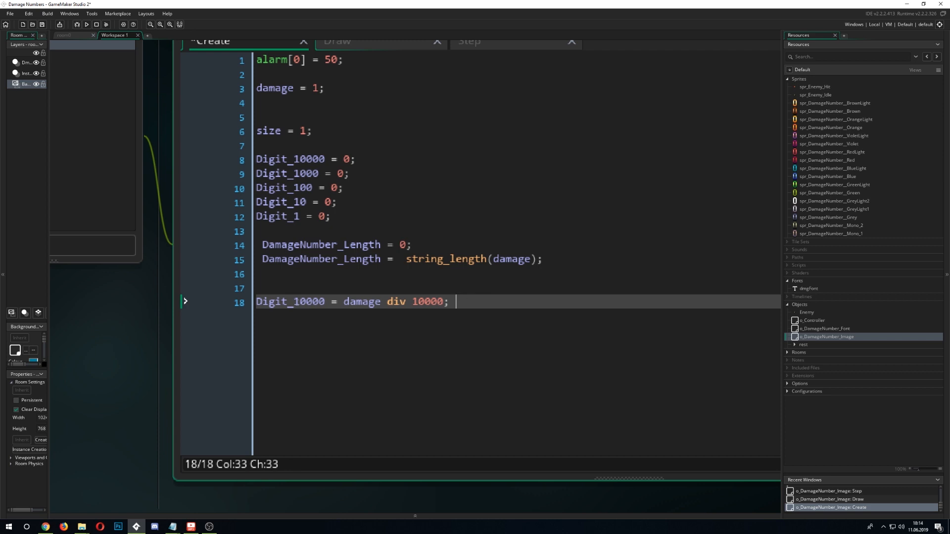
{"action": "left_click", "coordinate": [296, 302]}
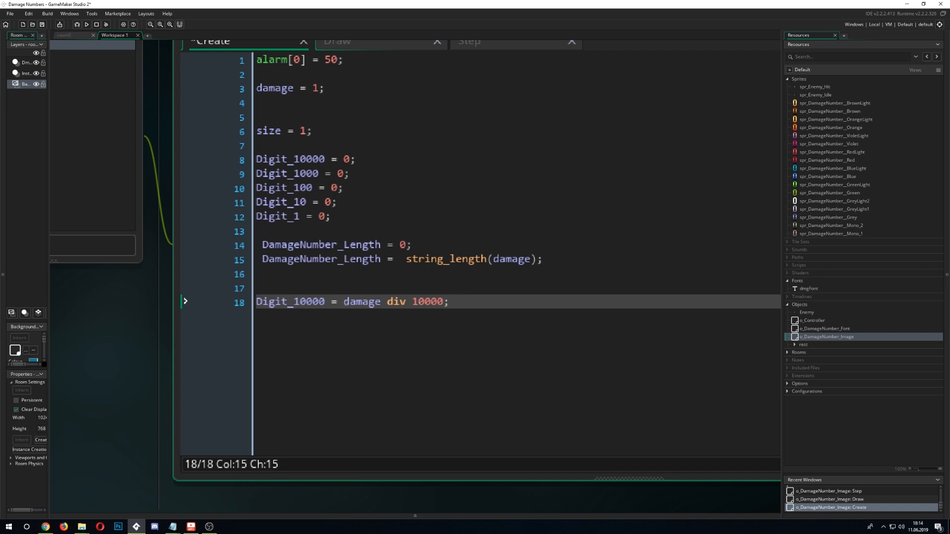
{"action": "type", "text": "round ("}
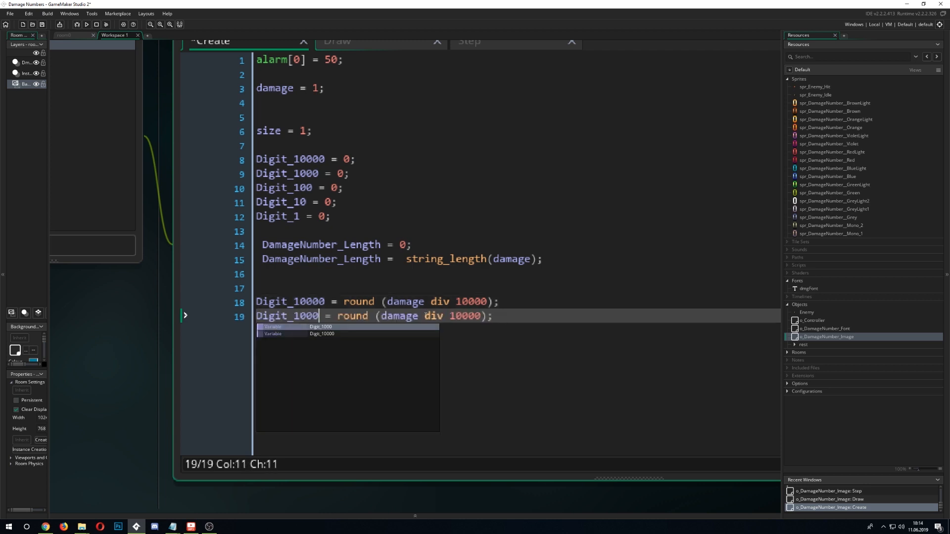
{"action": "type", "text": "1000"}
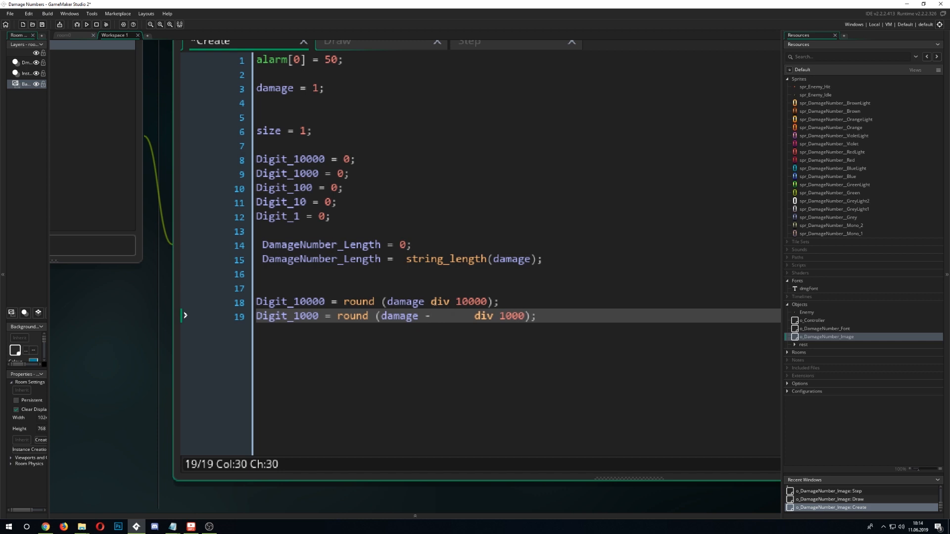
Add the subtraction-based round/div lines for Digit_1000, Digit_100, Digit_10 and Digit_1
{"action": "type", "text": "Digit_10000"}
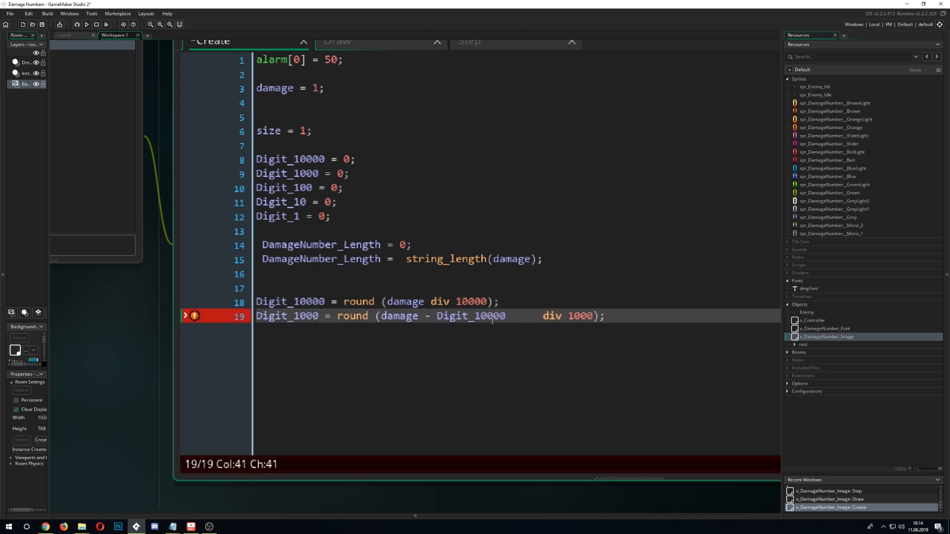
{"action": "type", "text": "*"}
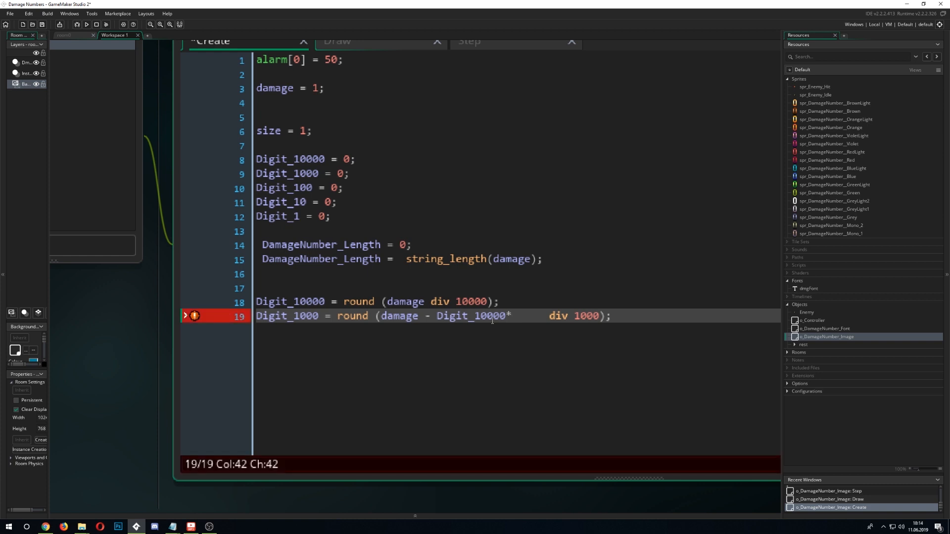
{"action": "type", "text": "10000)"}
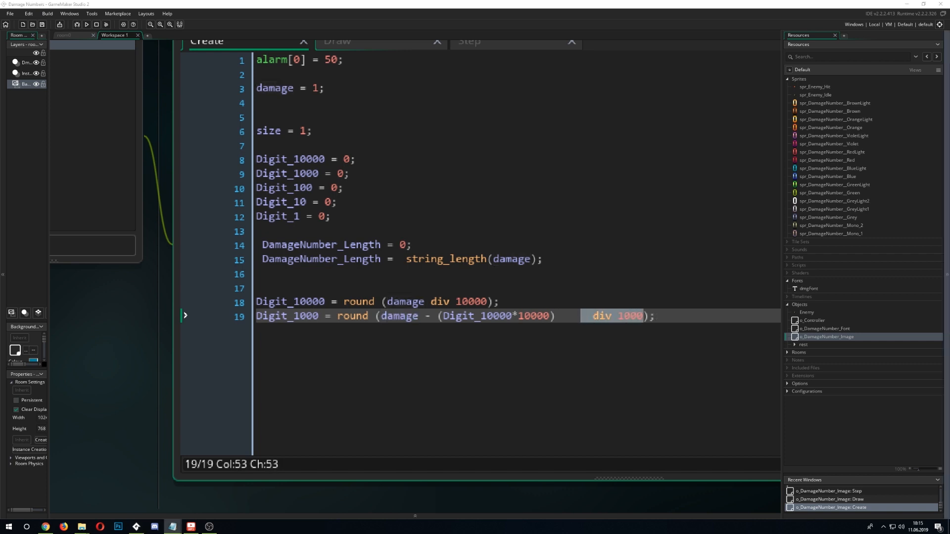
{"action": "left_click", "coordinate": [648, 316]}
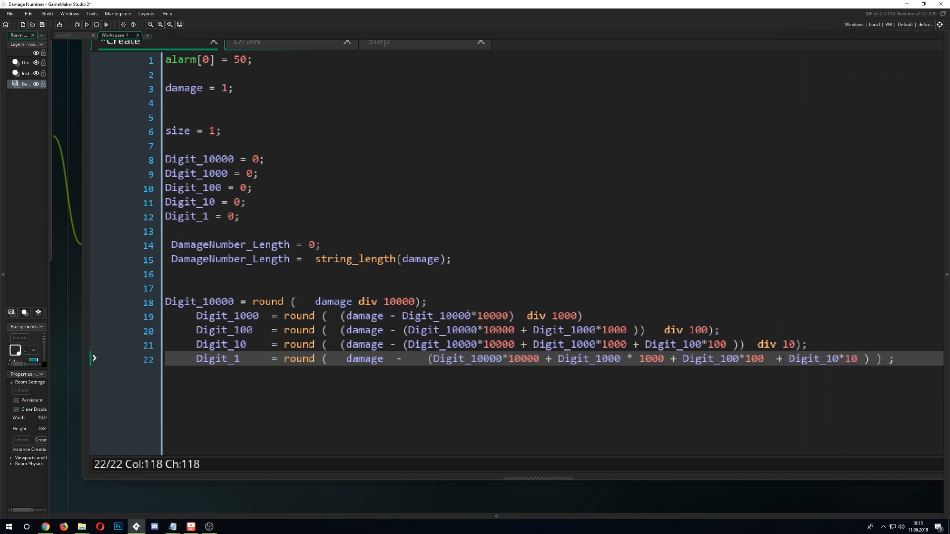
{"action": "left_click", "coordinate": [469, 330]}
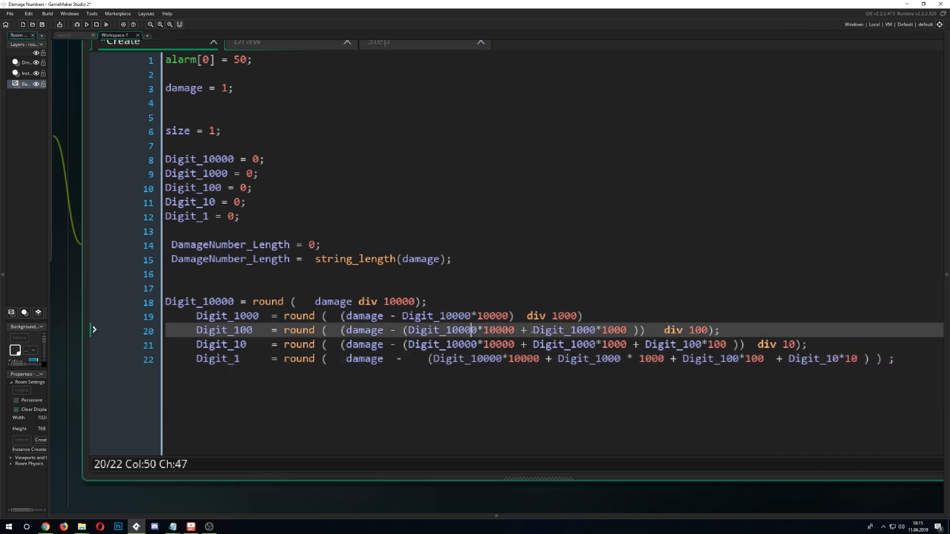
{"action": "left_click_drag", "start_coordinate": [530, 331], "coordinate": [627, 331]}
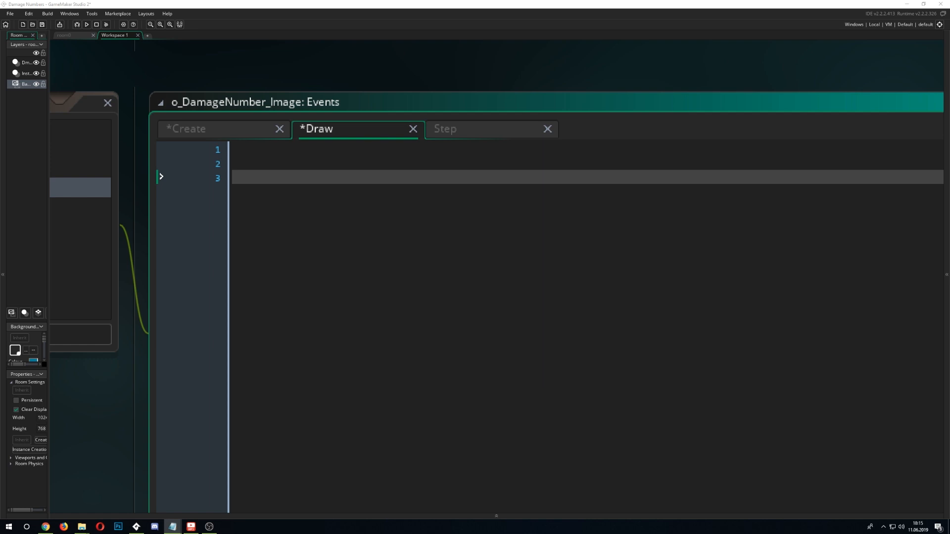
Write draw_sprite_ext(spr_DamageNumber_OrangeLight, Digit_1000, x, y, size, size, 0, c_white, 1); in the Draw event
{"action": "type", "text": "draw_sprite_ext"}
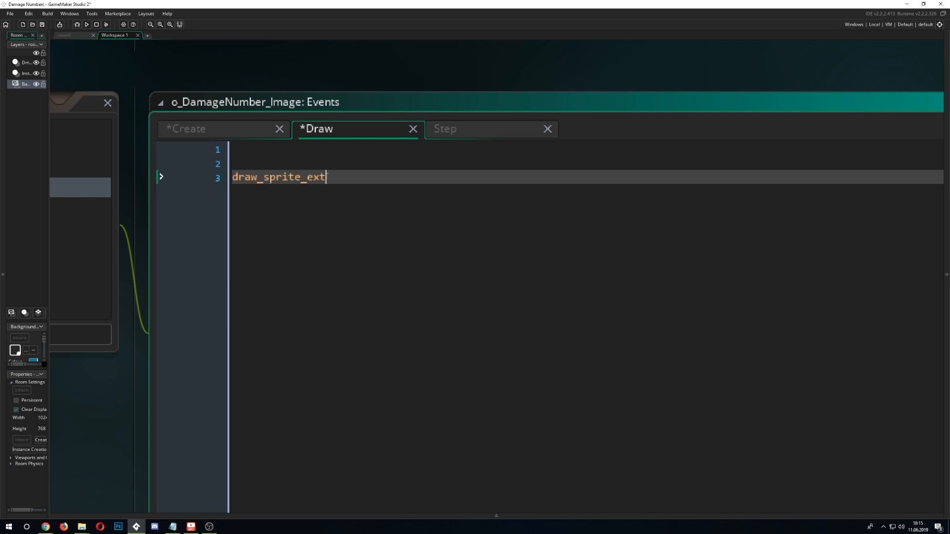
{"action": "type", "text": "()"}
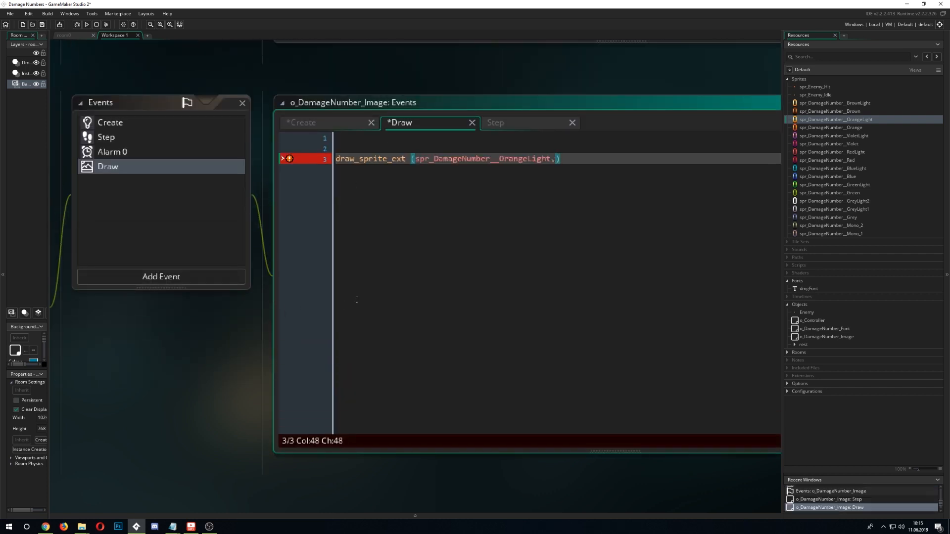
{"action": "left_click", "coordinate": [302, 122]}
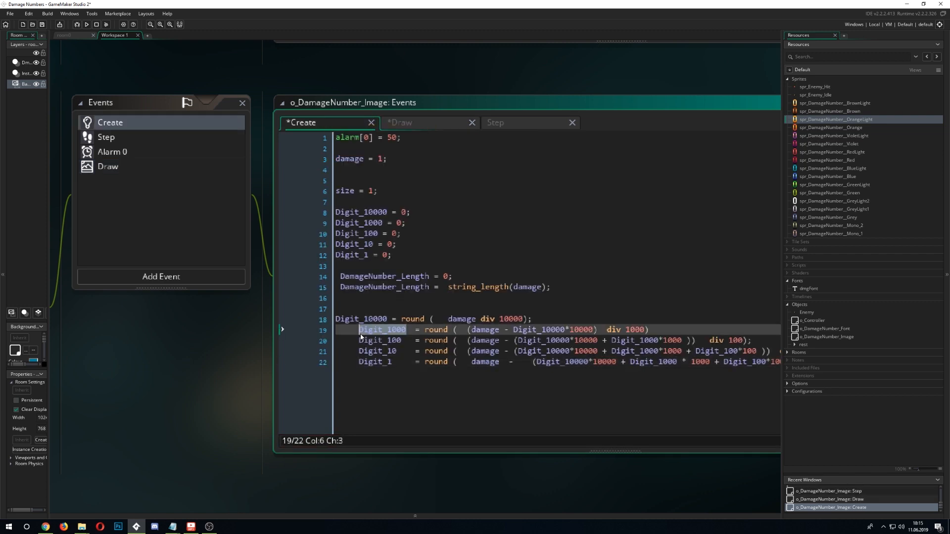
{"action": "left_click", "coordinate": [400, 122]}
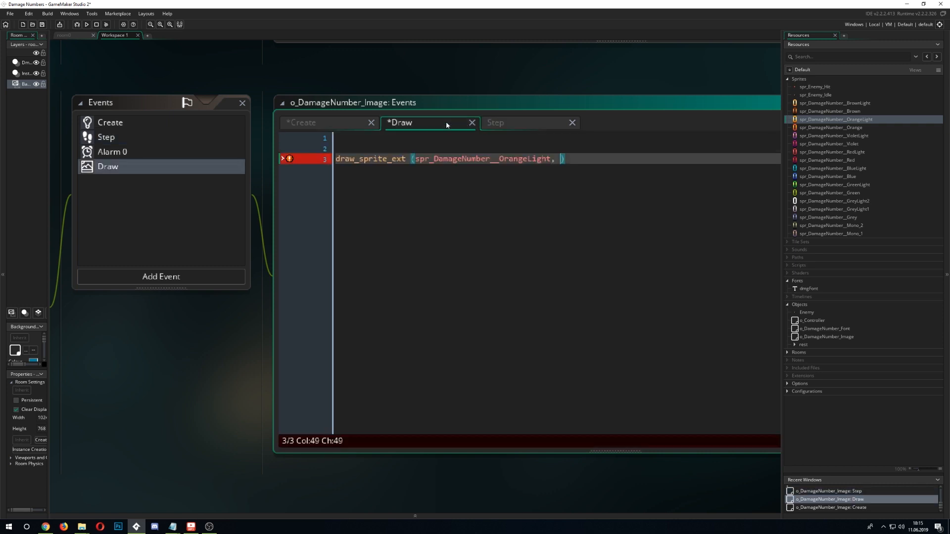
{"action": "type", "text": "Digit_1000,"}
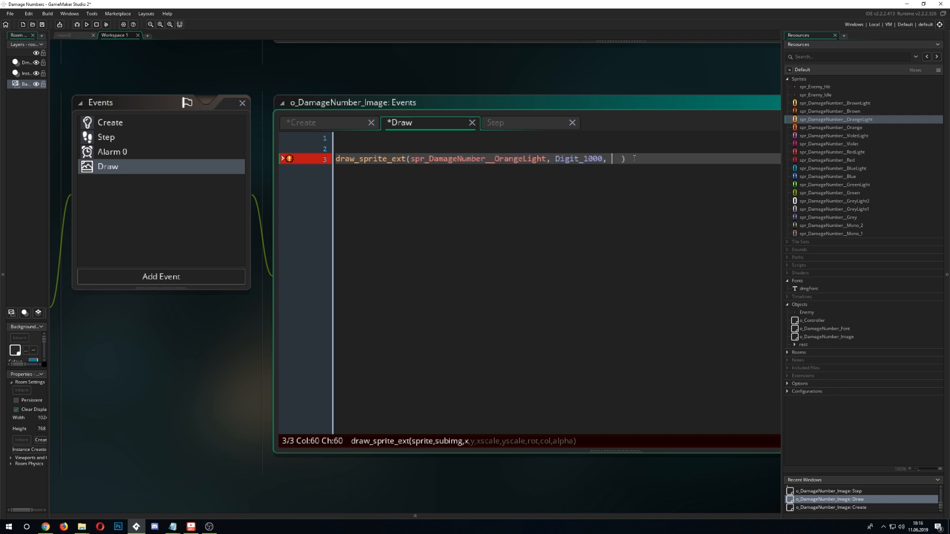
{"action": "type", "text": "x"}
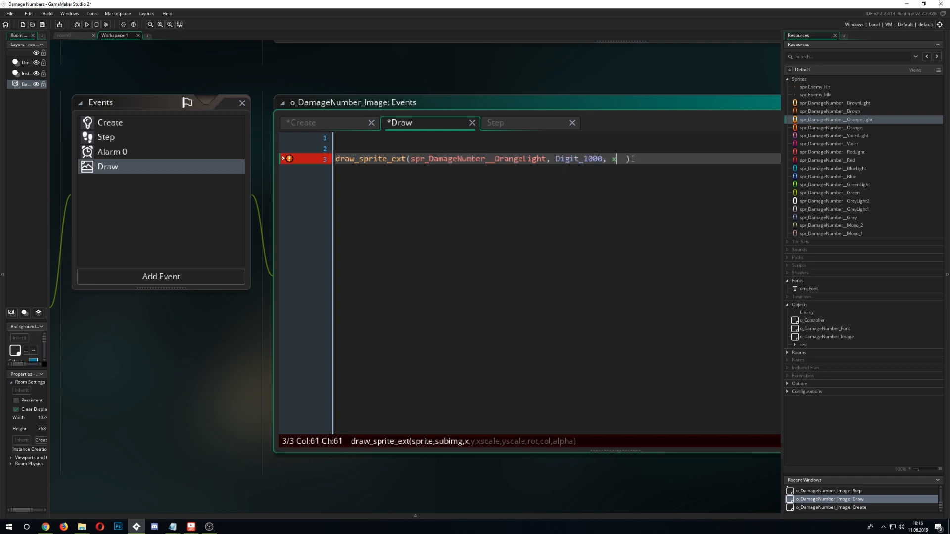
{"action": "type", "text": ", y,"}
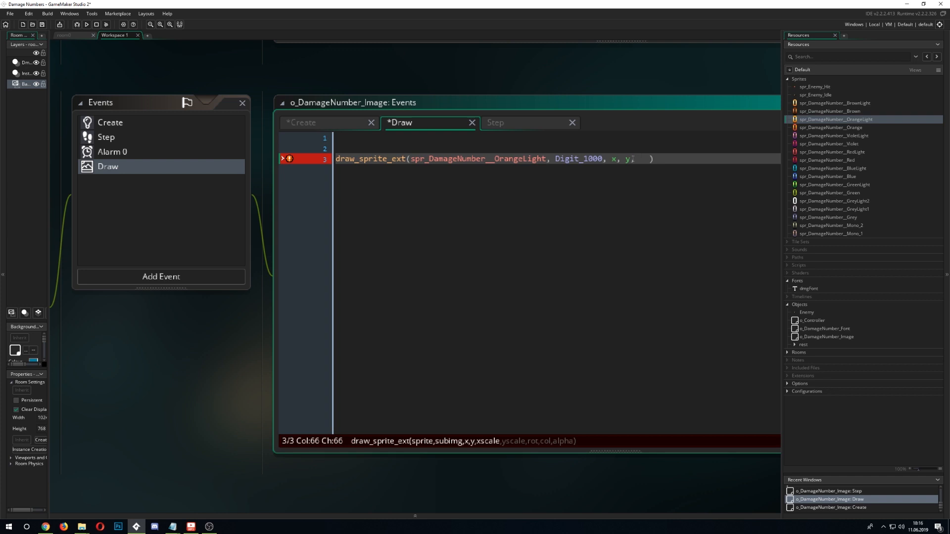
{"action": "left_click", "coordinate": [303, 122]}
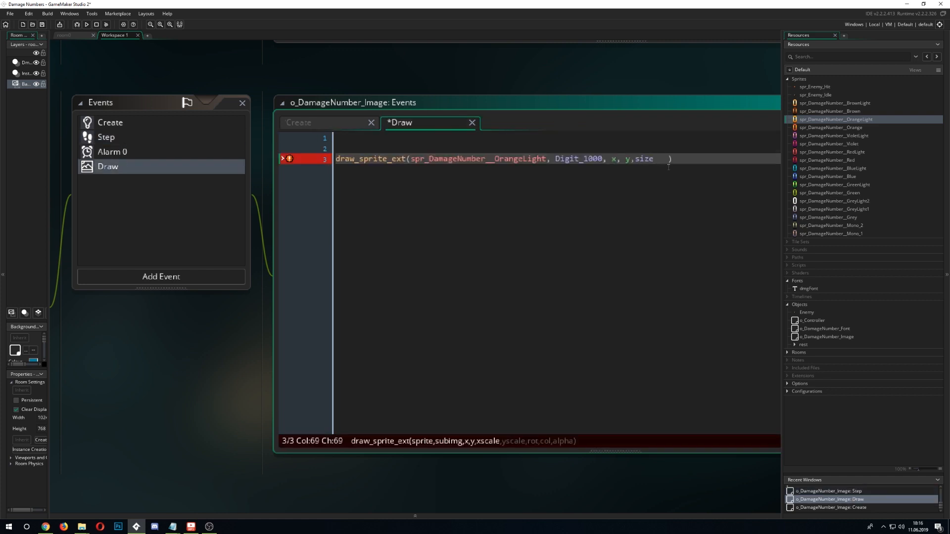
{"action": "type", "text": ",size,0, c_"}
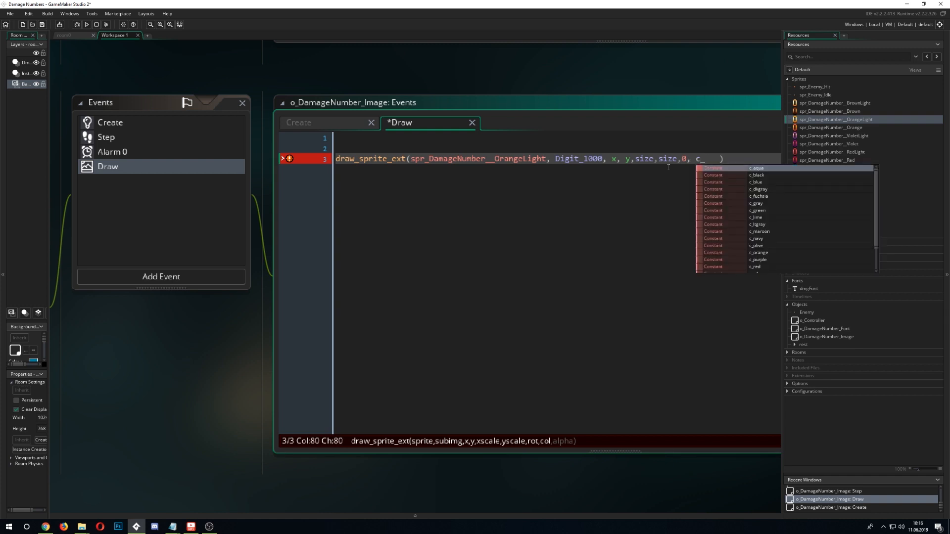
{"action": "type", "text": "white,"}
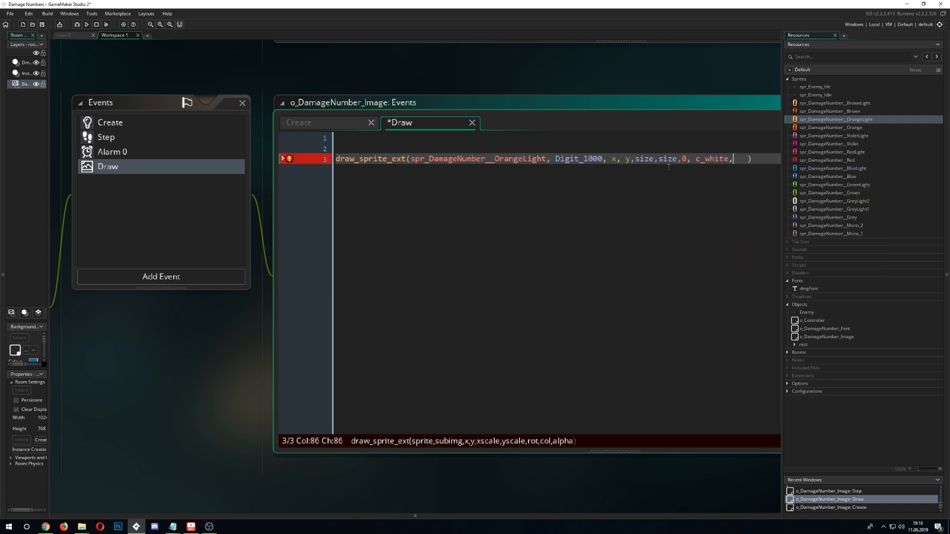
{"action": "type", "text": "1"}
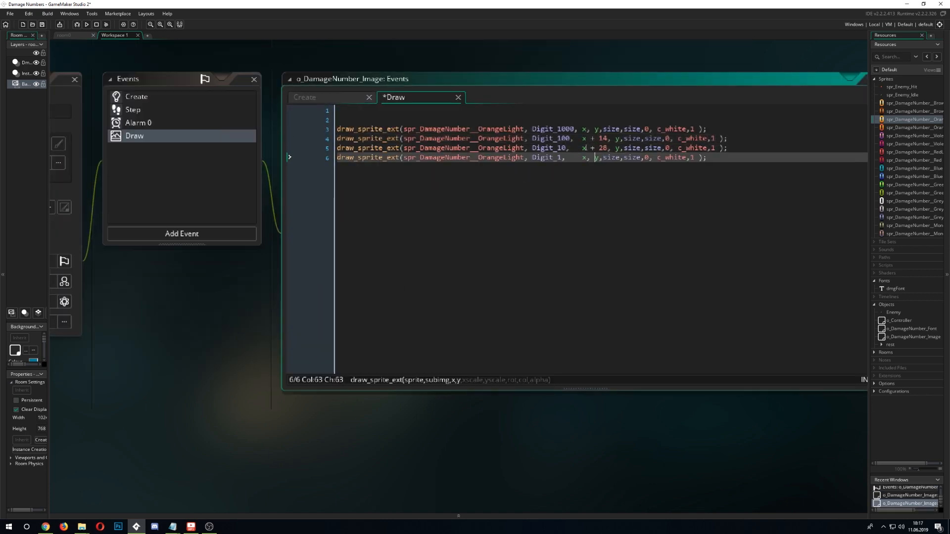
Offset the Digit_1 draw call to x + 42, completing the 14-pixel digit row
{"action": "type", "text": "+"}
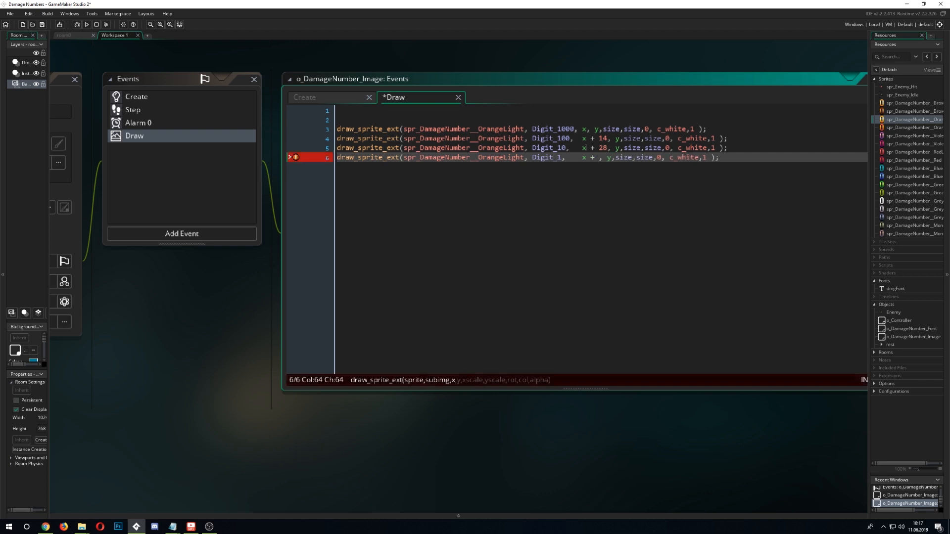
{"action": "type", "text": "42"}
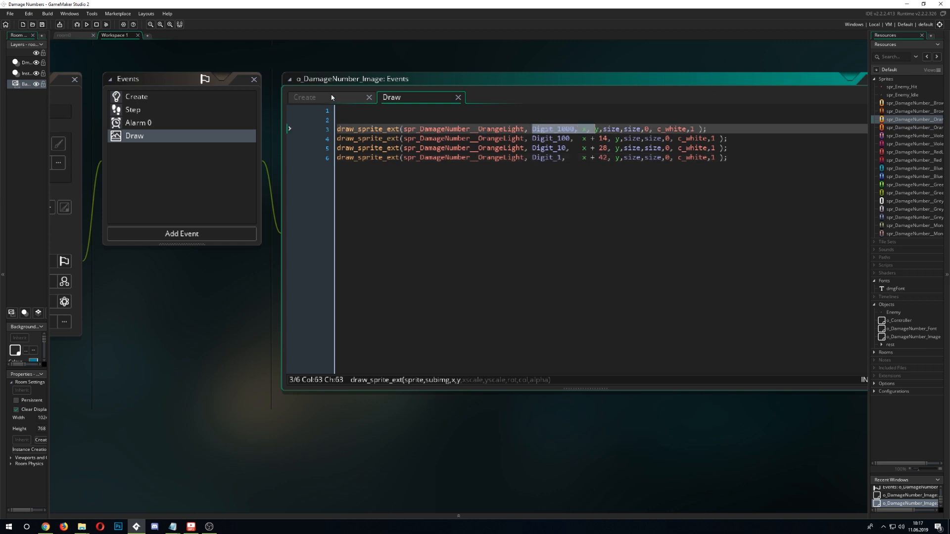
Bring o_DamageNumber_Image's Create code back into view after the test run
{"action": "left_click", "coordinate": [304, 97]}
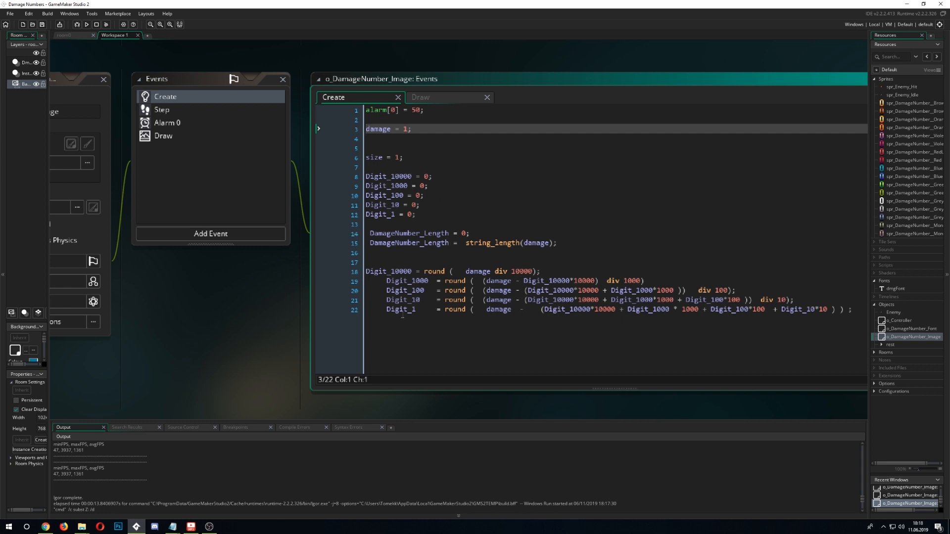
{"action": "mouse_move", "coordinate": [421, 225]}
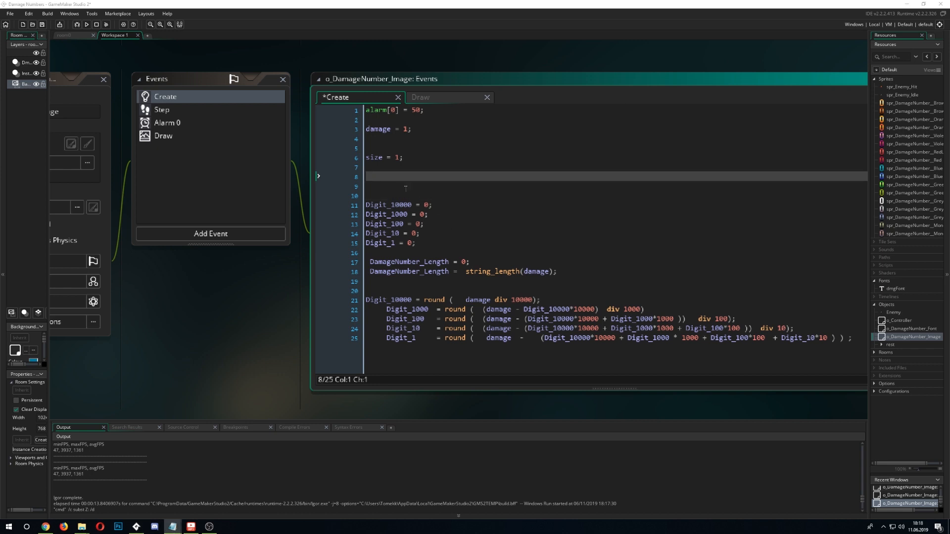
Add check_onceAgain = false in Create and a Step if-block that runs once, setting check_onceAgain = true
{"action": "type", "text": "check_onceAgain ="}
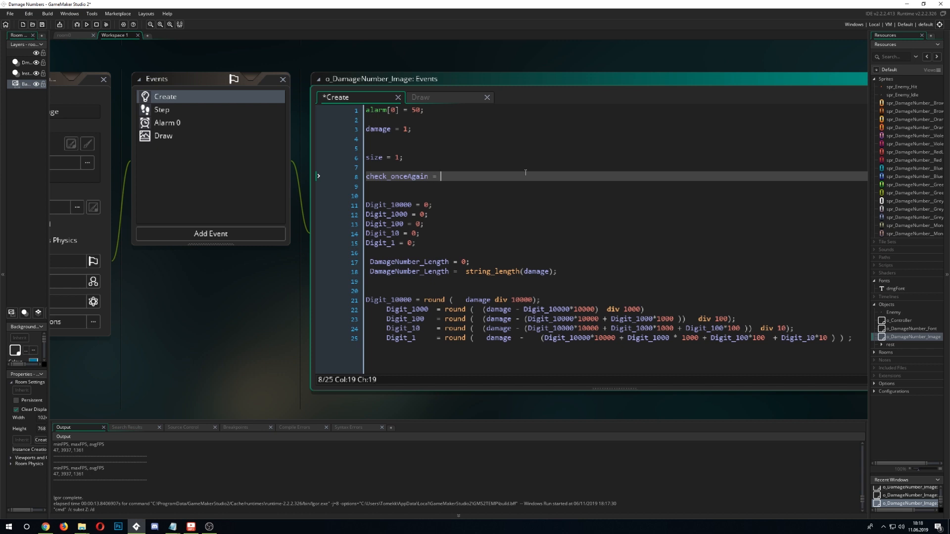
{"action": "type", "text": "false;"}
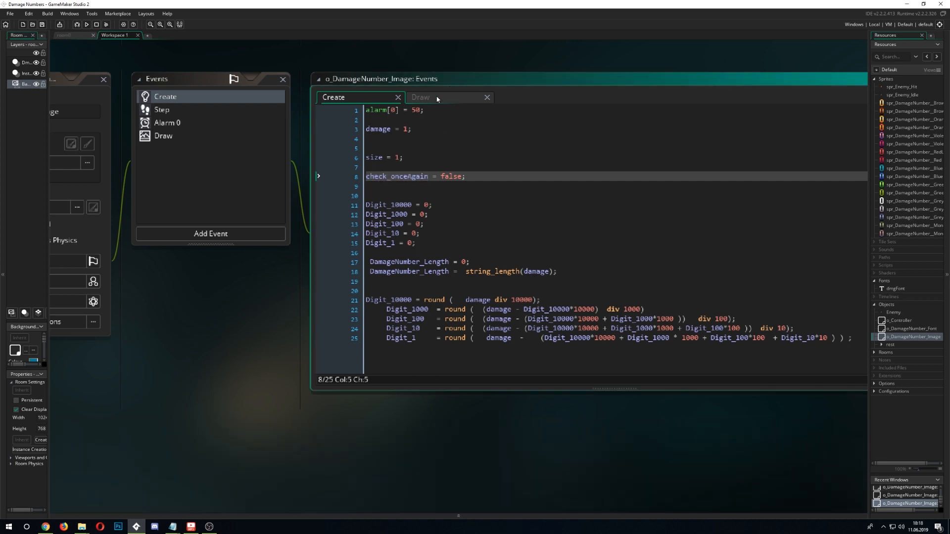
{"action": "left_click", "coordinate": [161, 110]}
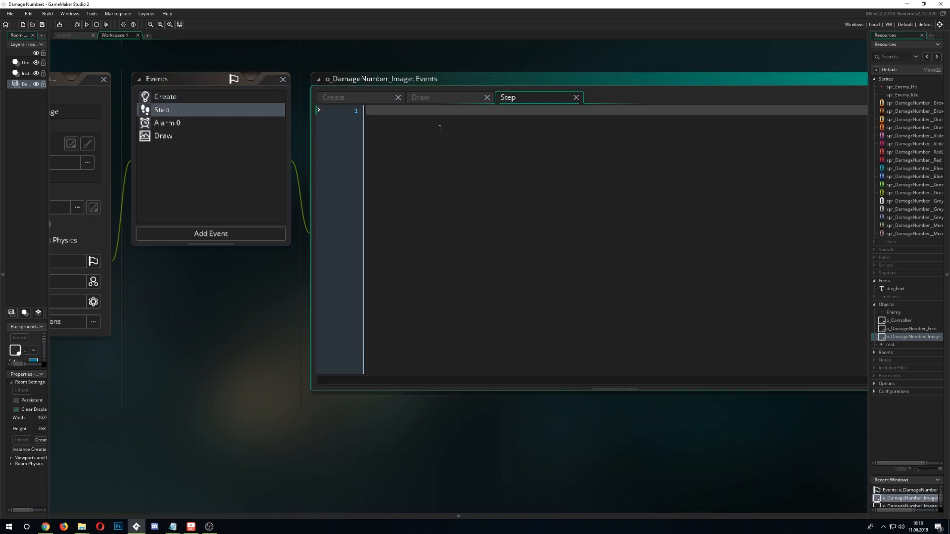
{"action": "type", "text": "if ("}
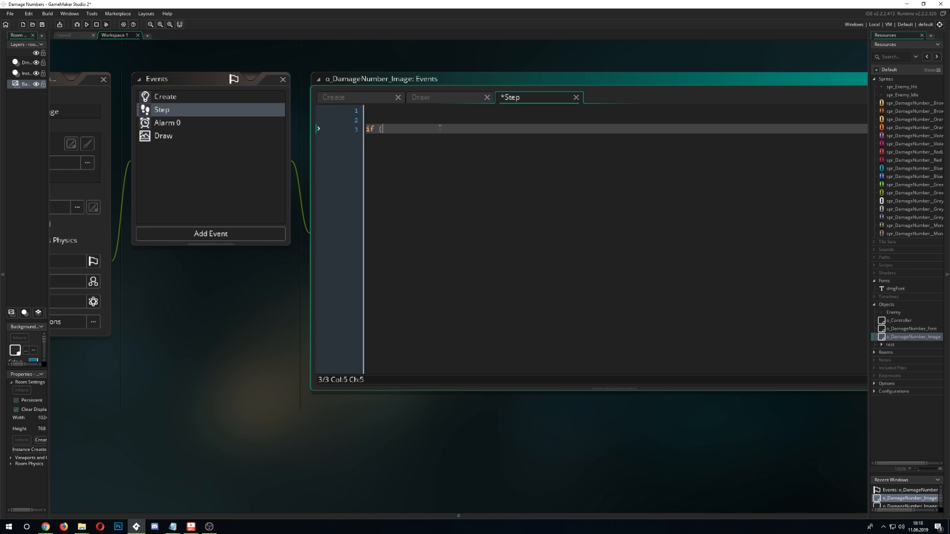
{"action": "type", "text": "check_onceAgain =="}
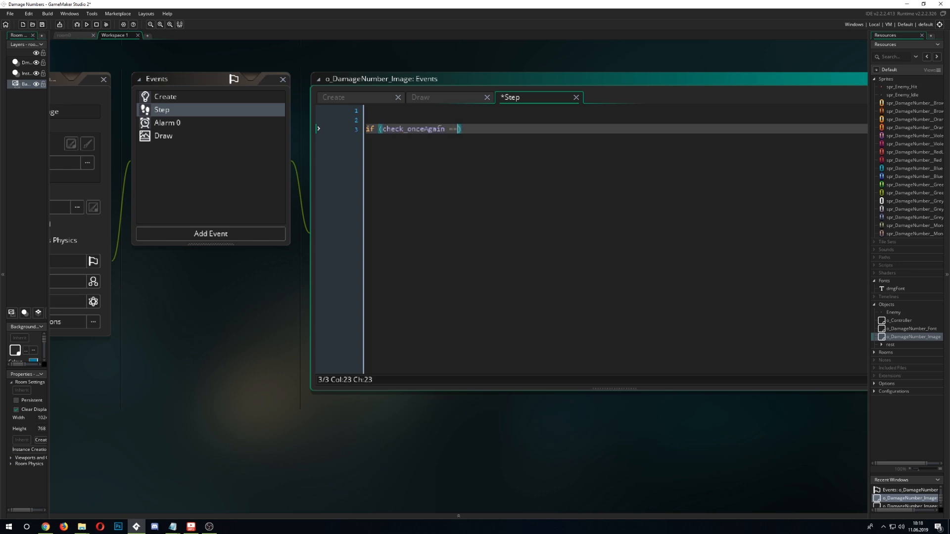
{"action": "type", "text": "f"}
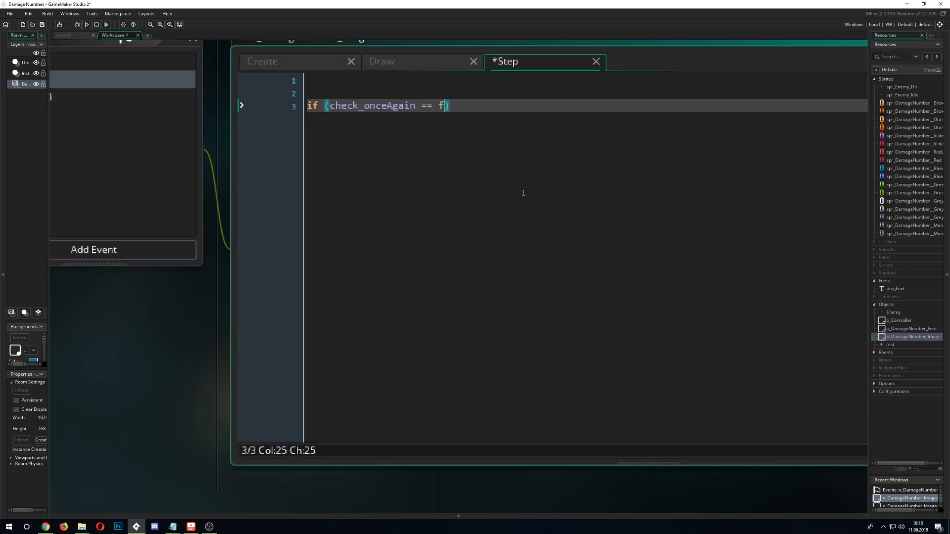
{"action": "type", "text": "alse"}
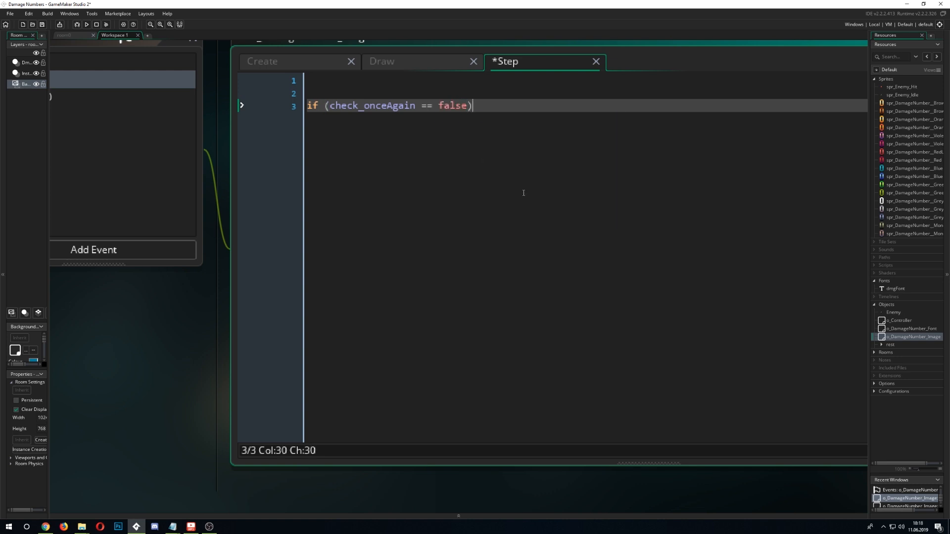
{"action": "type", "text": "{"}
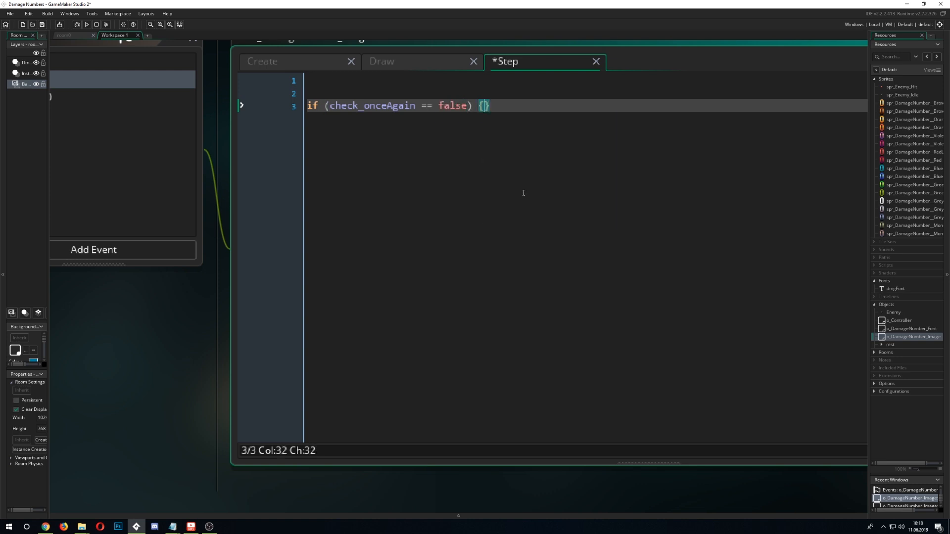
{"action": "key", "text": "enter"}
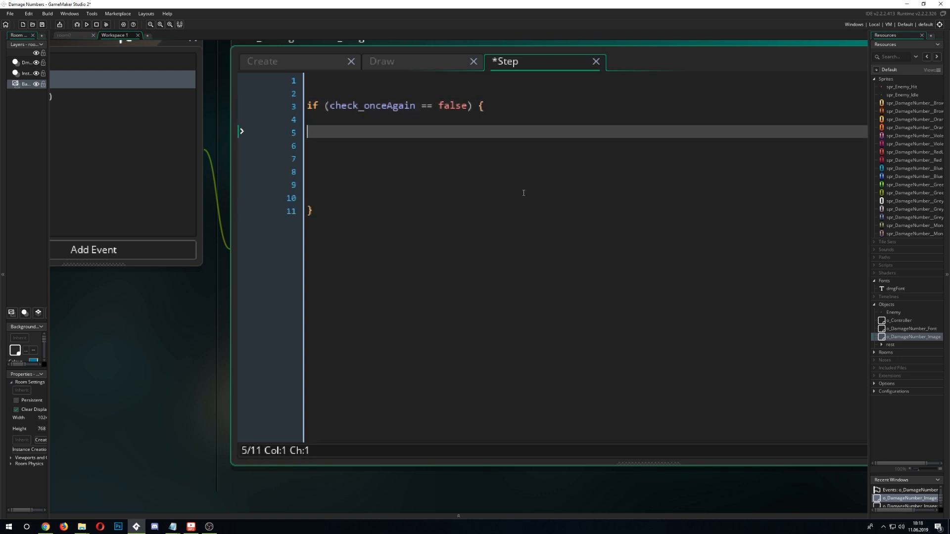
{"action": "type", "text": "check_onceAgain ="}
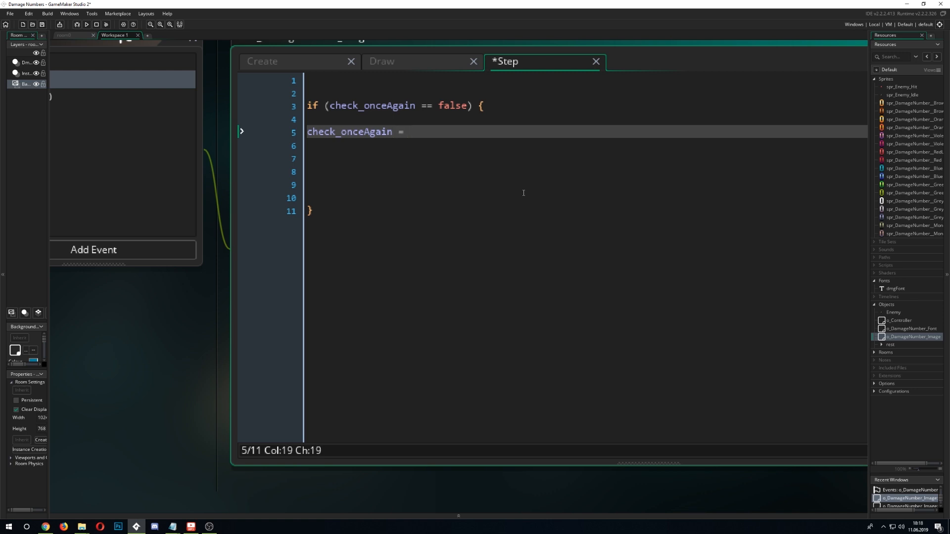
{"action": "type", "text": "true;"}
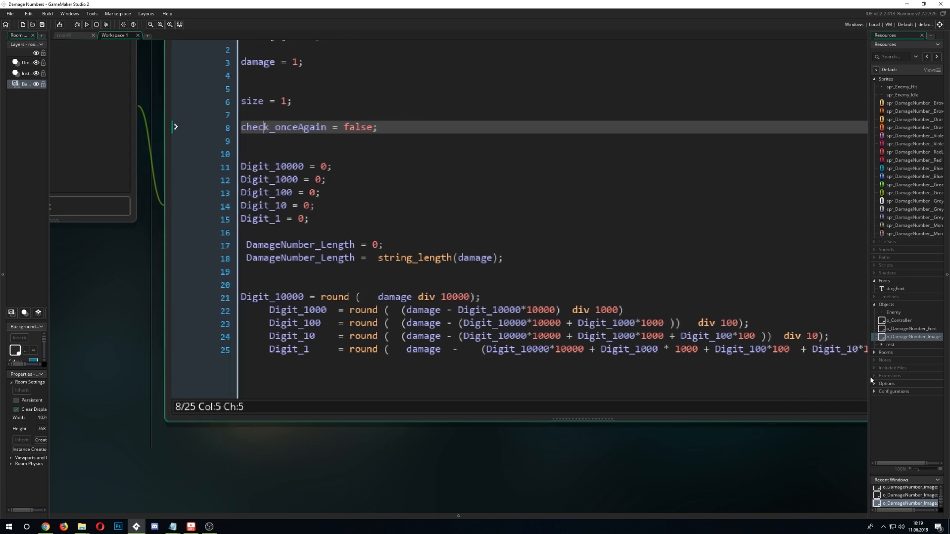
Move the Digit_ calculations into the Step if-block and compute DamageNumber_Length = string_length(damage) there
{"action": "left_click_drag", "start_coordinate": [243, 297], "coordinate": [909, 350]}
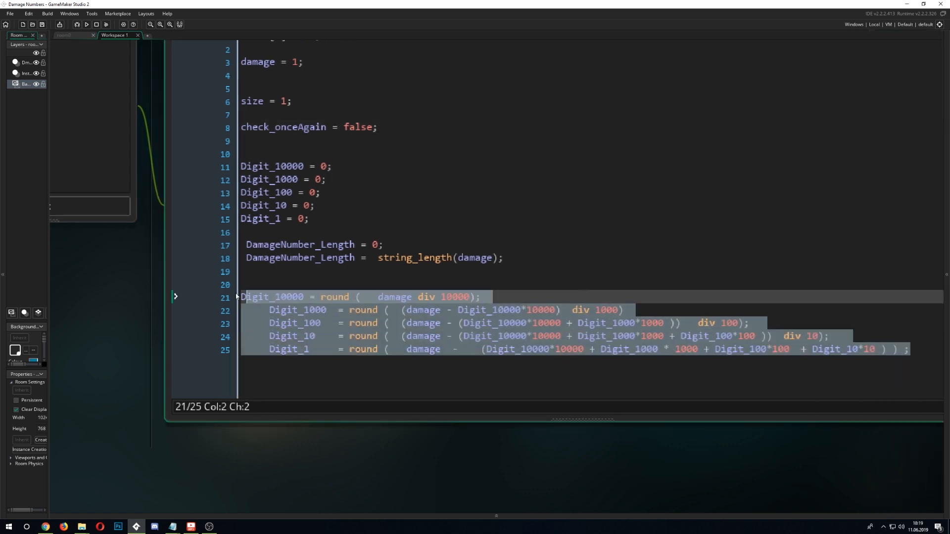
{"action": "key", "text": "Delete"}
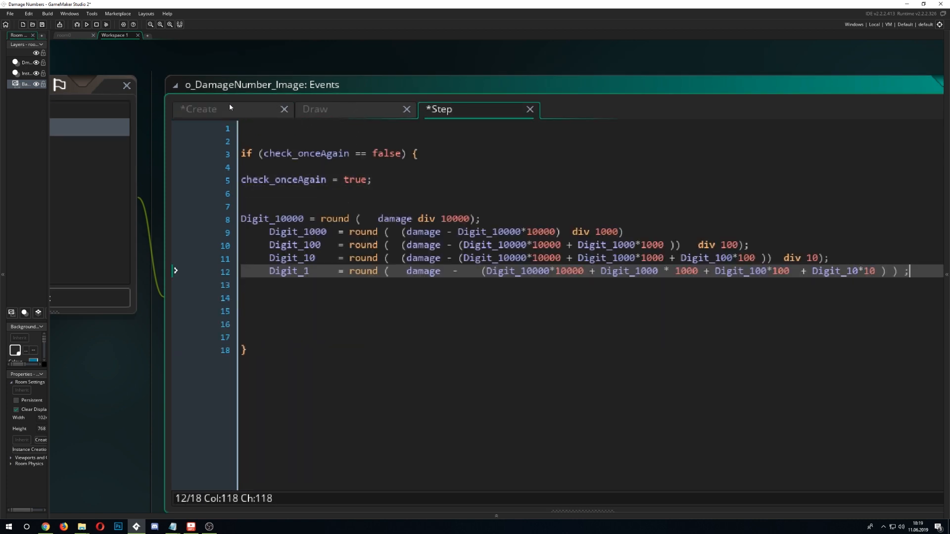
{"action": "left_click", "coordinate": [206, 109]}
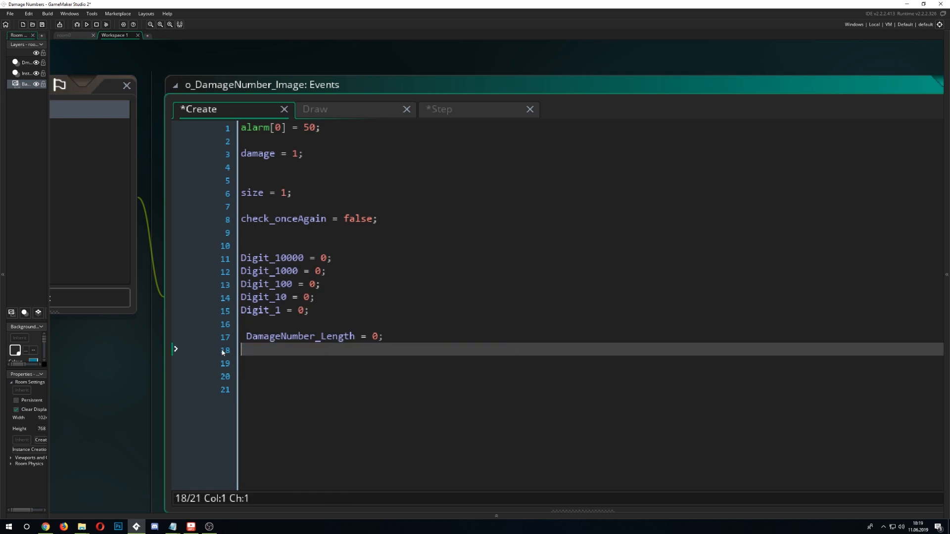
{"action": "key", "text": "ctrl+s"}
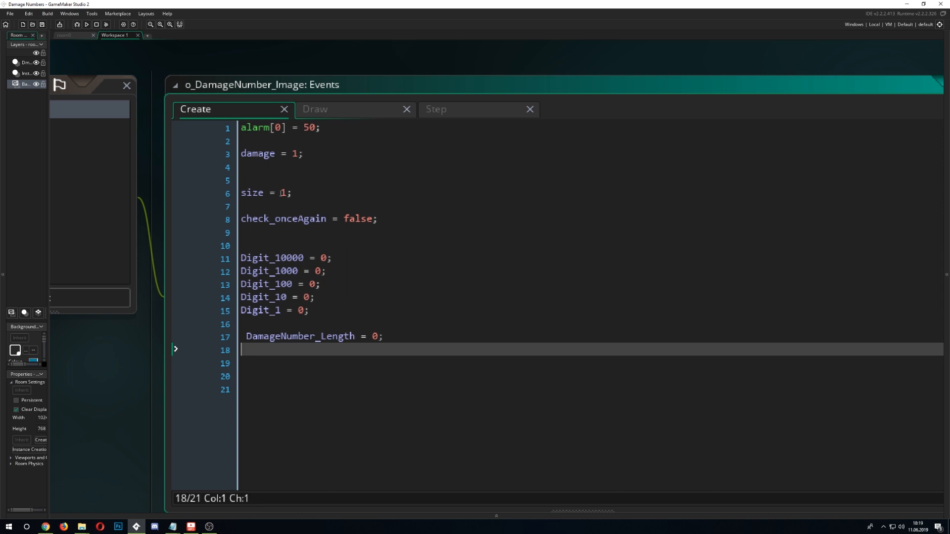
{"action": "left_click", "coordinate": [285, 193]}
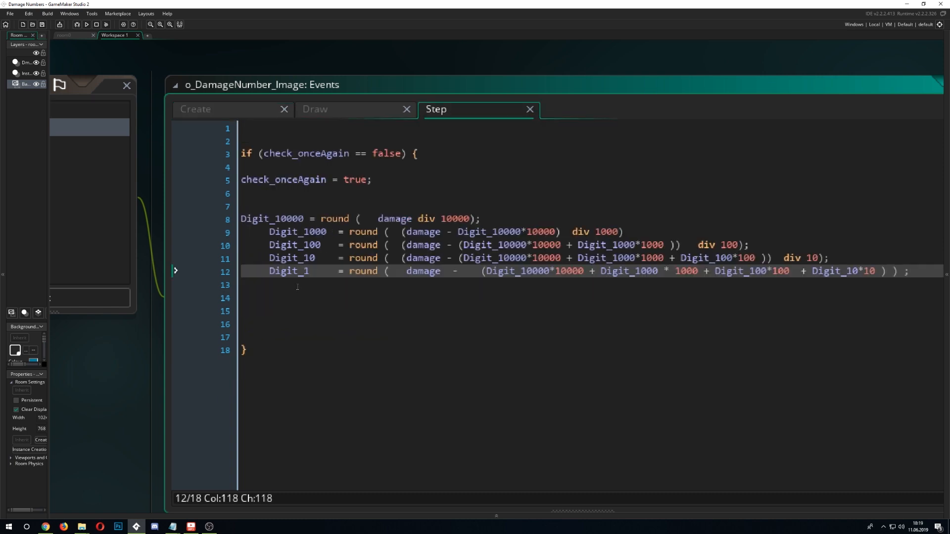
{"action": "type", "text": "DamageNumber_Length =  string_length(damage);"}
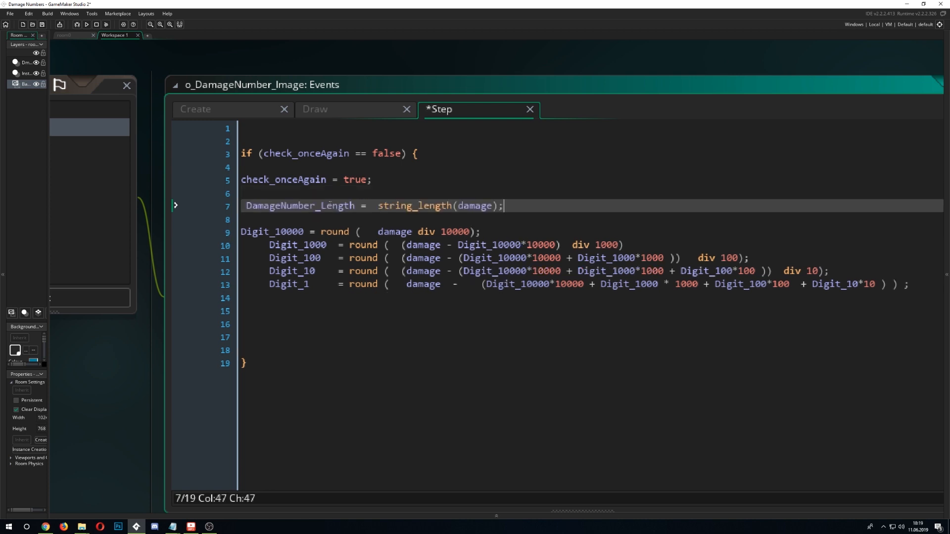
{"action": "double_click", "coordinate": [300, 206]}
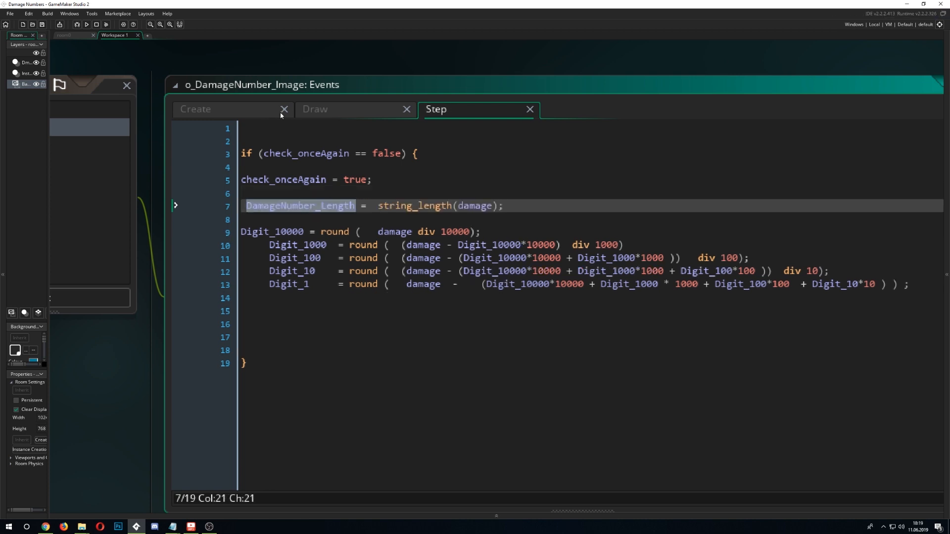
Wrap the four draw_sprite_ext calls in if (DamageNumber_Length == 4) and add a length-2 digit block
{"action": "left_click", "coordinate": [315, 109]}
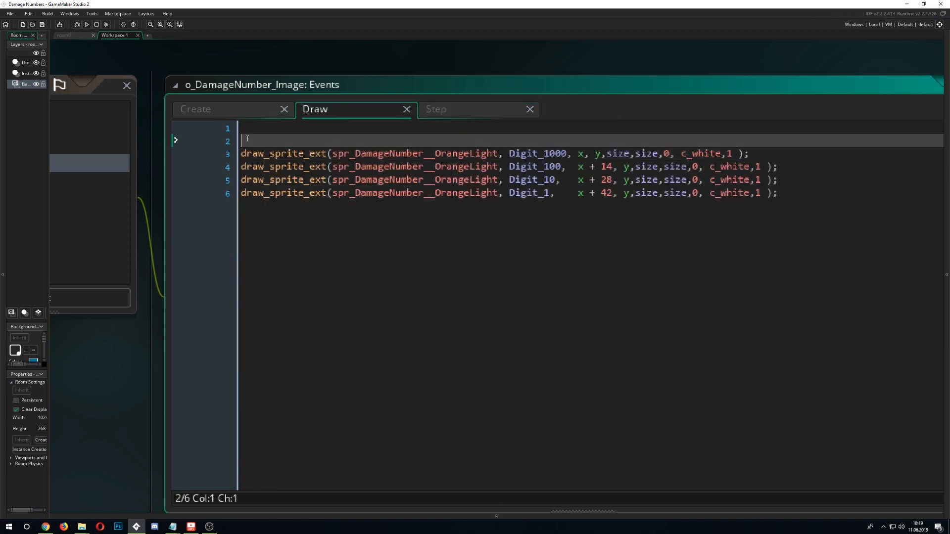
{"action": "type", "text": "if (DamageNumber_Length)"}
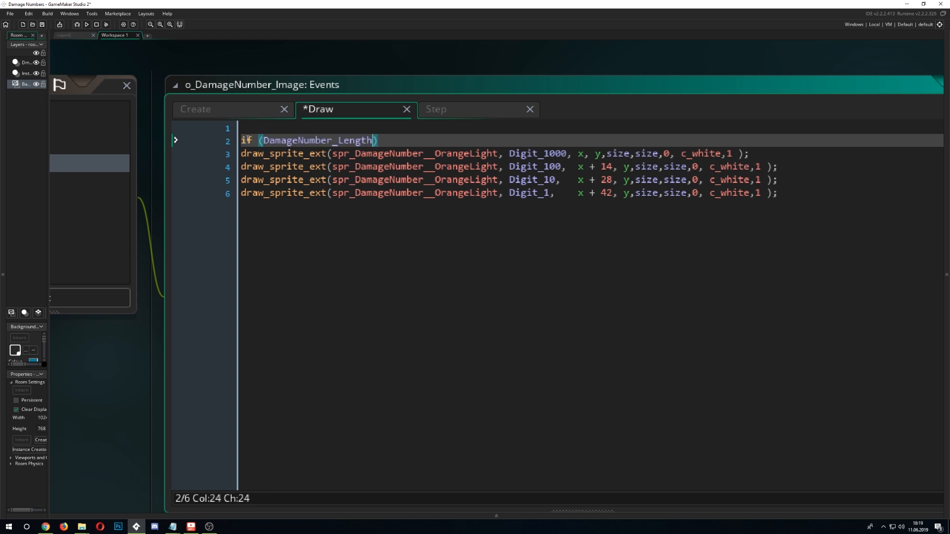
{"action": "type", "text": "== 4"}
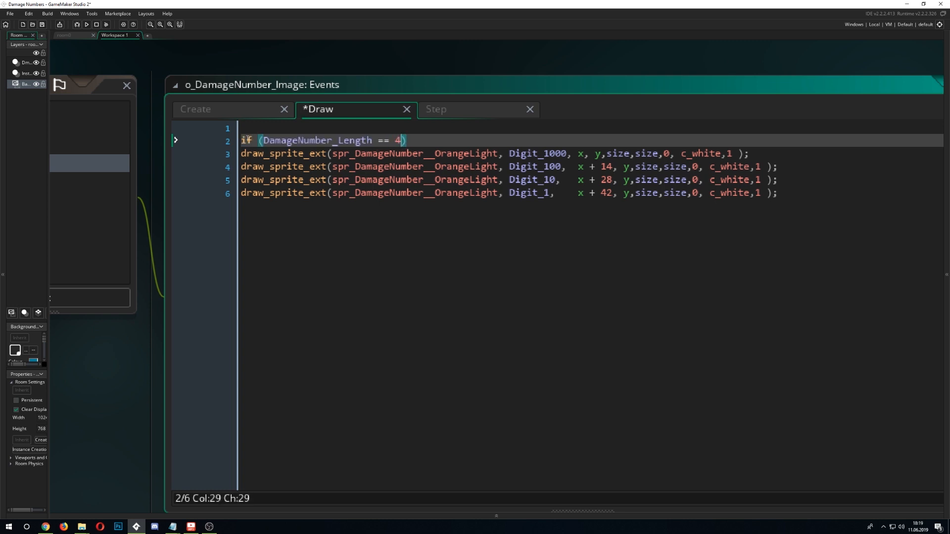
{"action": "type", "text": "{"}
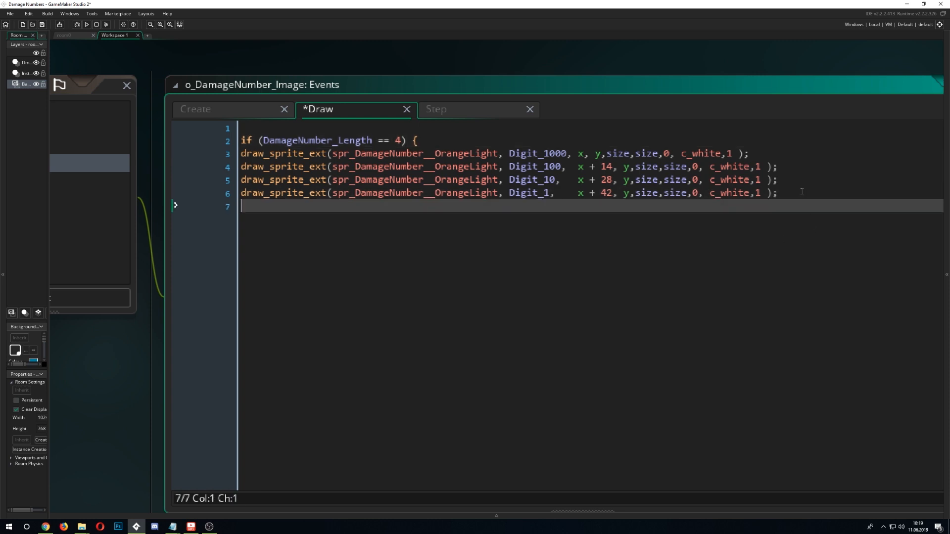
{"action": "type", "text": "}"}
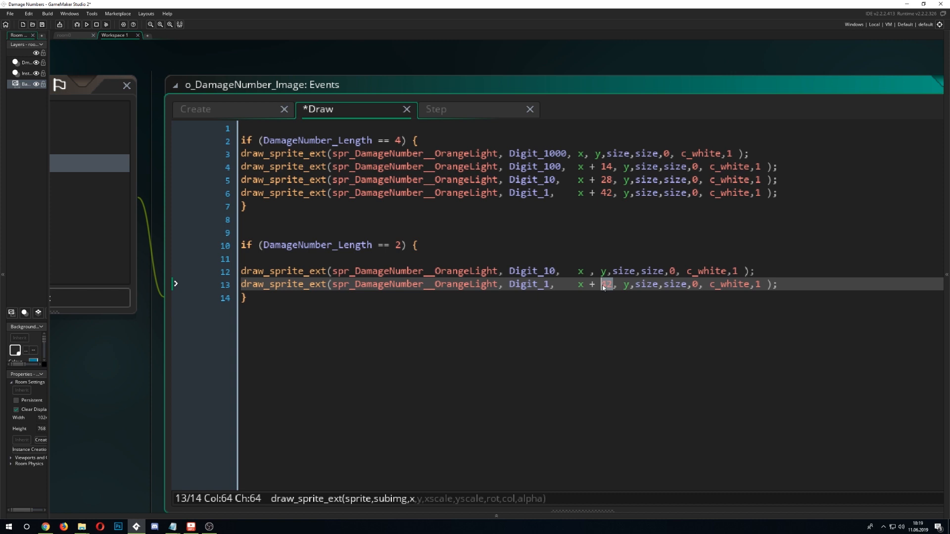
{"action": "type", "text": "14"}
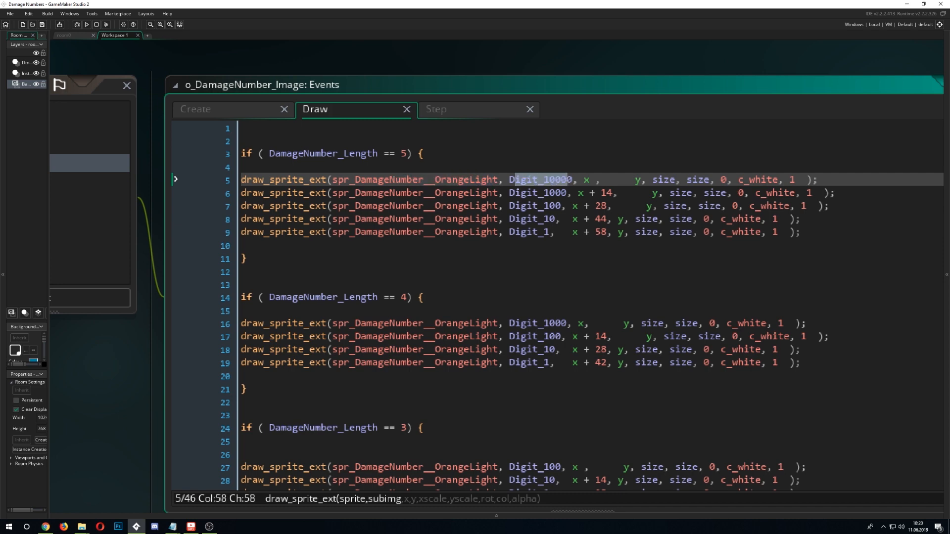
Review the length-branched Draw blocks and run the game, showing damage number 3694 in orange digits
{"action": "scroll", "scroll_direction": "down", "scroll_amount": 3}
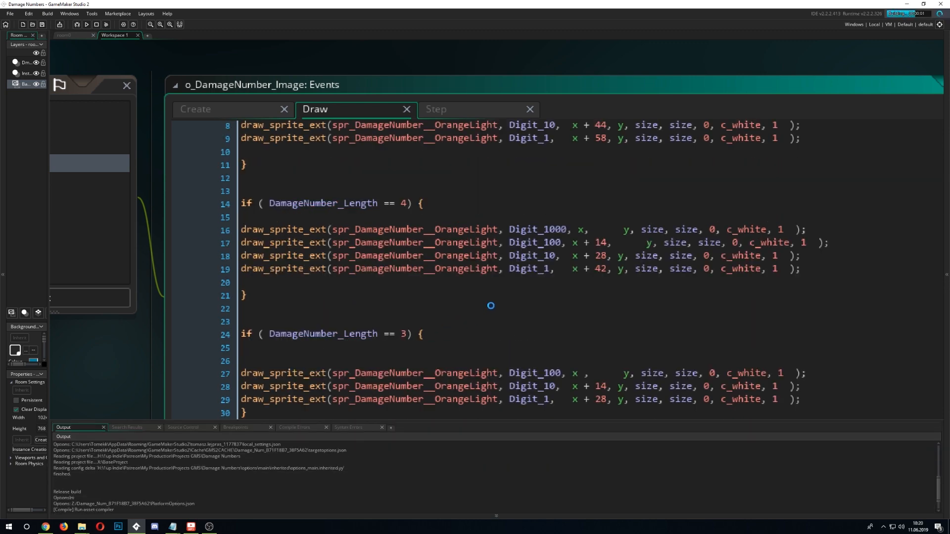
{"action": "left_click", "coordinate": [86, 23]}
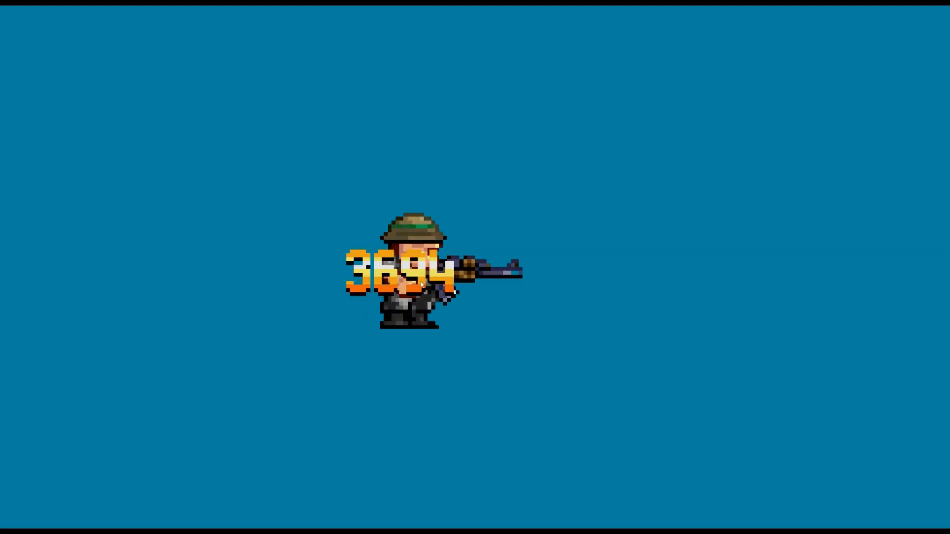